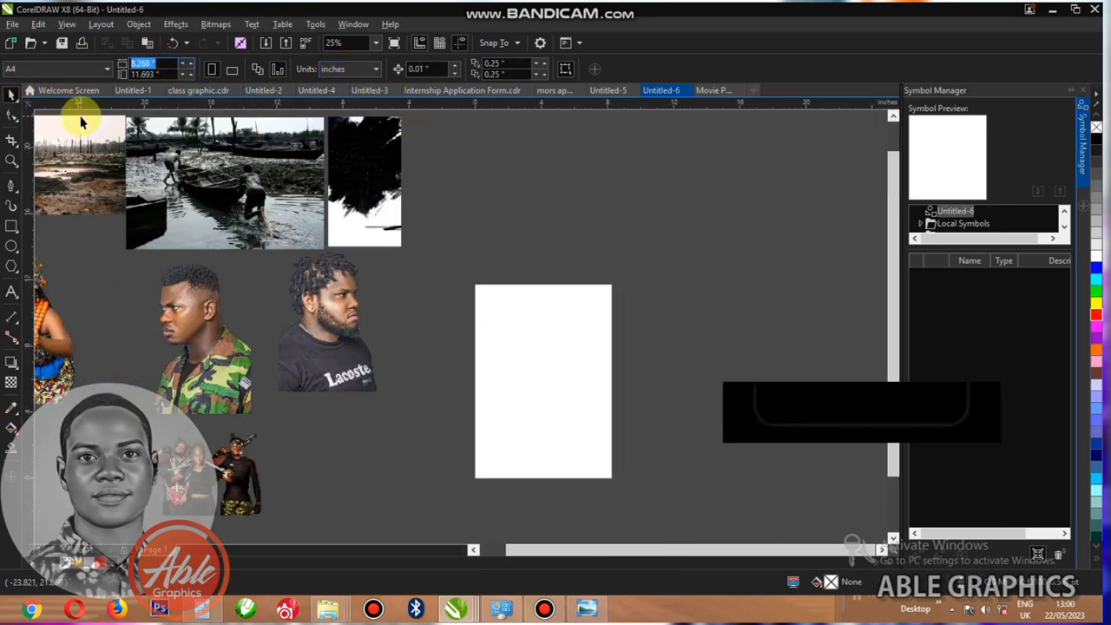
# With the Pick tool, drag an empty frame out to the right of the white page
pyautogui.press('Tab')
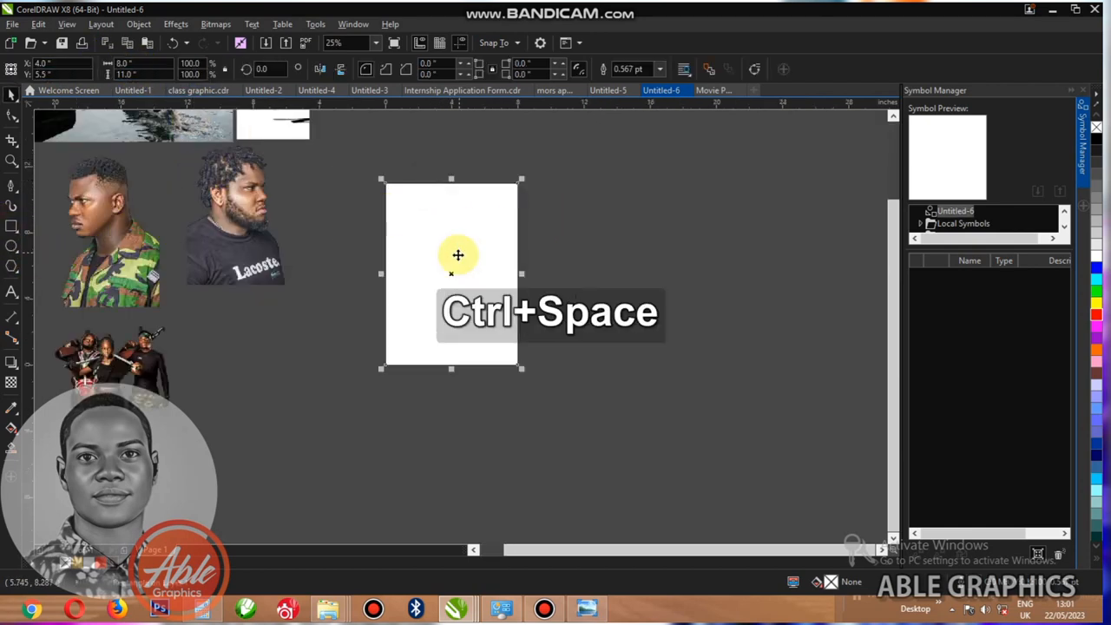
pyautogui.moveTo(458, 254); pyautogui.dragTo(653, 254)
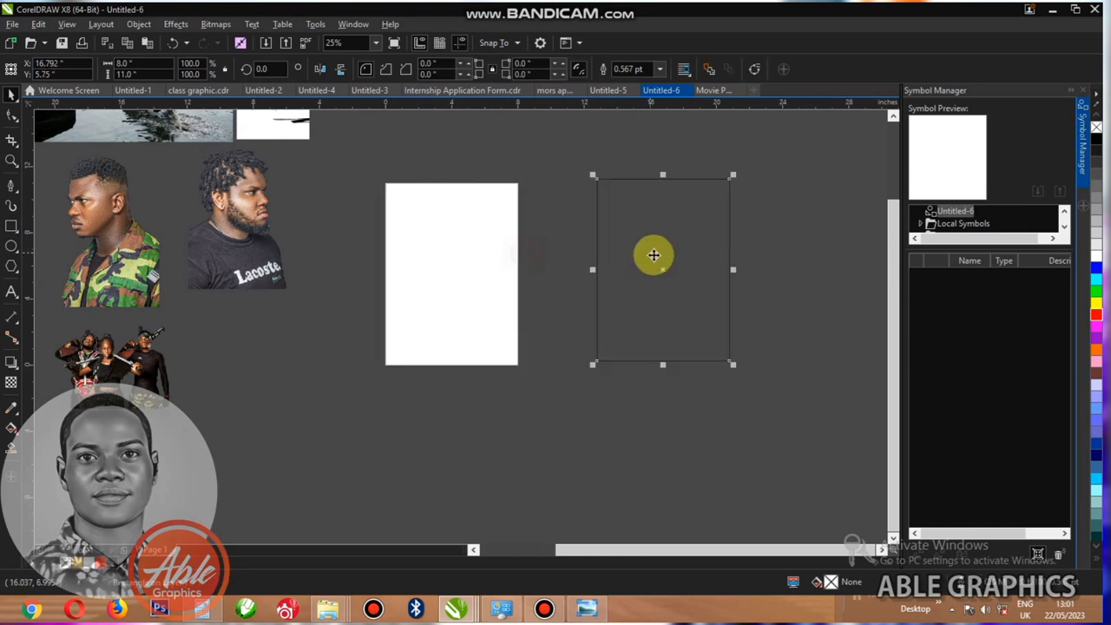
pyautogui.click(451, 274)
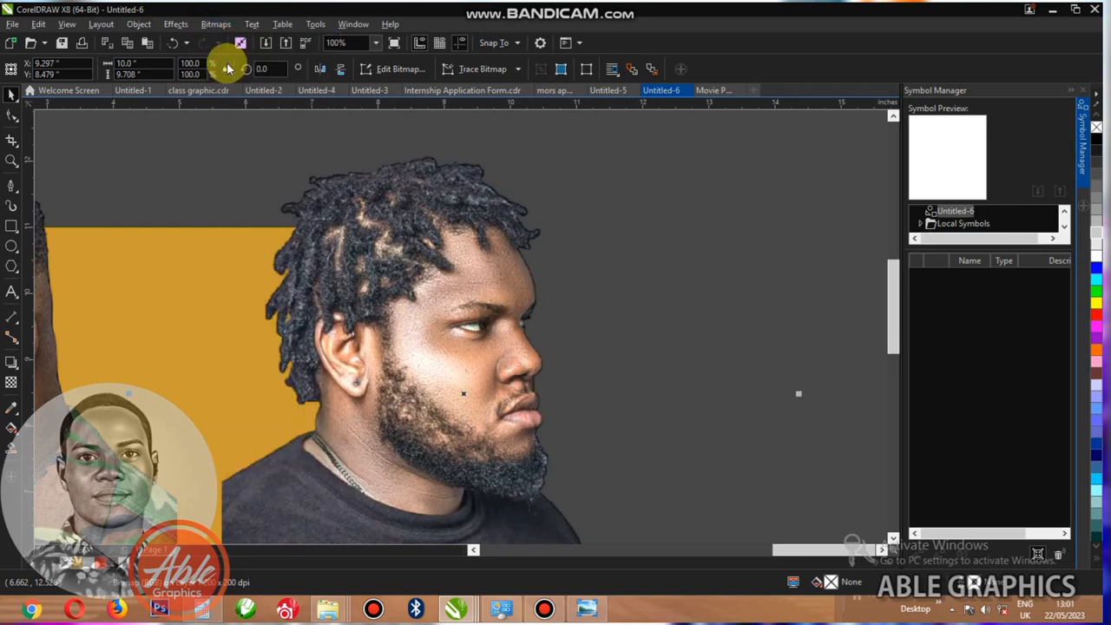
# In the Image Adjustment Lab, warm the dreadlocked man's photo, desaturate it and raise contrast
pyautogui.click(215, 24)
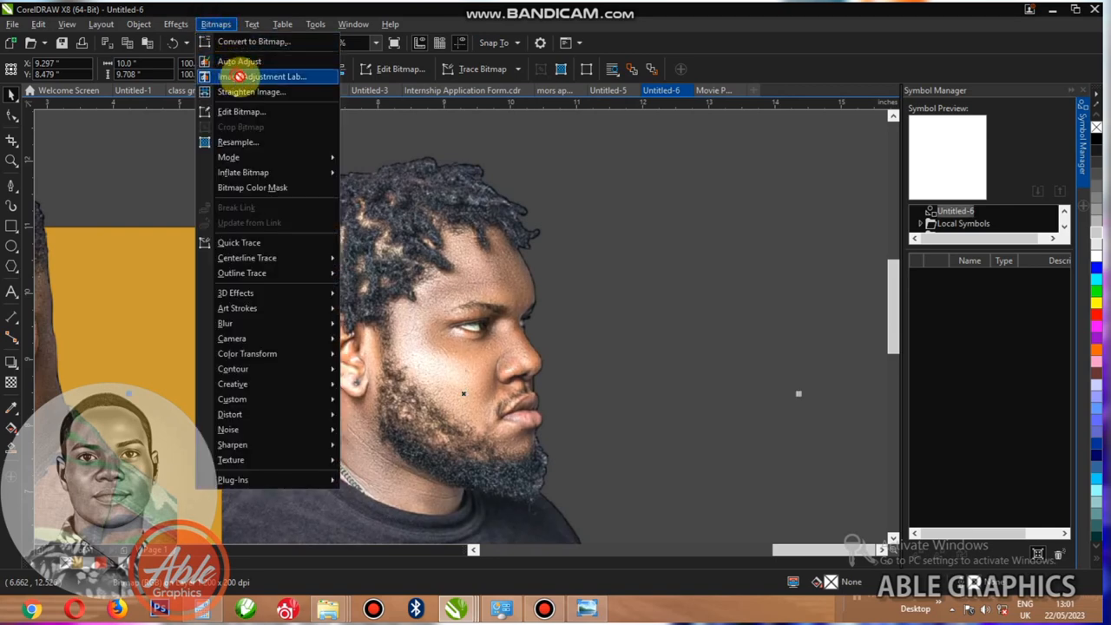
pyautogui.click(271, 76)
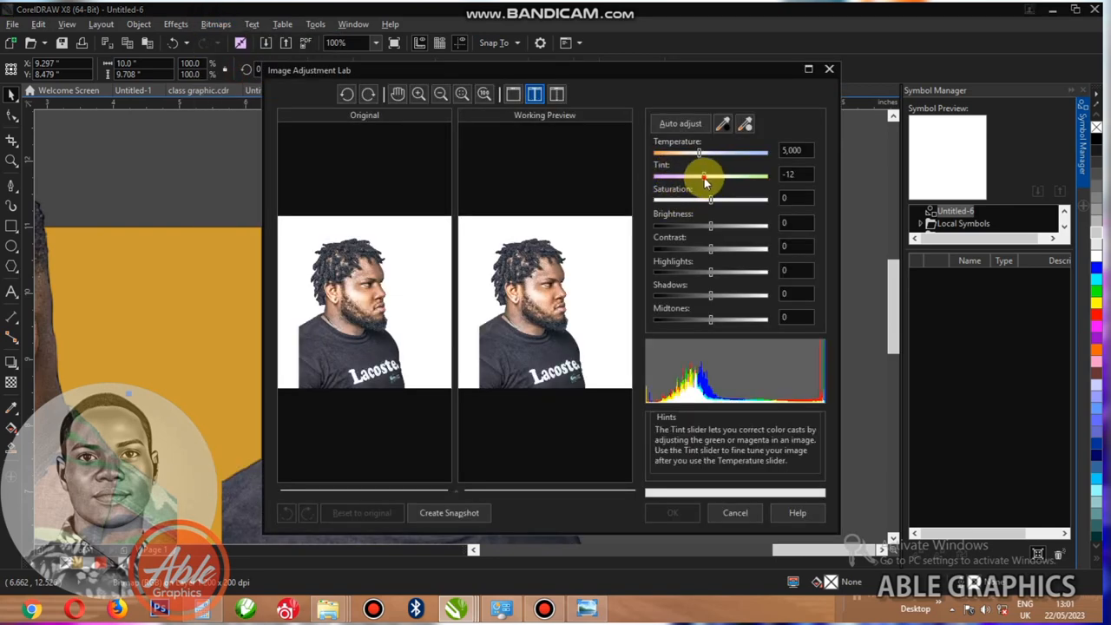
pyautogui.moveTo(700, 152); pyautogui.dragTo(715, 152)
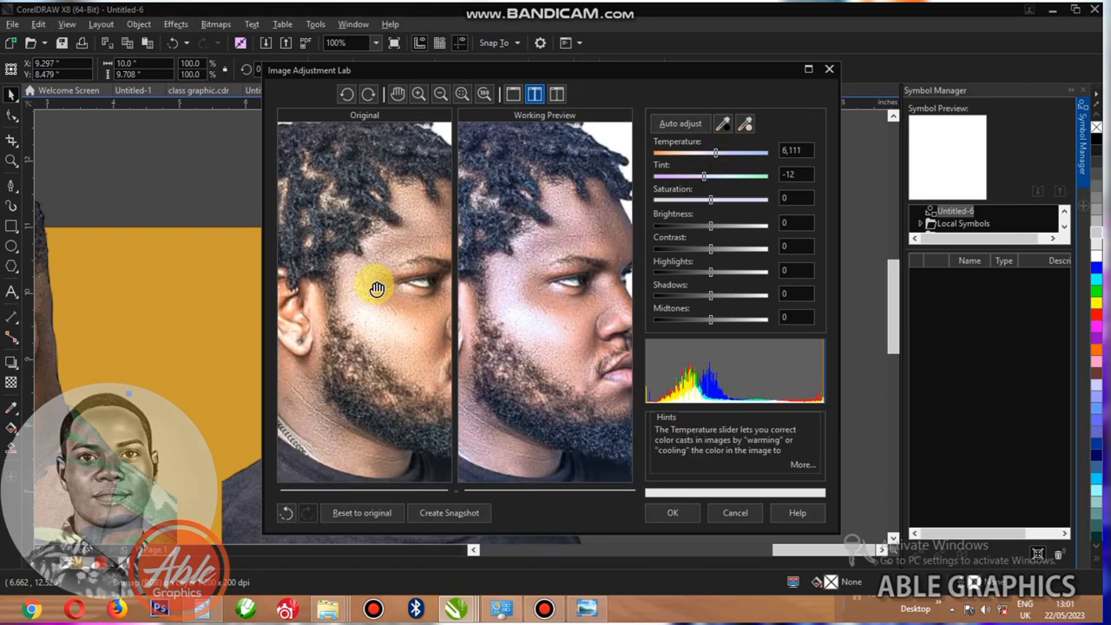
pyautogui.moveTo(710, 200); pyautogui.dragTo(691, 199)
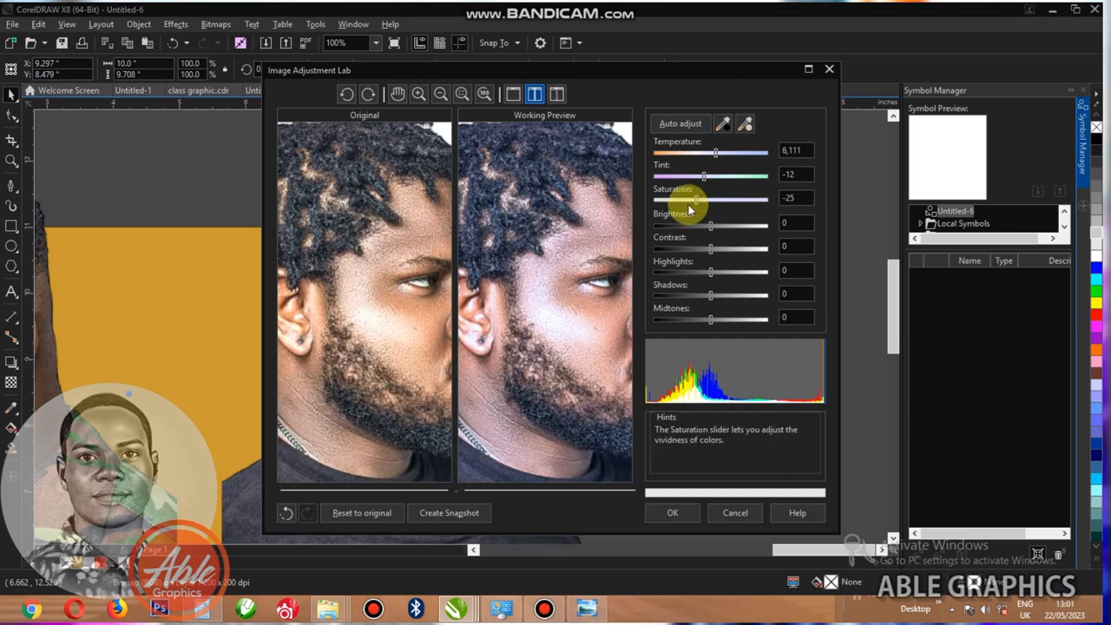
pyautogui.moveTo(698, 202); pyautogui.dragTo(685, 201)
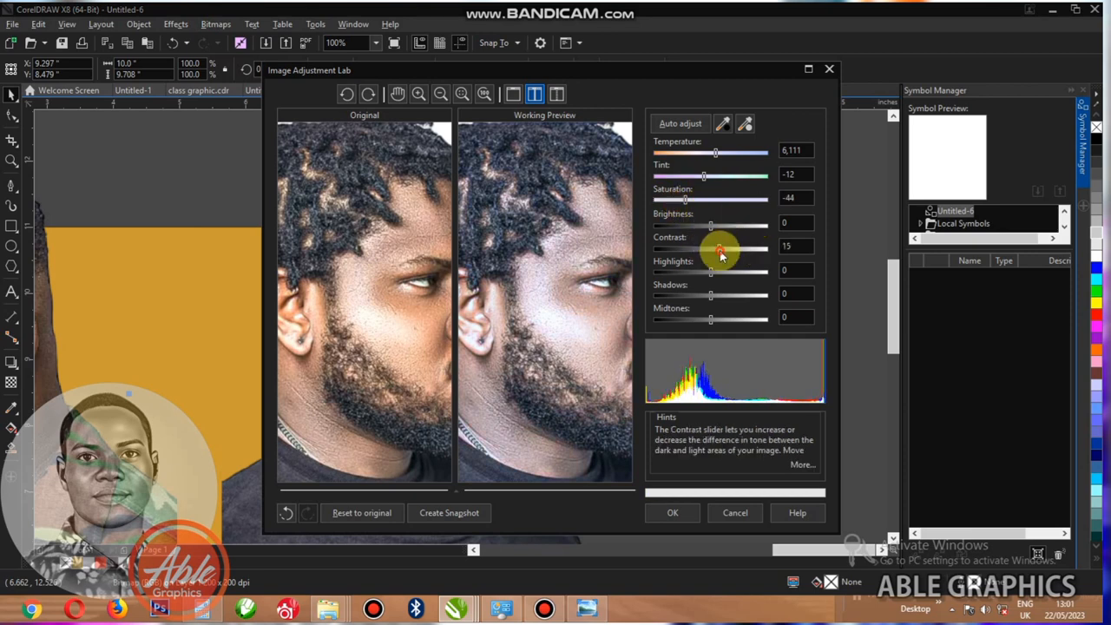
pyautogui.moveTo(715, 227)
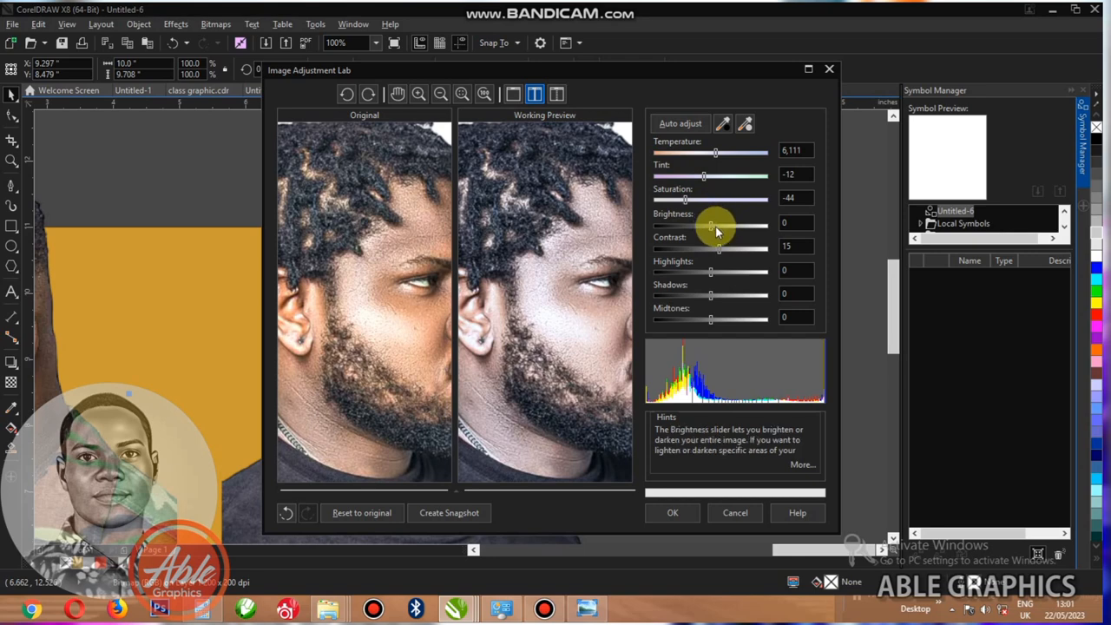
# Brighten the photo and its midtones slightly, check the face and apply the adjustments
pyautogui.moveTo(712, 225); pyautogui.dragTo(715, 226)
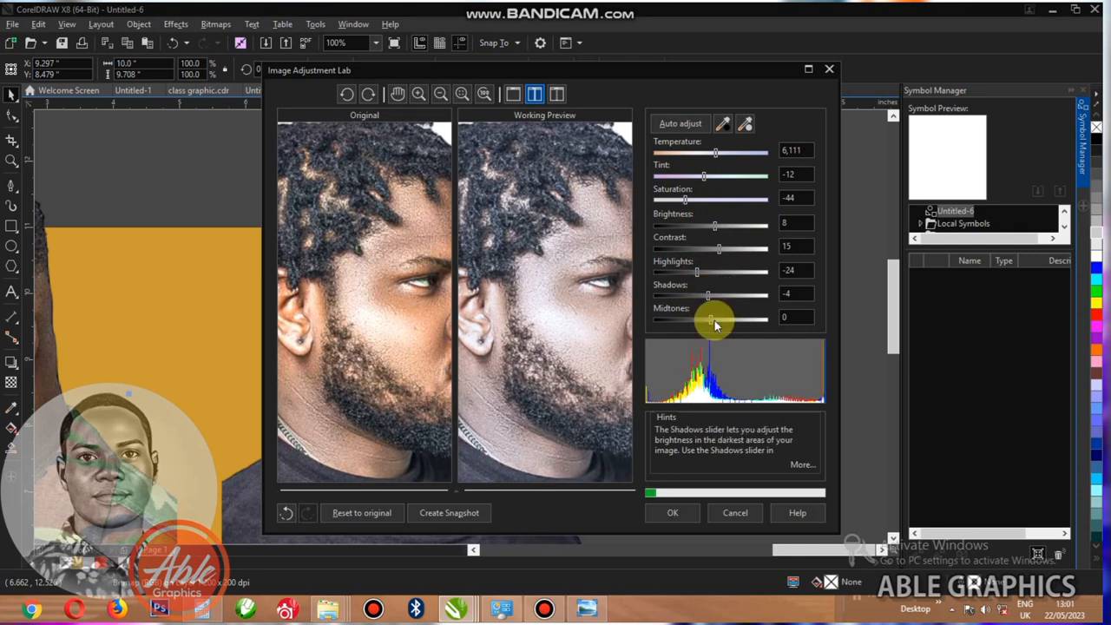
pyautogui.moveTo(710, 319); pyautogui.dragTo(720, 319)
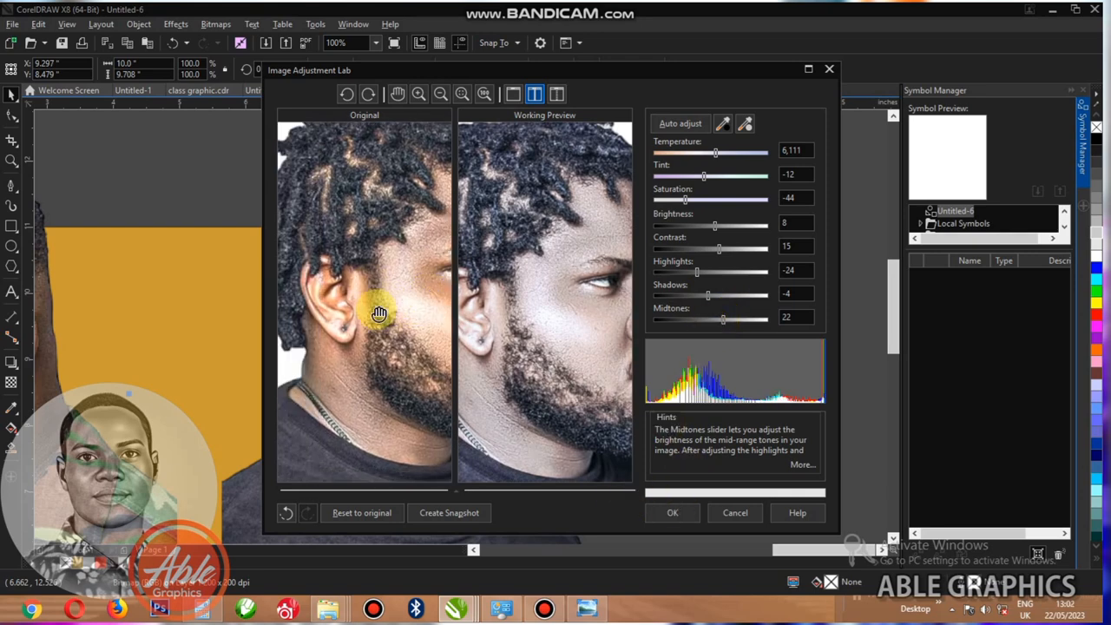
pyautogui.moveTo(378, 312); pyautogui.dragTo(393, 313)
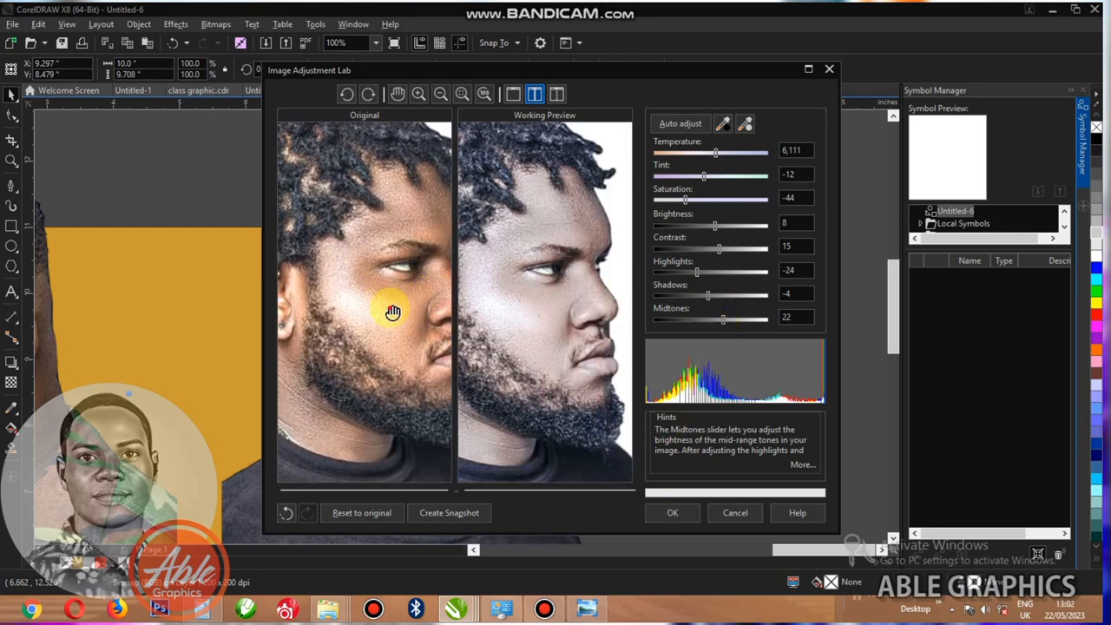
pyautogui.click(672, 512)
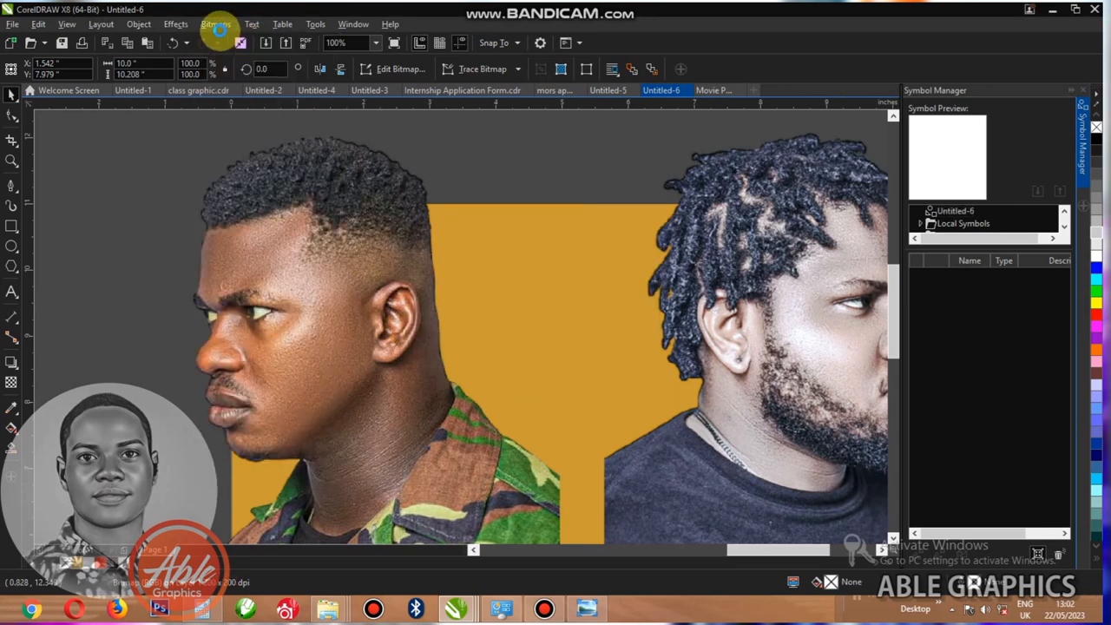
# In the Image Adjustment Lab, warm and desaturate the short-haired man's photo
pyautogui.click(215, 25)
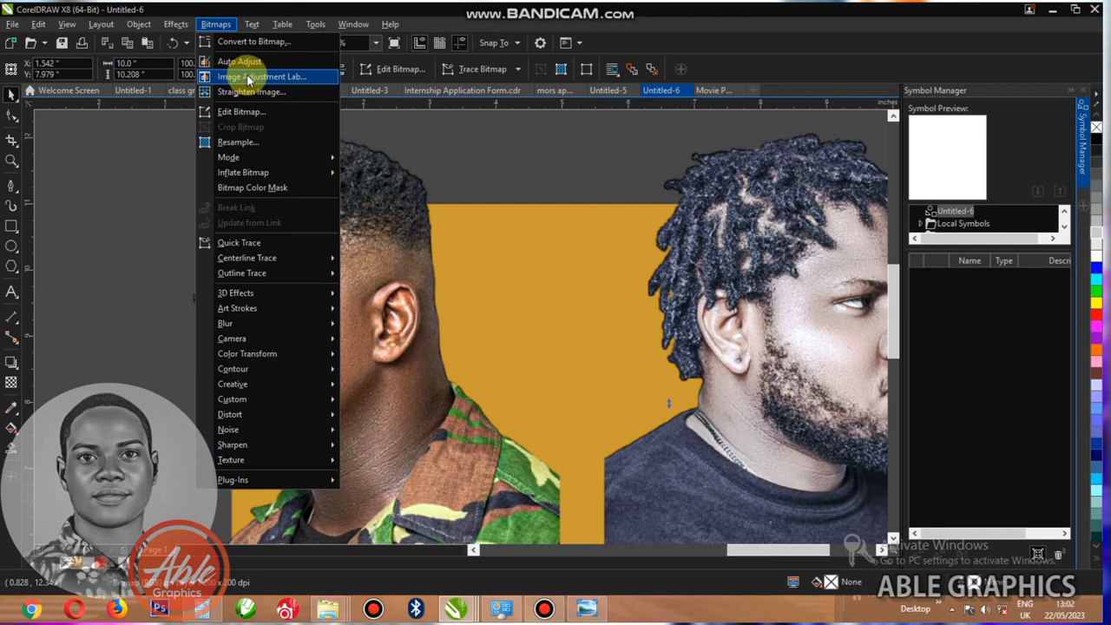
pyautogui.click(261, 76)
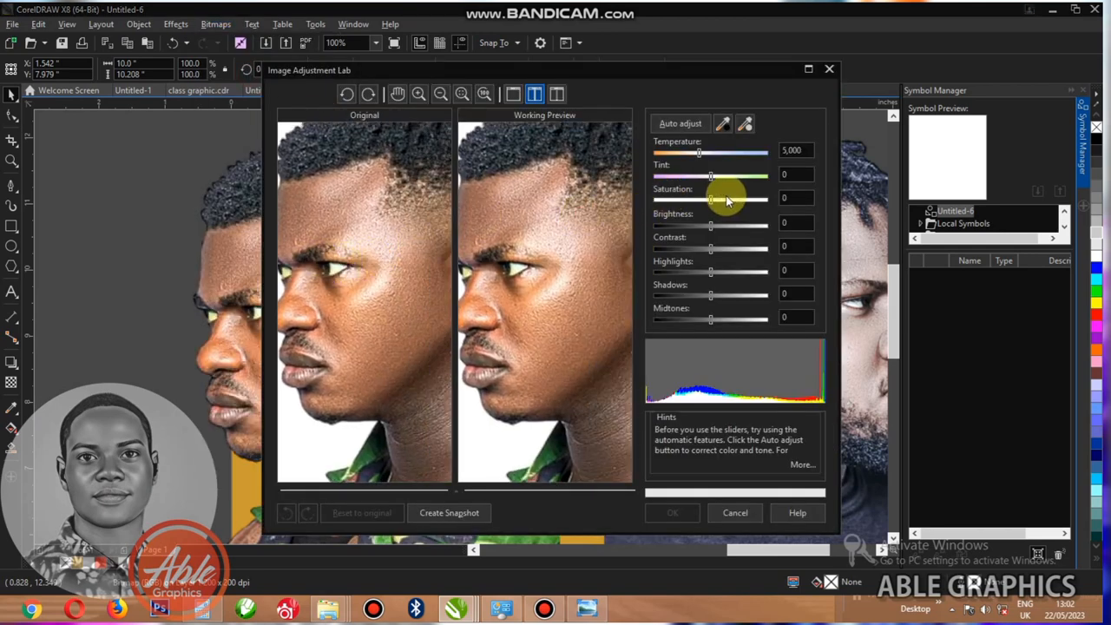
pyautogui.moveTo(697, 152); pyautogui.dragTo(743, 152)
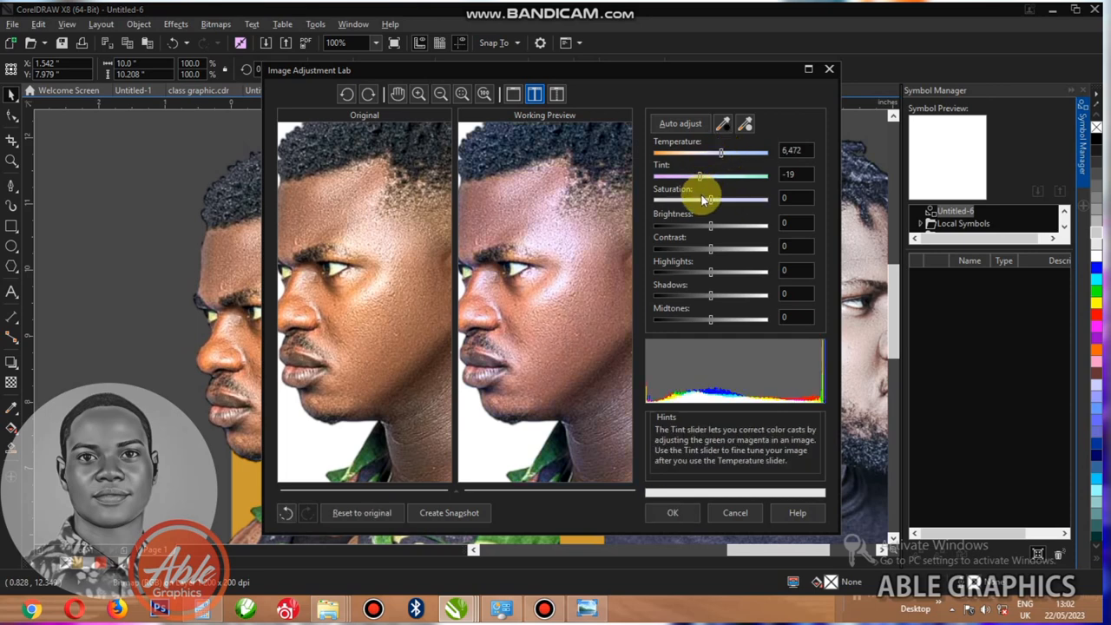
pyautogui.moveTo(712, 198); pyautogui.dragTo(684, 198)
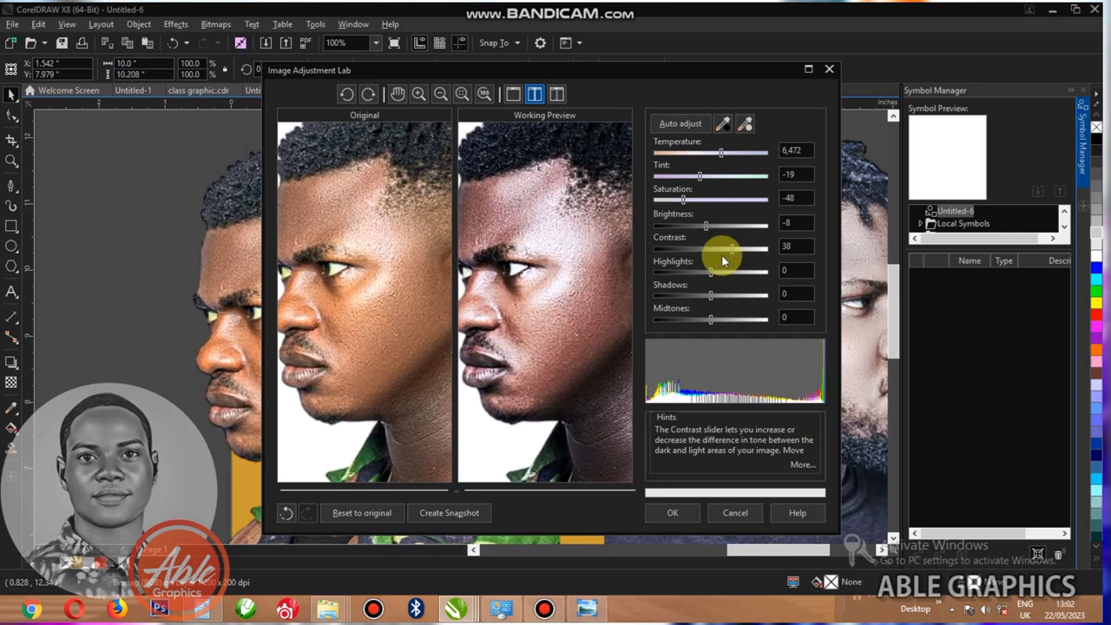
# Lift the photo's brightness, highlights and midtones, then apply the adjustments
pyautogui.moveTo(725, 250); pyautogui.dragTo(710, 250)
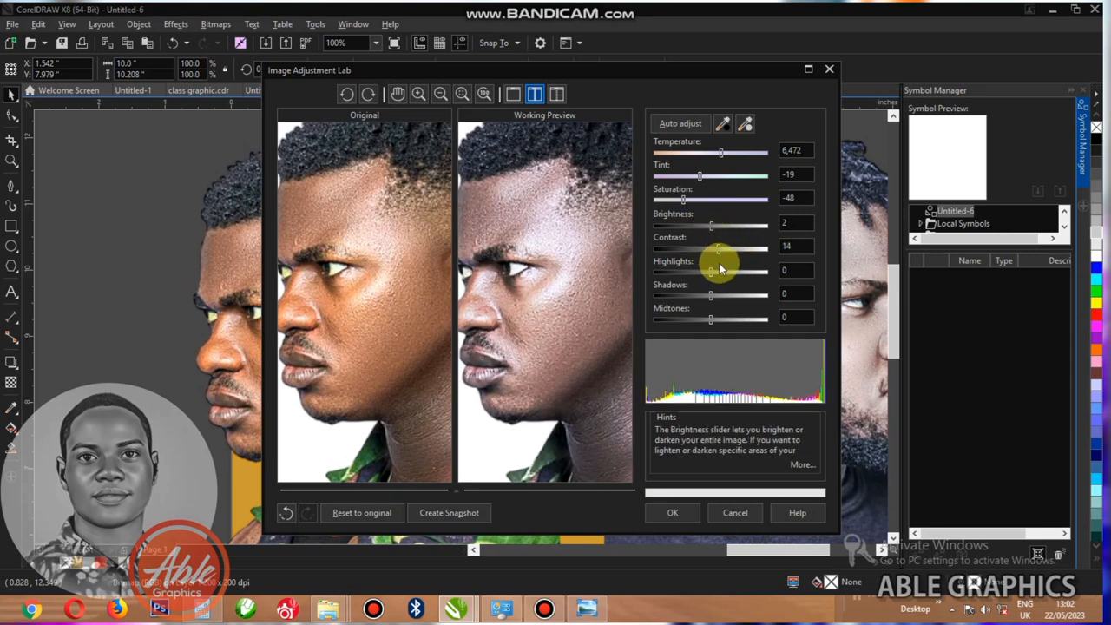
pyautogui.moveTo(712, 271); pyautogui.dragTo(720, 270)
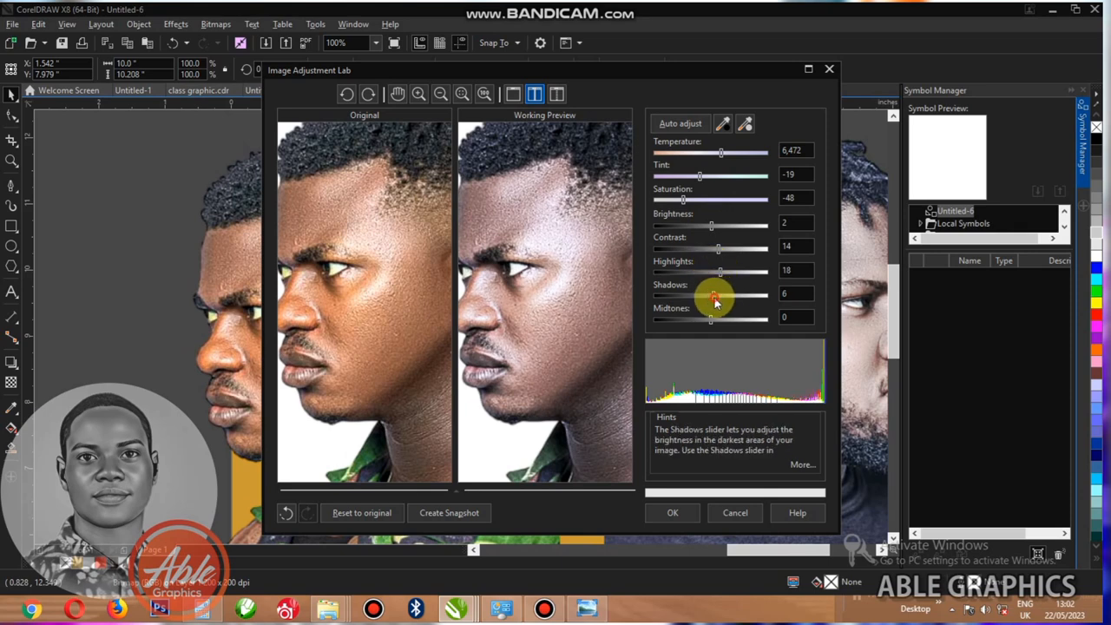
pyautogui.moveTo(710, 319); pyautogui.dragTo(725, 320)
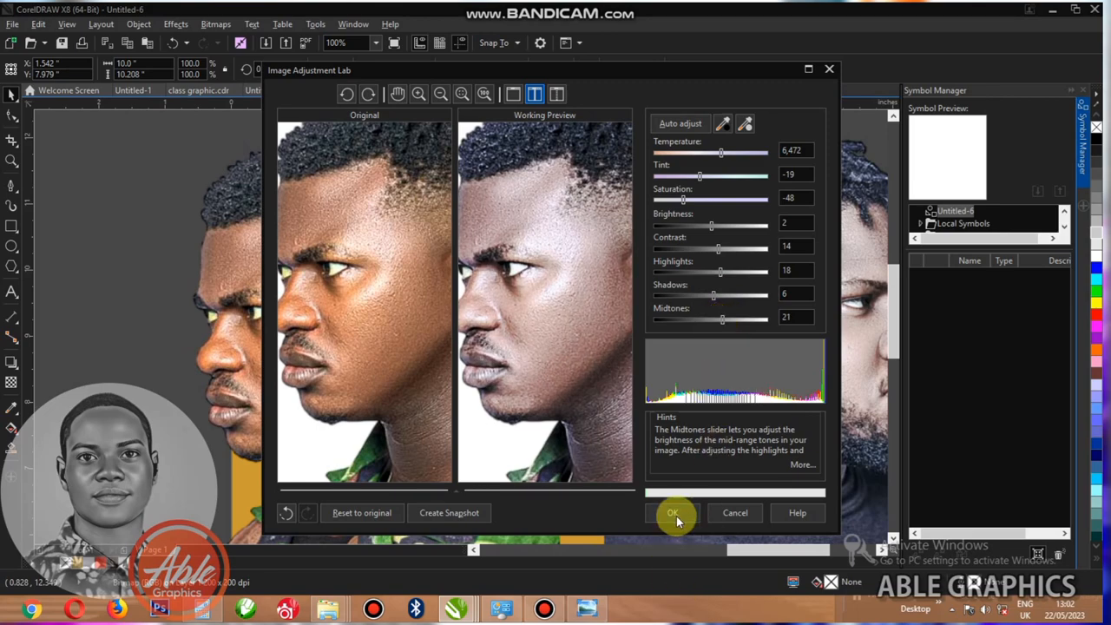
pyautogui.click(673, 512)
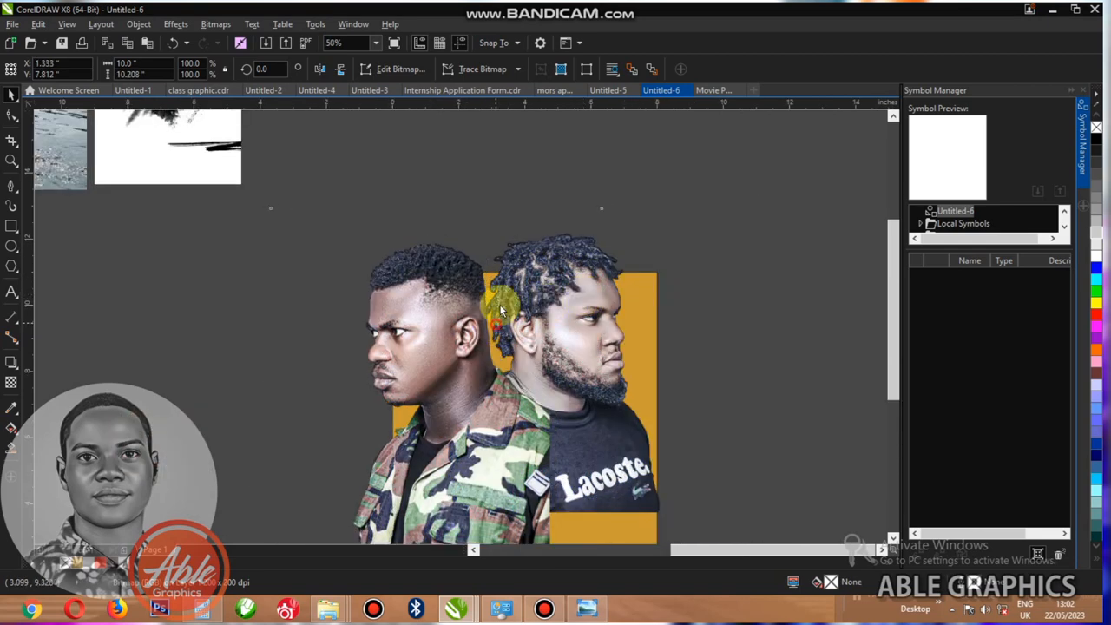
pyautogui.press('shift+pageup')
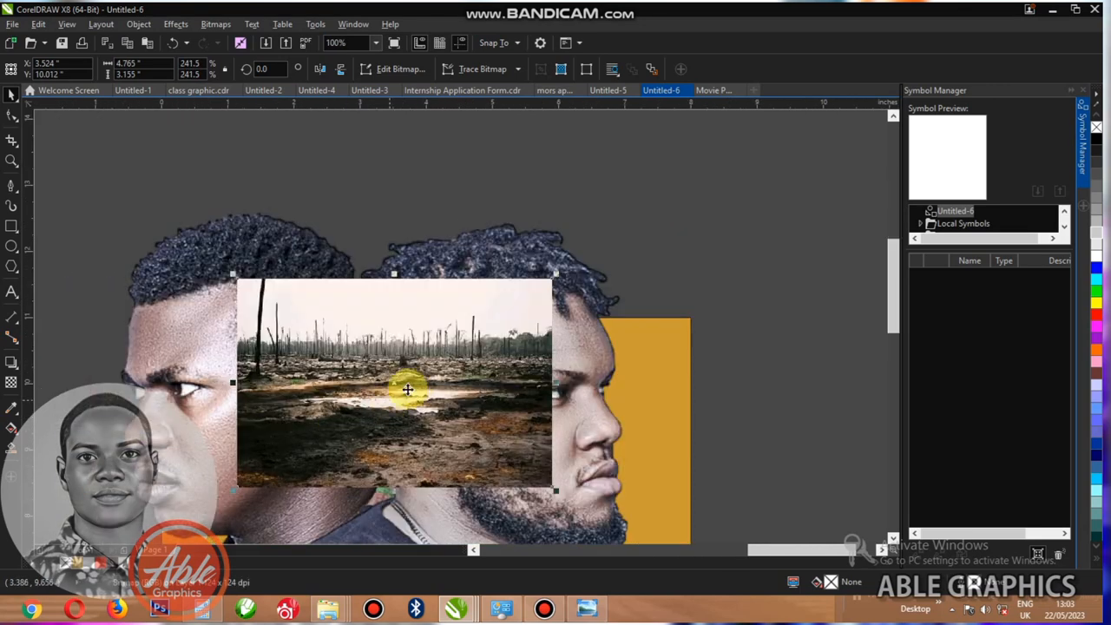
# Lay the landscape photo across both men's heads and fade it into their hair
pyautogui.moveTo(408, 389); pyautogui.dragTo(357, 385)
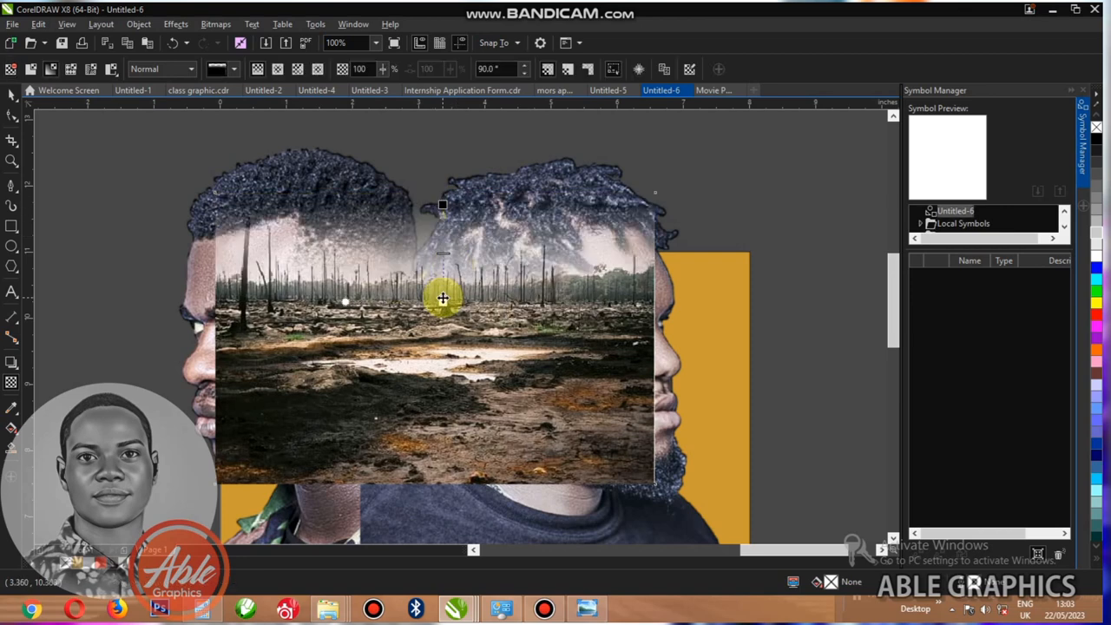
pyautogui.moveTo(443, 299); pyautogui.dragTo(448, 198)
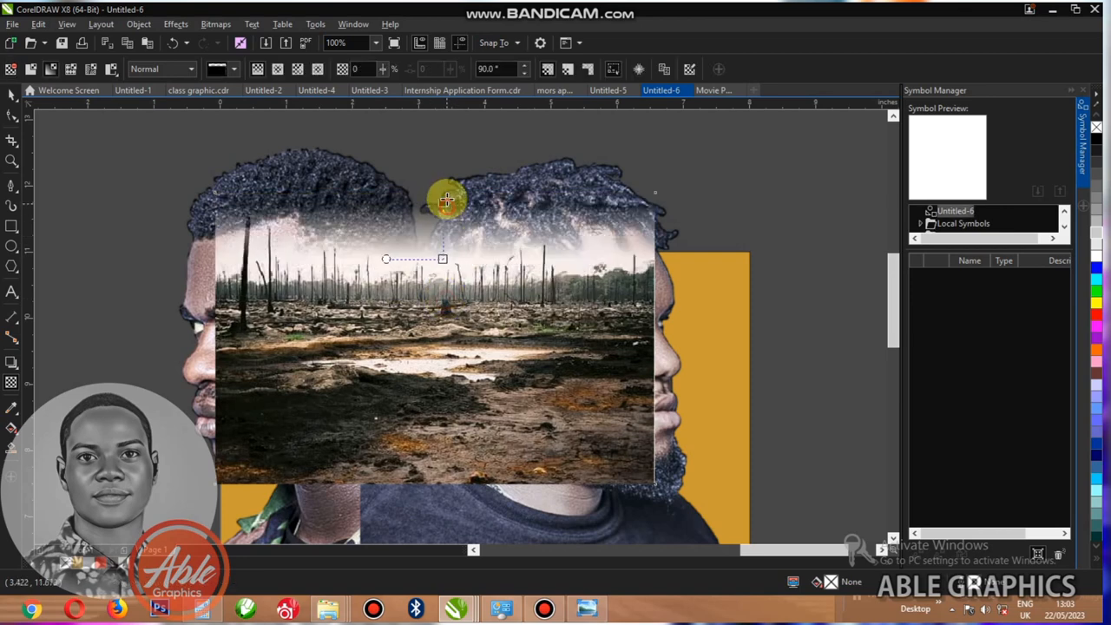
# Convert the blended landscape photo to a bitmap via Bitmaps > Convert to Bitmap
pyautogui.click(215, 24)
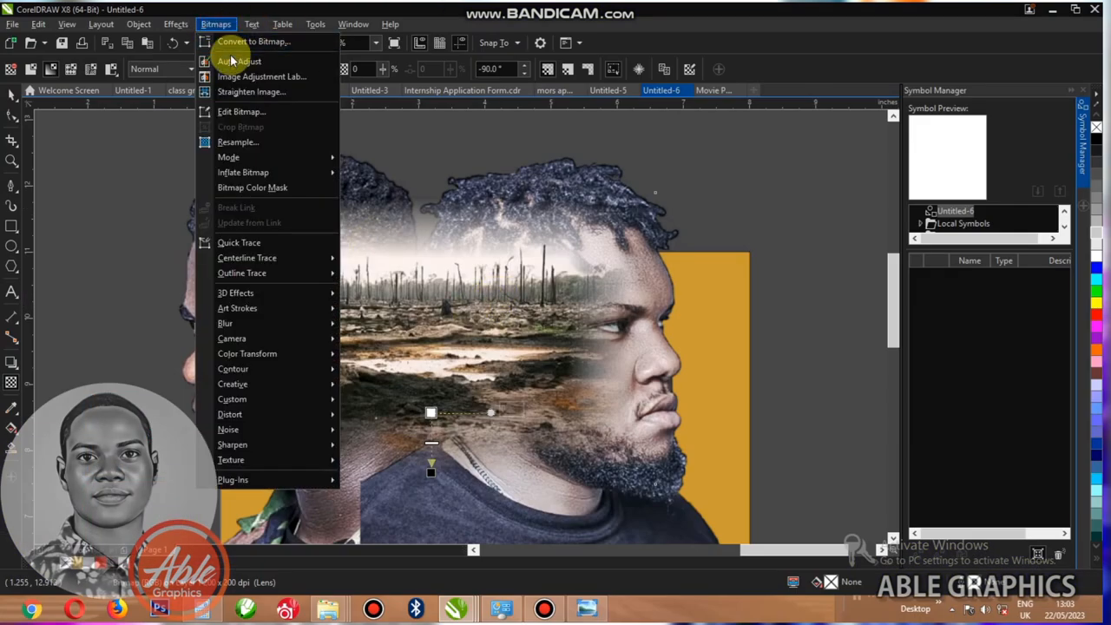
pyautogui.click(253, 41)
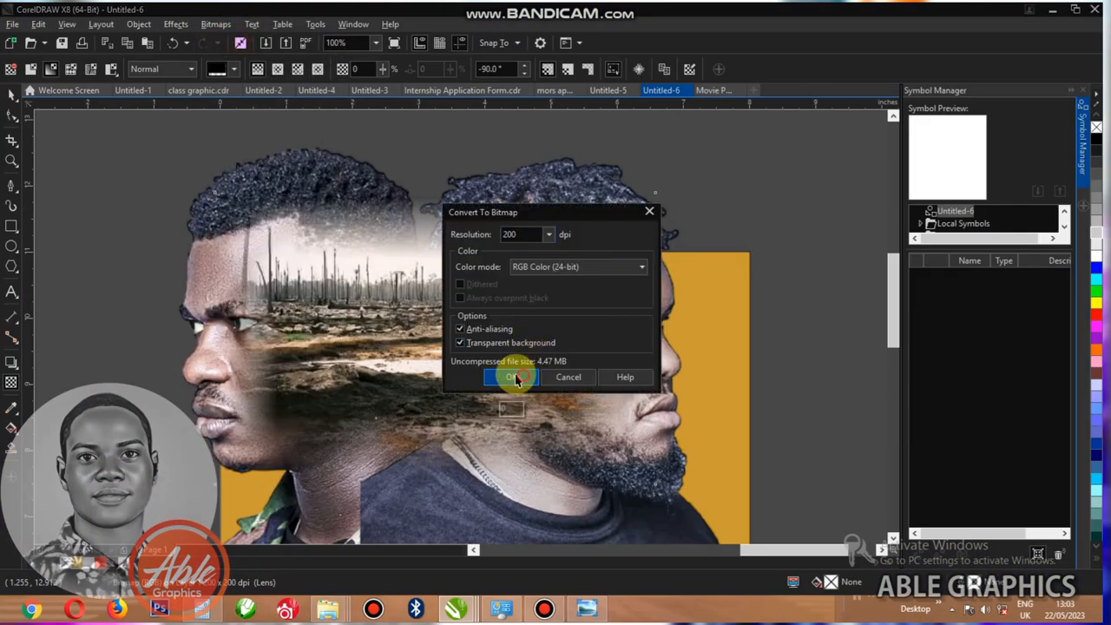
pyautogui.click(514, 376)
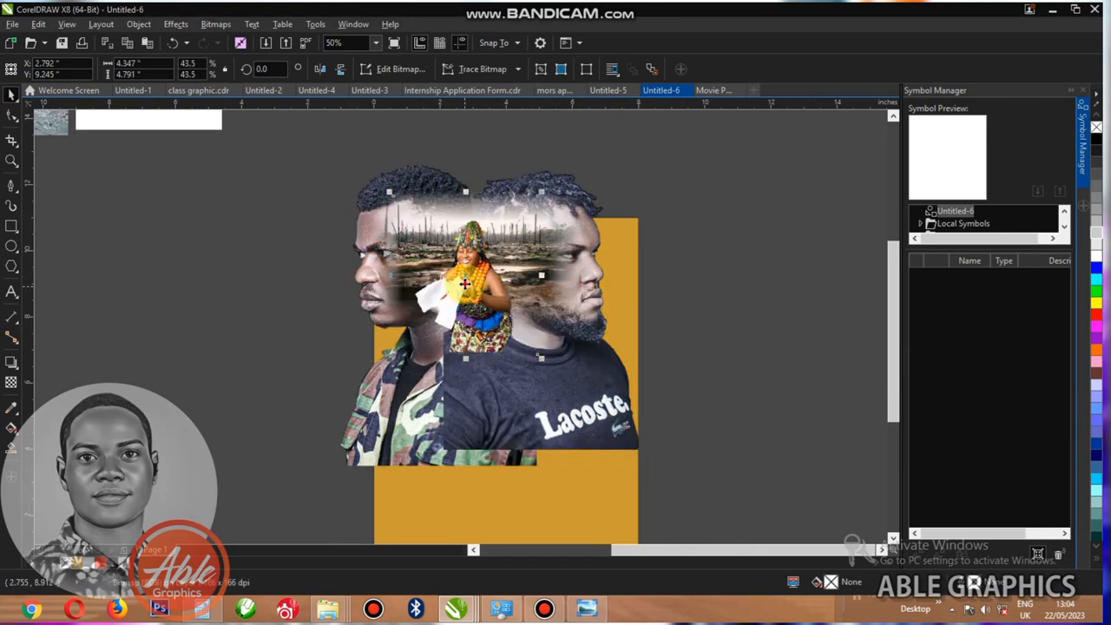
pyautogui.click(343, 42)
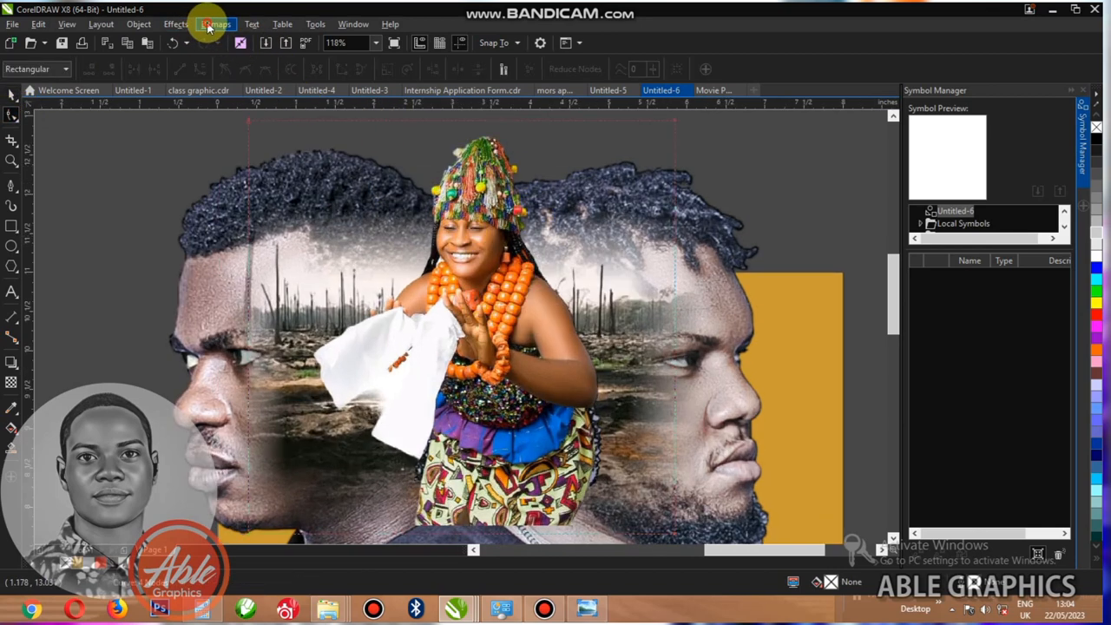
pyautogui.click(215, 24)
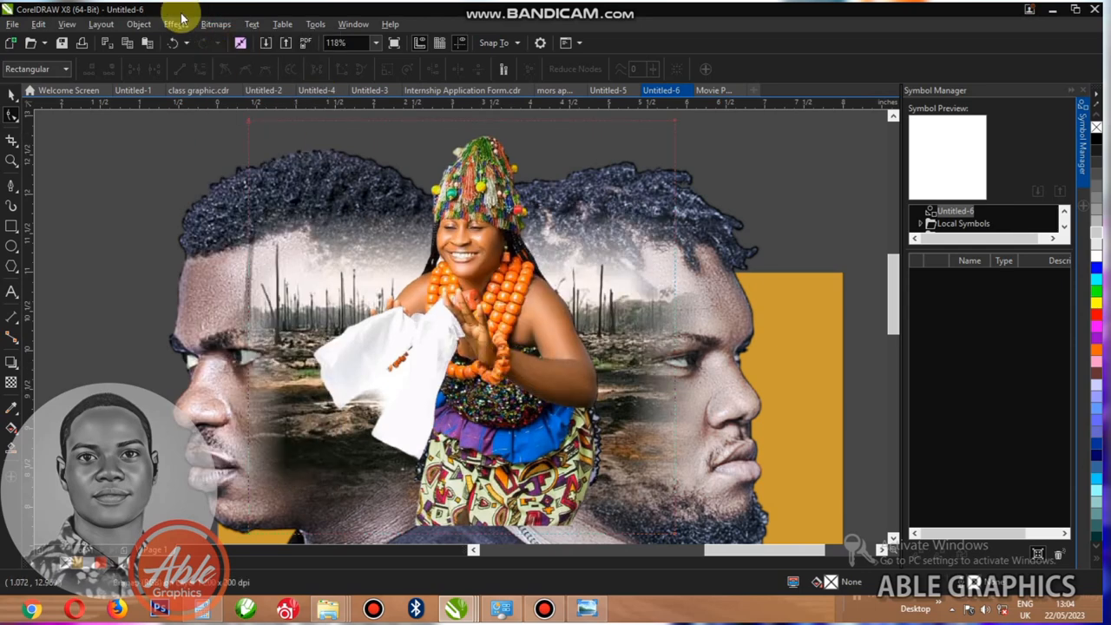
pyautogui.moveTo(215, 25)
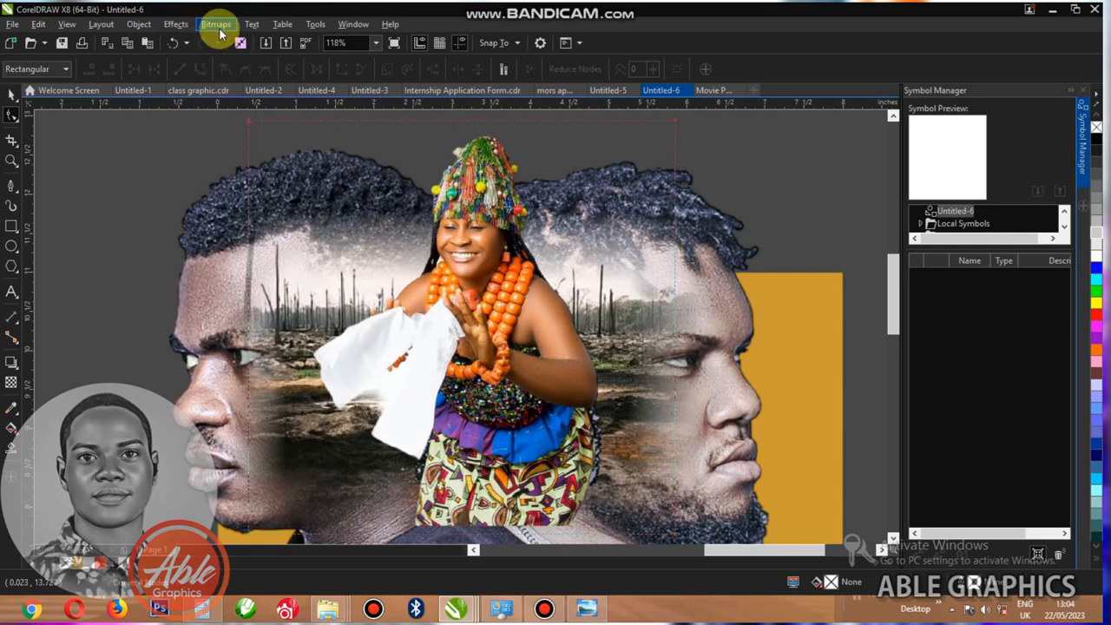
# In the Image Adjustment Lab, set the woman's photo to Temperature 6472, Tint -18, Saturation -39
pyautogui.click(216, 25)
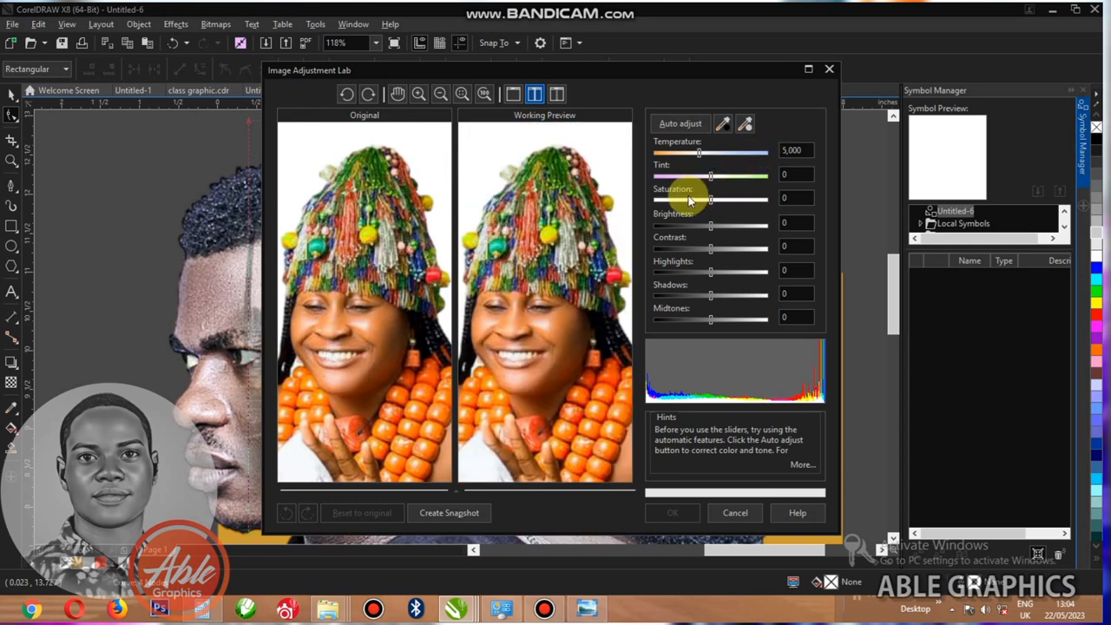
pyautogui.moveTo(712, 177); pyautogui.dragTo(691, 177)
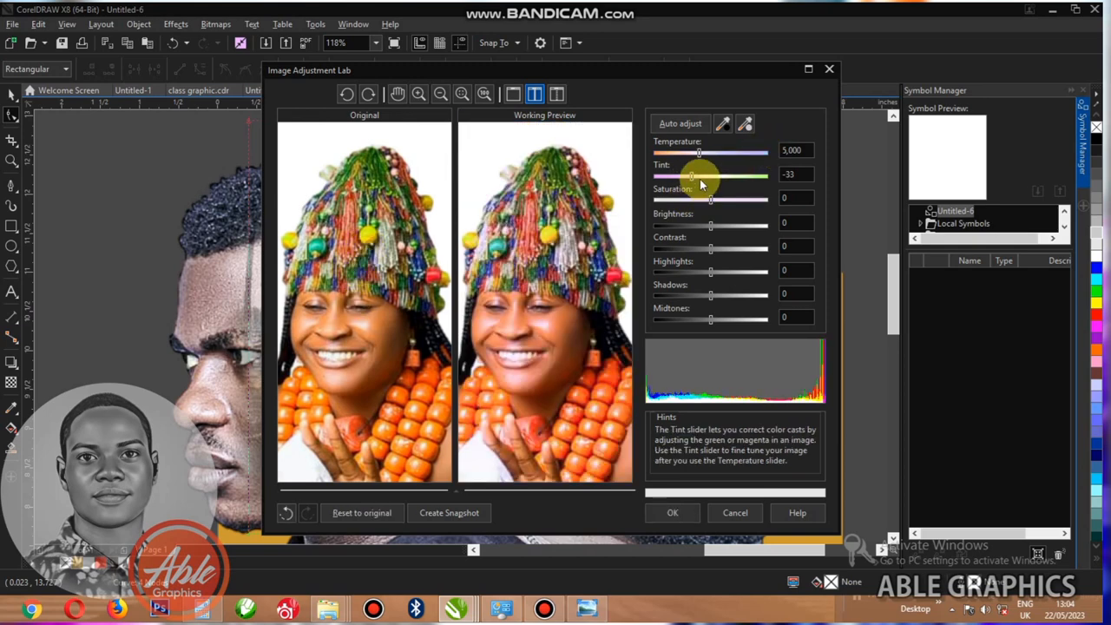
pyautogui.moveTo(698, 153); pyautogui.dragTo(727, 153)
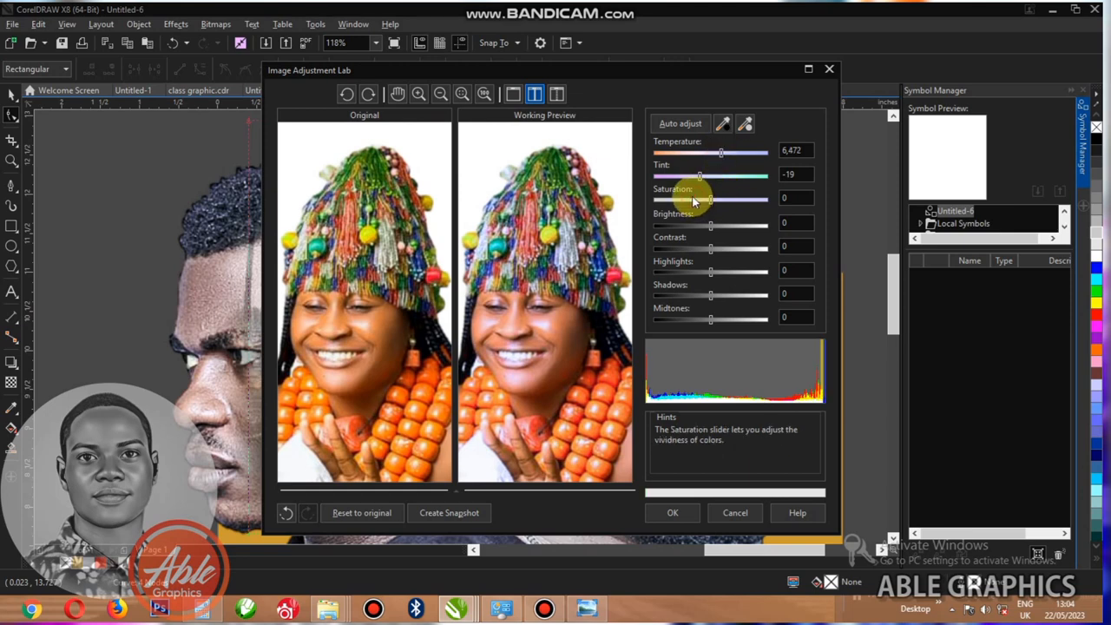
pyautogui.moveTo(710, 200); pyautogui.dragTo(687, 200)
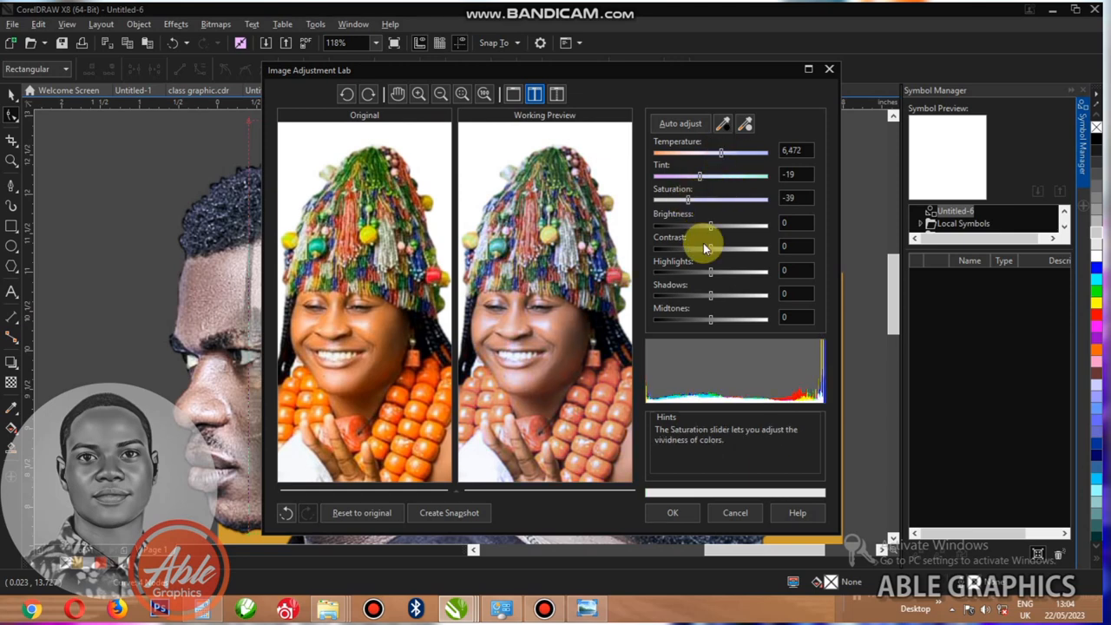
# Raise Brightness 6, Contrast 18, Shadows 10 and Midtones 8, then apply
pyautogui.moveTo(710, 222); pyautogui.dragTo(715, 222)
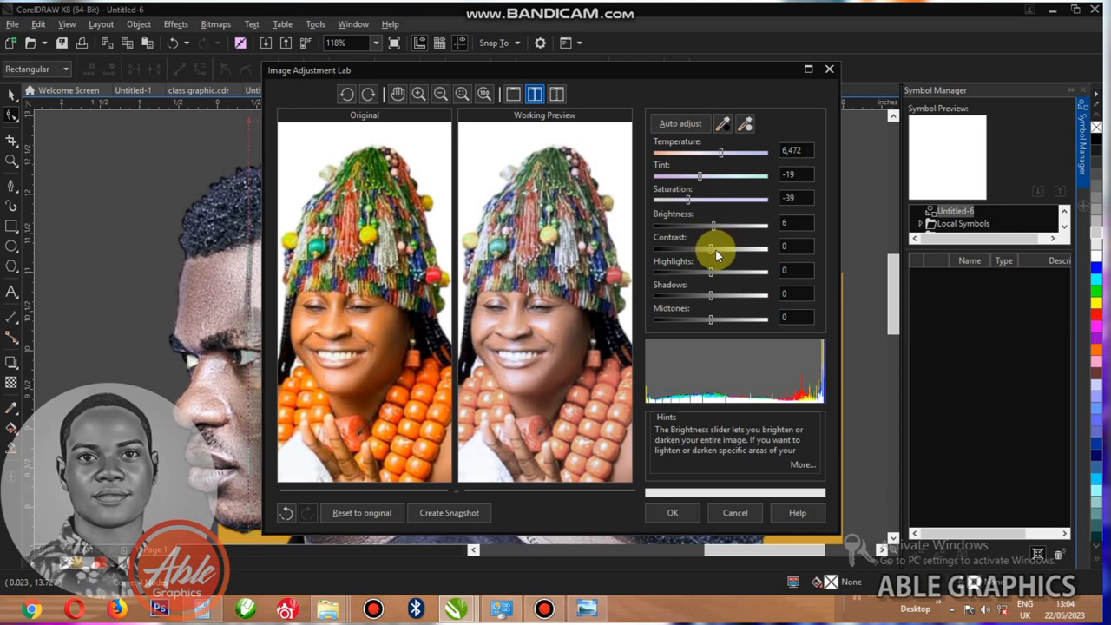
pyautogui.moveTo(711, 250); pyautogui.dragTo(722, 250)
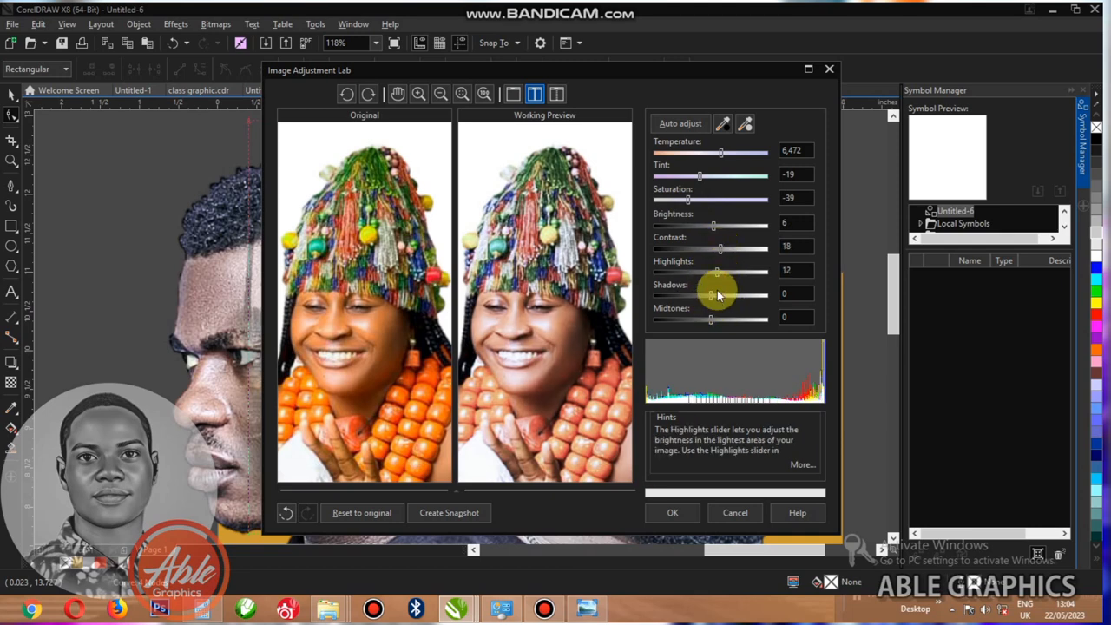
pyautogui.moveTo(710, 295); pyautogui.dragTo(720, 295)
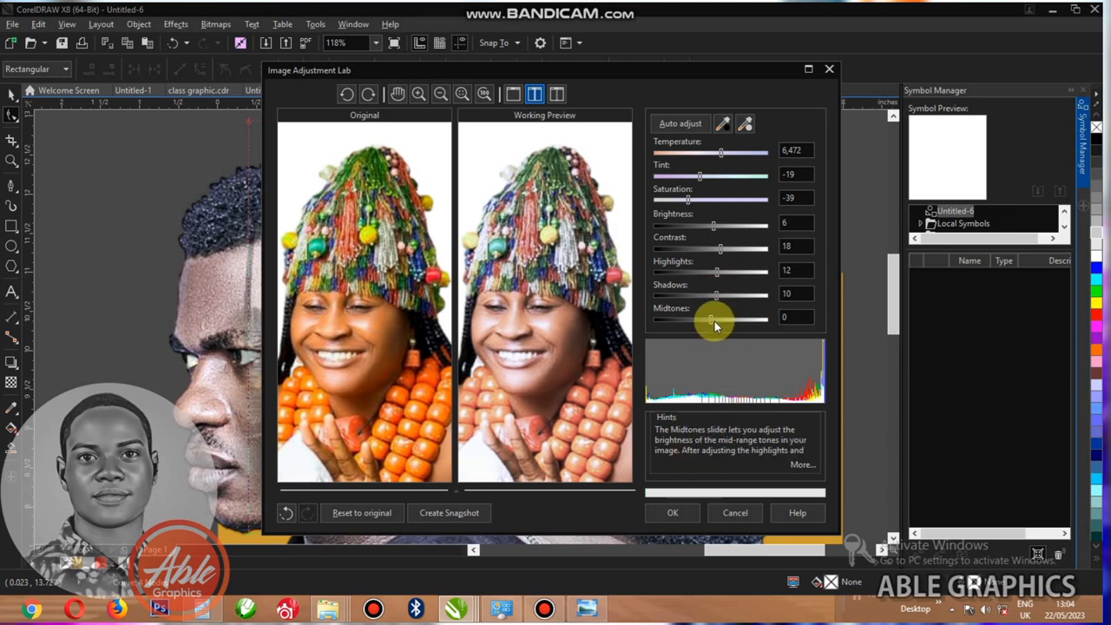
pyautogui.moveTo(710, 319); pyautogui.dragTo(715, 320)
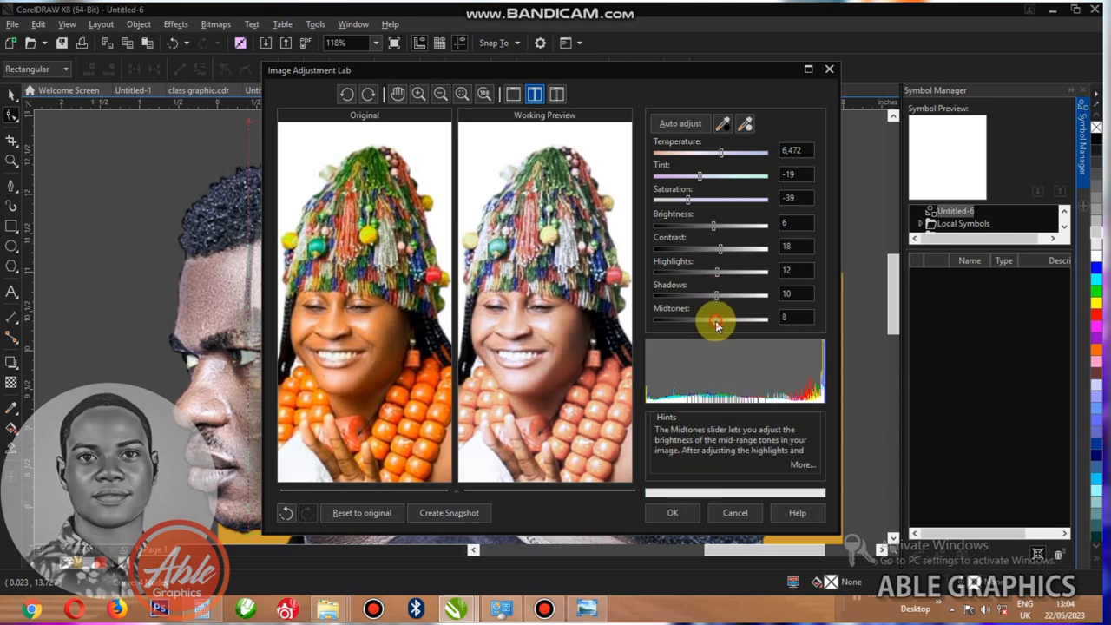
pyautogui.click(672, 512)
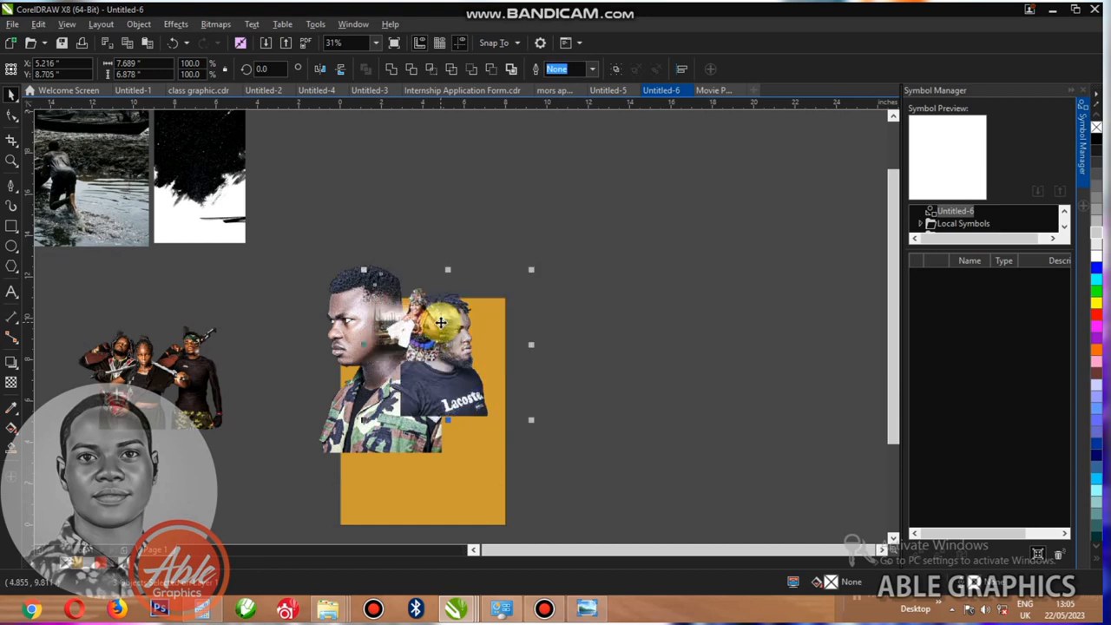
pyautogui.press('ctrl+z')
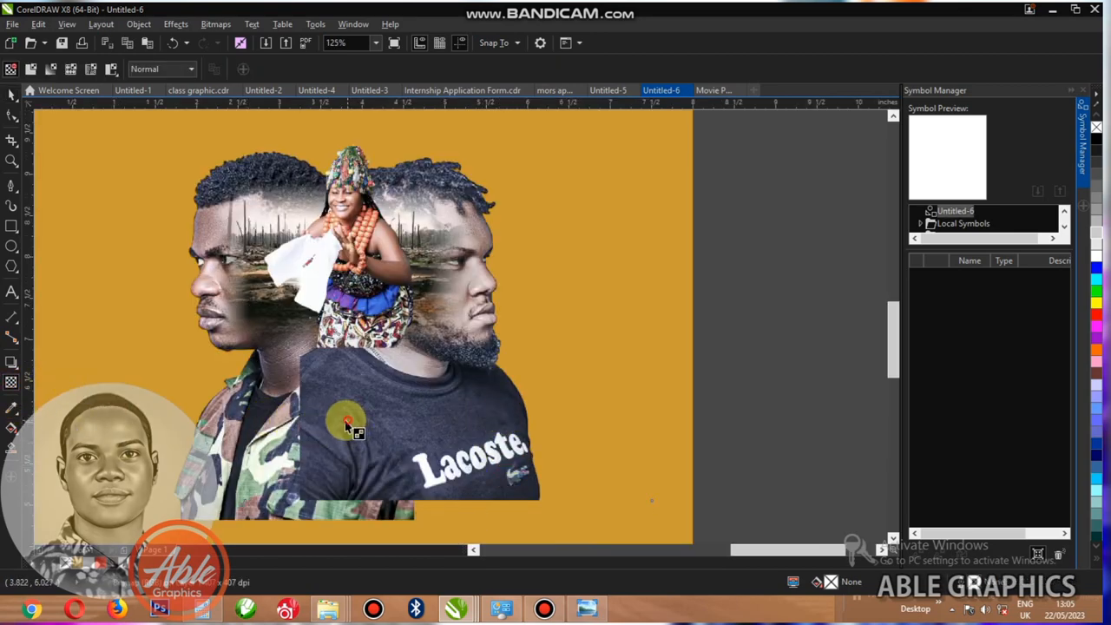
# Convert the right man's photo to a bitmap, then the faded left man's photo as well
pyautogui.click(345, 423)
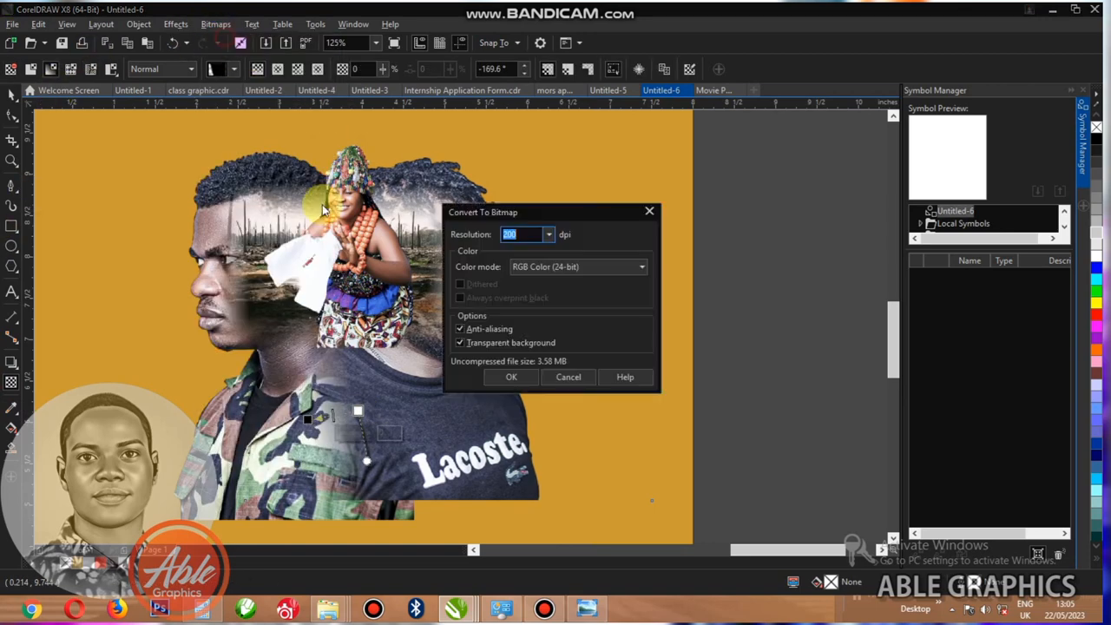
pyautogui.click(510, 376)
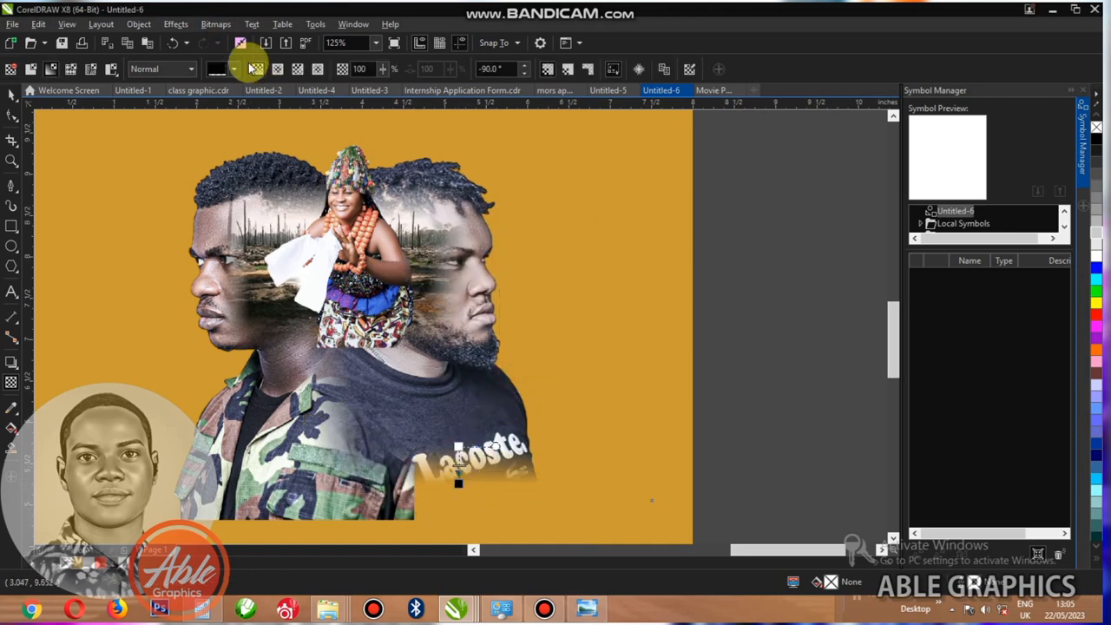
pyautogui.click(215, 24)
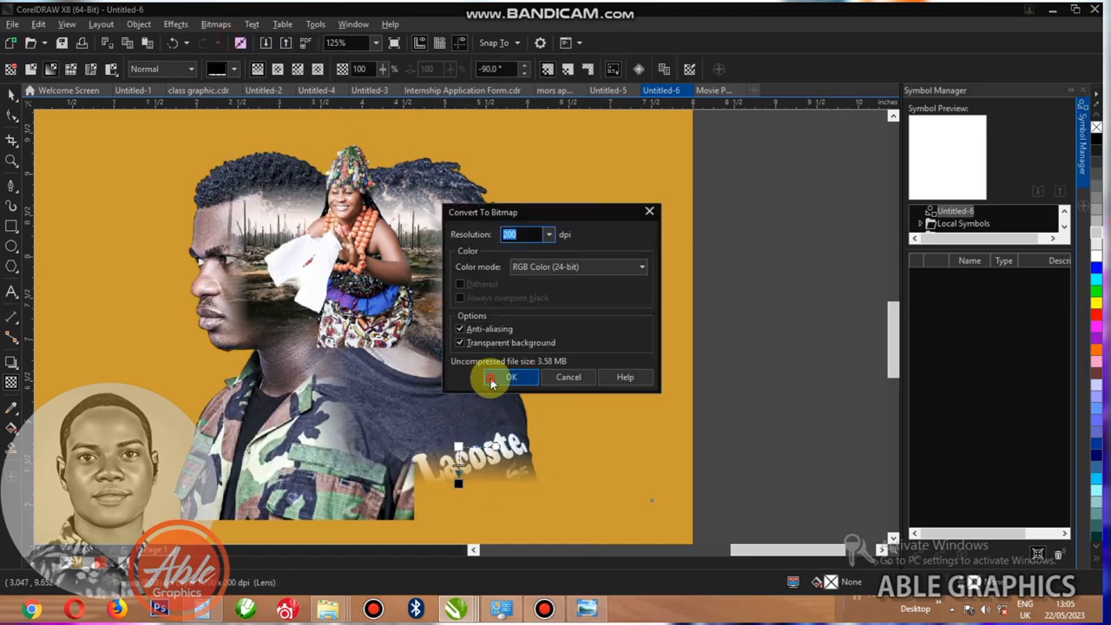
pyautogui.click(510, 377)
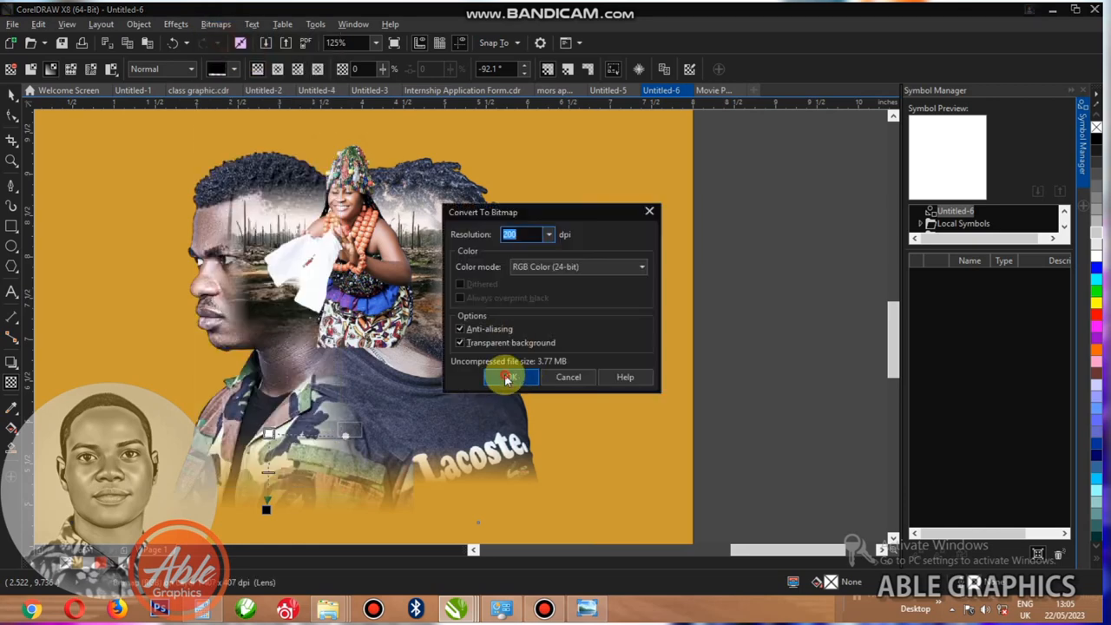
pyautogui.click(509, 376)
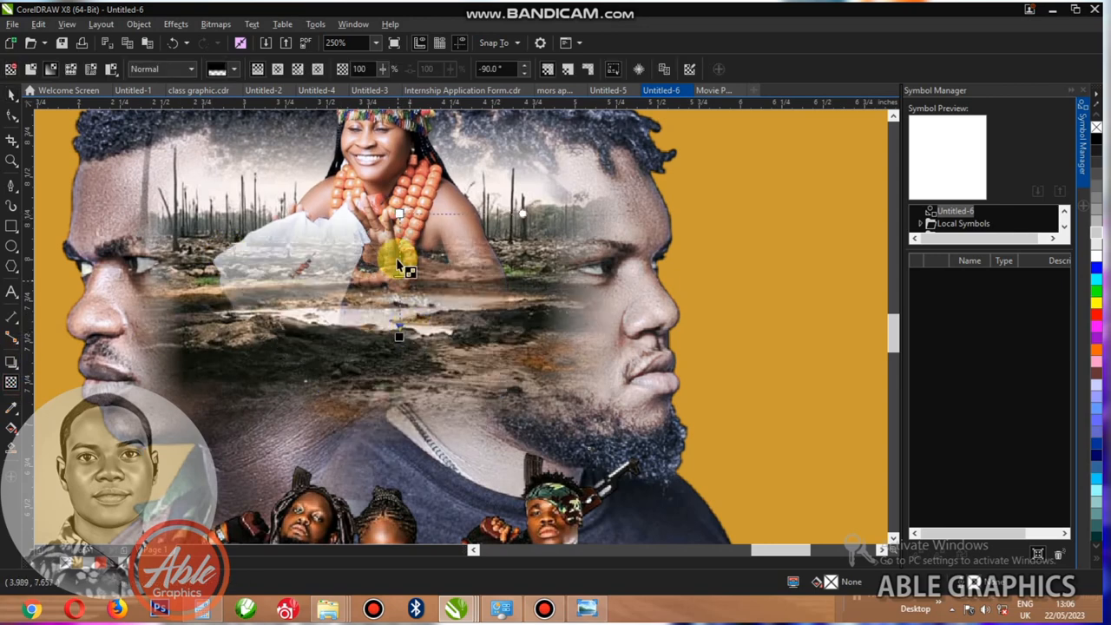
# Nudge the woman's photo into position above the cast group photo
pyautogui.press('shift')
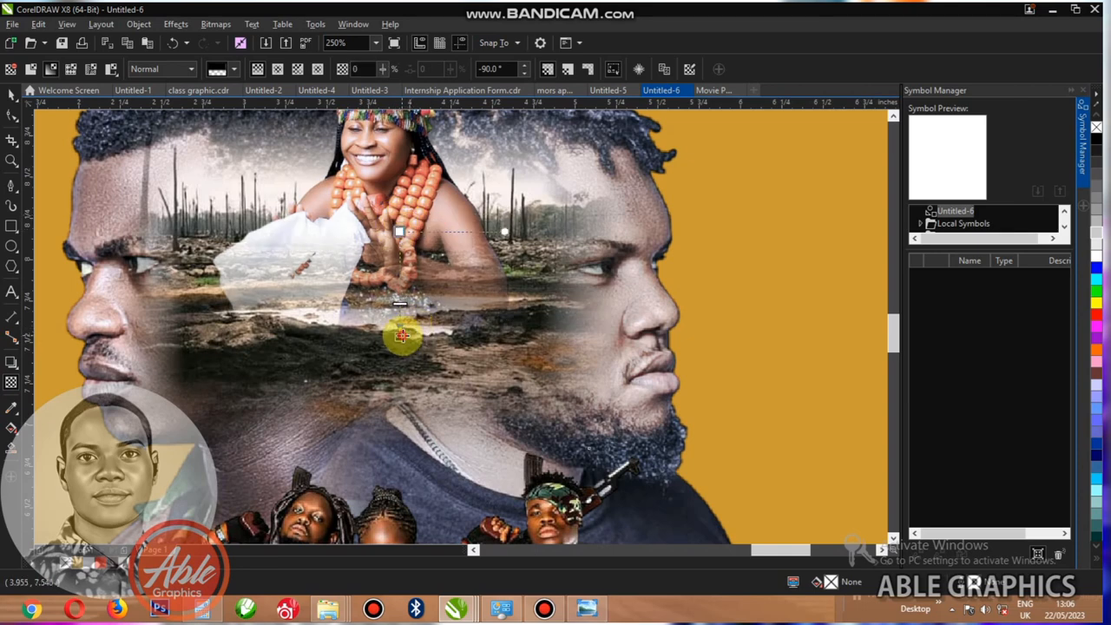
pyautogui.press('ctrl+space')
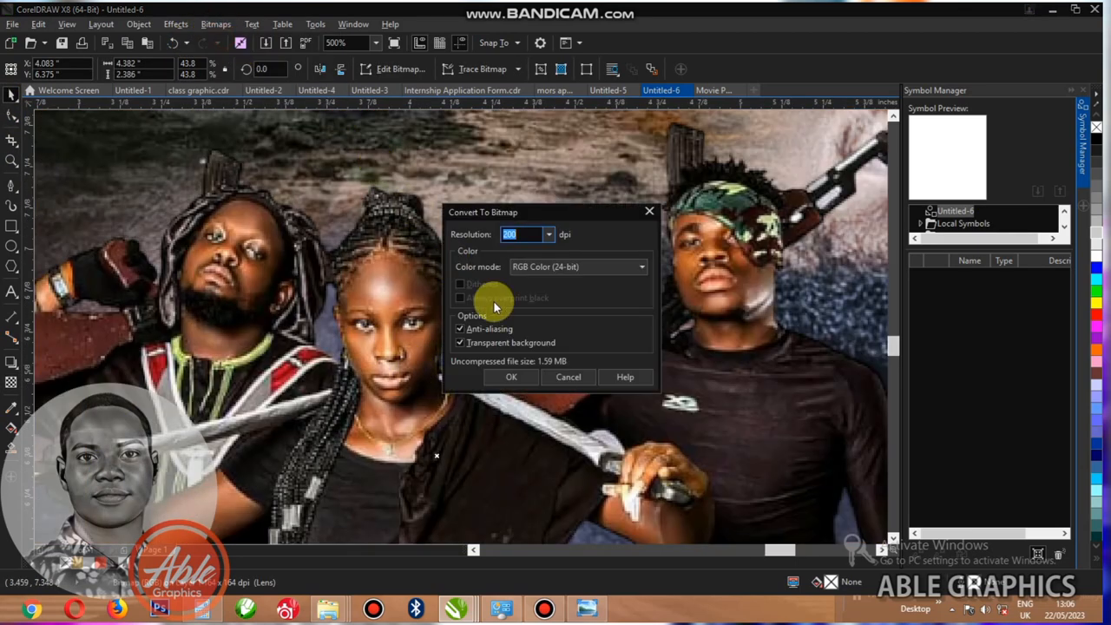
# In the Image Adjustment Lab, warm, desaturate and slightly brighten the cast group photo
pyautogui.click(215, 24)
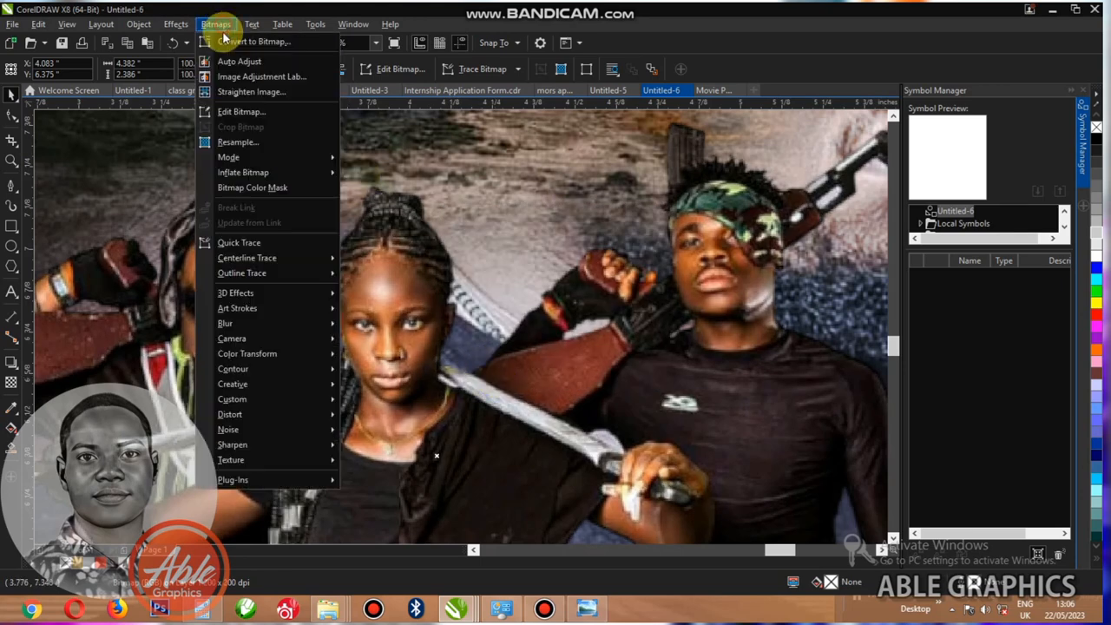
pyautogui.moveTo(239, 61)
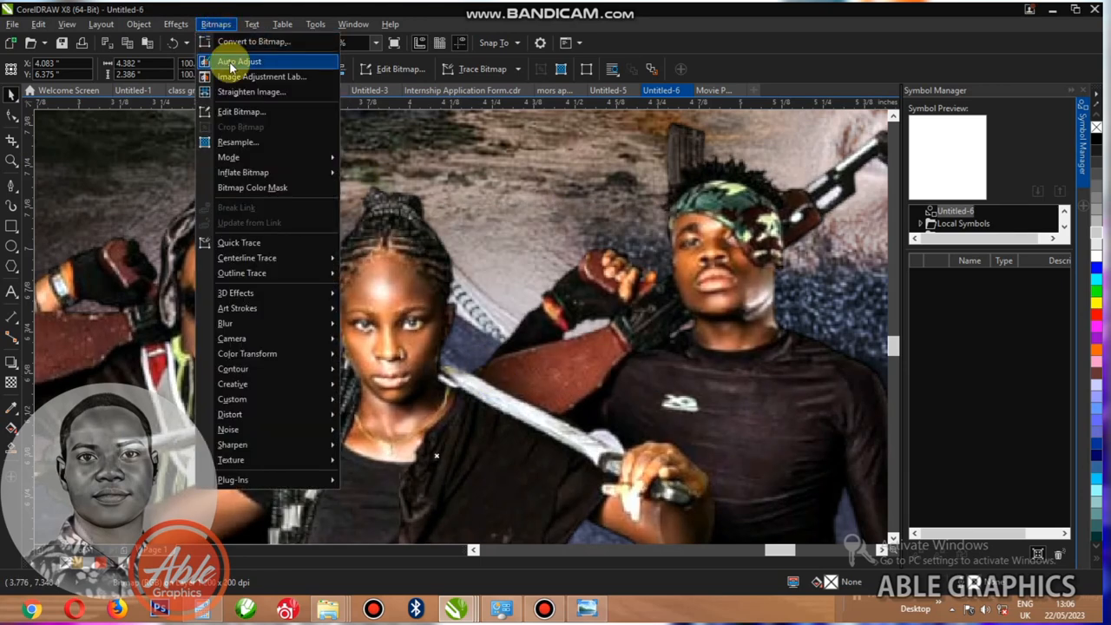
pyautogui.click(260, 76)
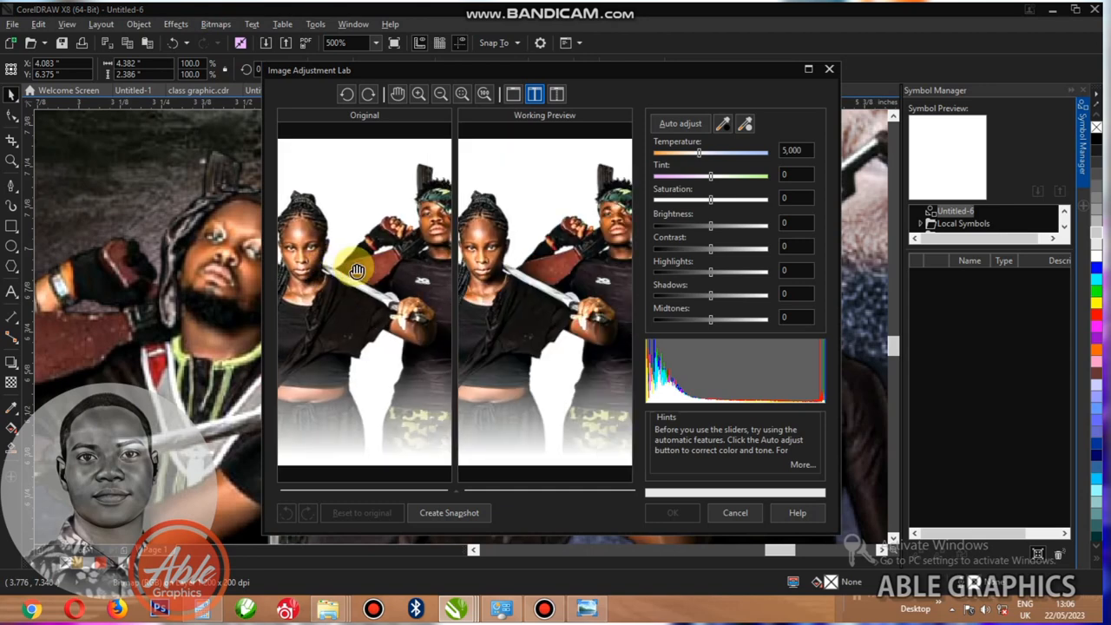
pyautogui.moveTo(356, 269); pyautogui.dragTo(441, 229)
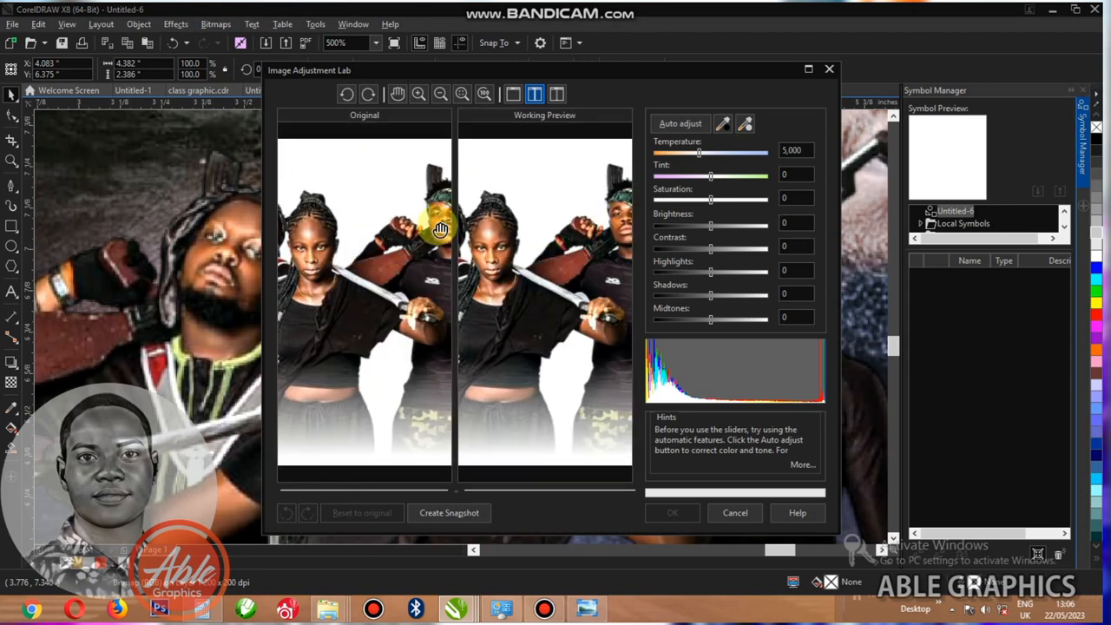
pyautogui.moveTo(697, 152); pyautogui.dragTo(709, 152)
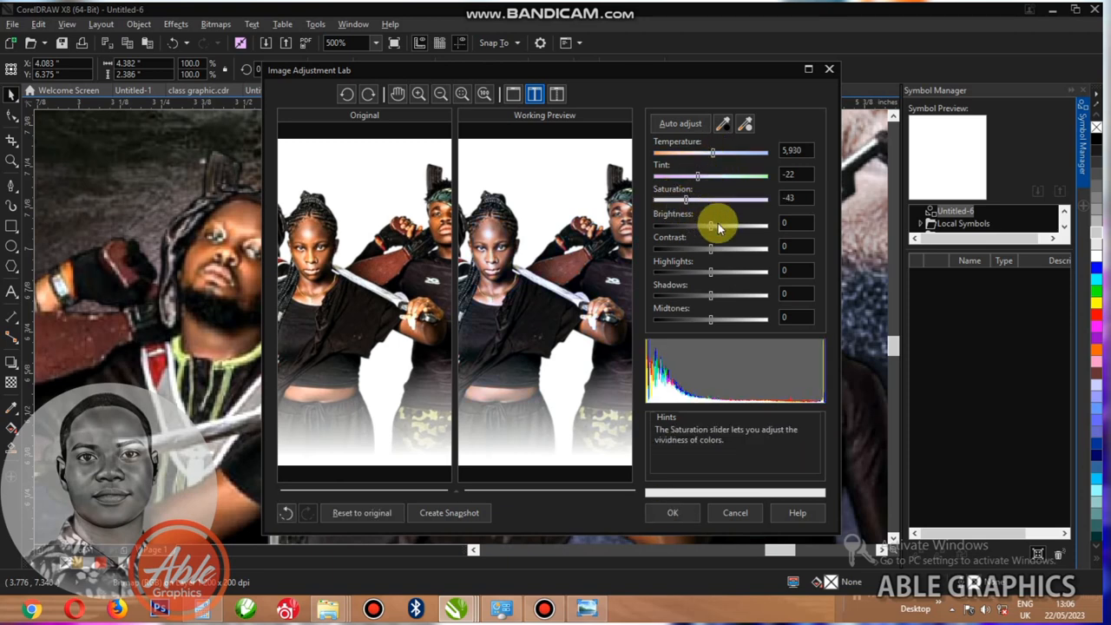
pyautogui.moveTo(710, 224); pyautogui.dragTo(716, 224)
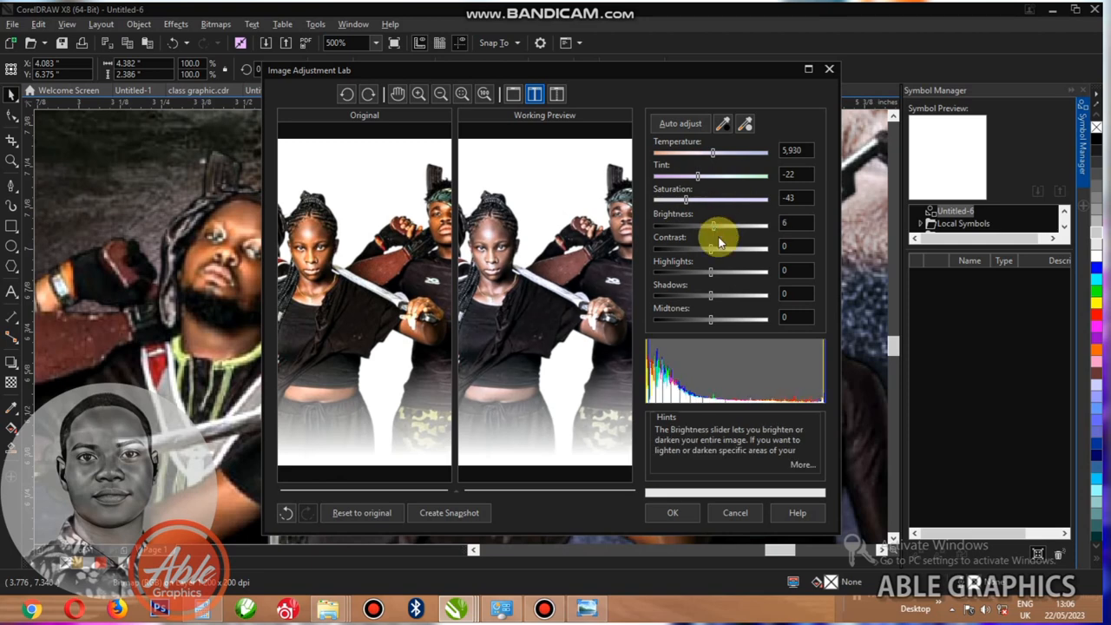
# Raise contrast and shadows, pull down highlights and return midtones to zero
pyautogui.moveTo(710, 250); pyautogui.dragTo(722, 250)
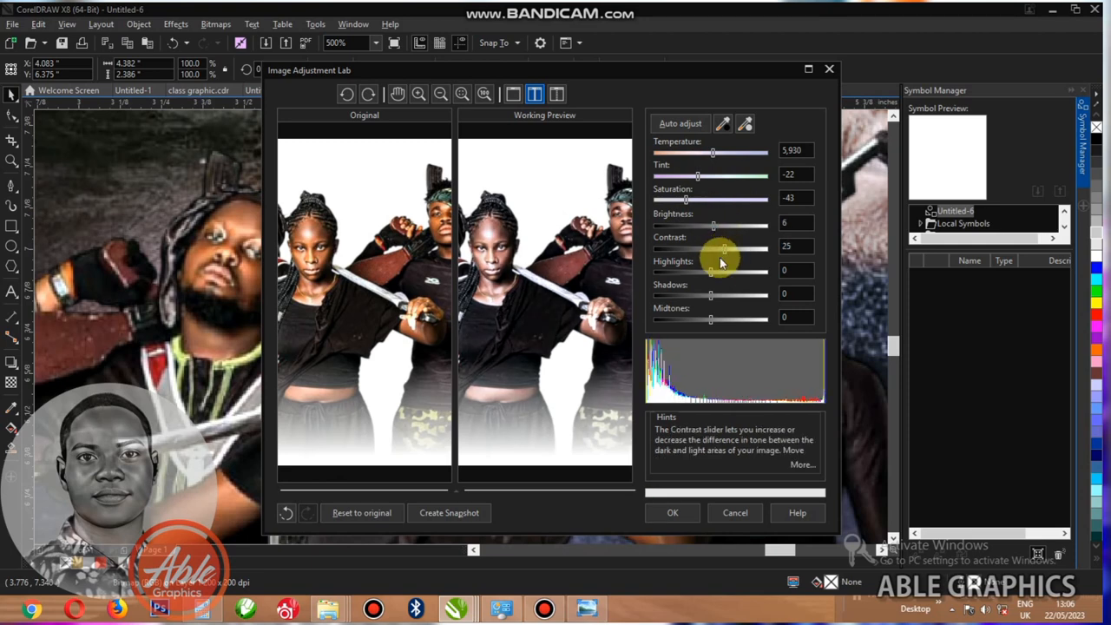
pyautogui.moveTo(710, 271); pyautogui.dragTo(722, 271)
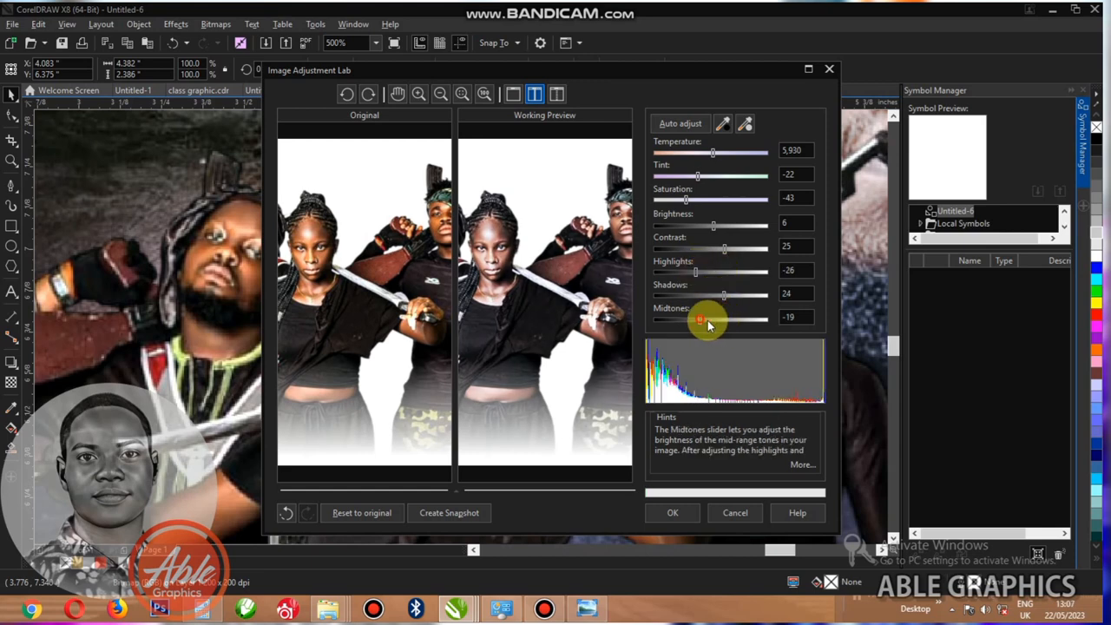
pyautogui.moveTo(698, 319); pyautogui.dragTo(725, 319)
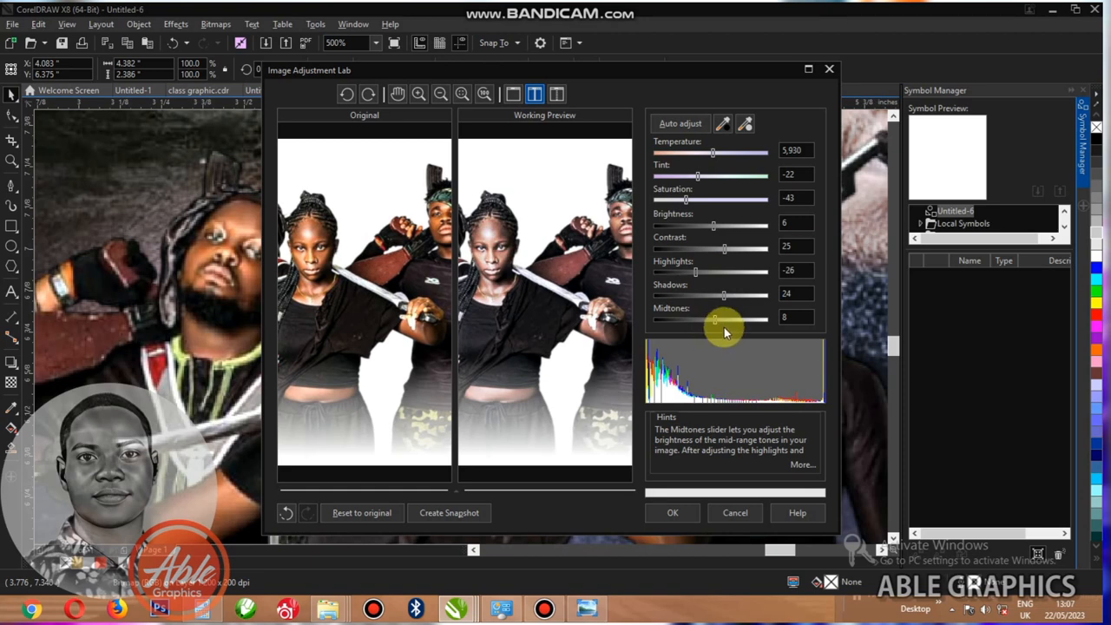
pyautogui.moveTo(726, 319); pyautogui.dragTo(708, 320)
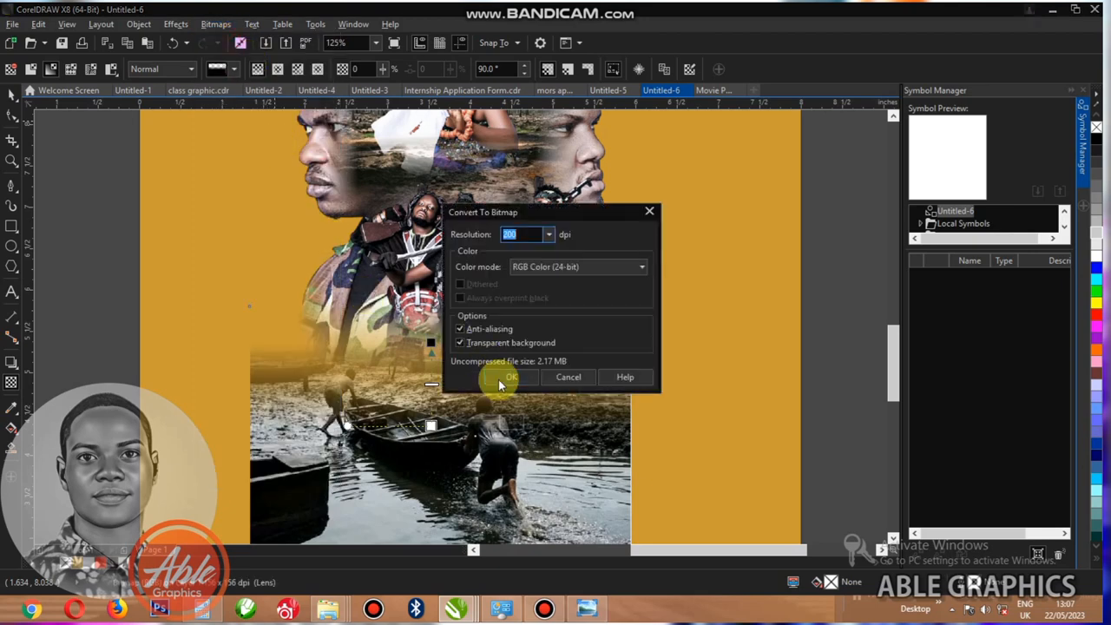
# Convert the cast composite and the boat scene to bitmaps with transparent backgrounds
pyautogui.click(511, 377)
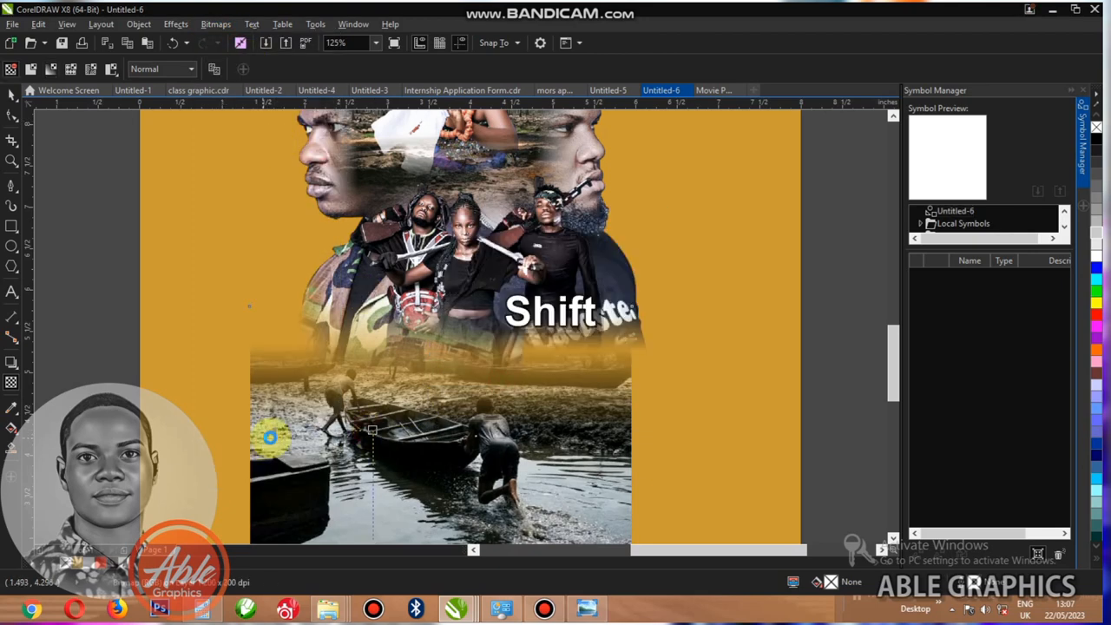
pyautogui.click(215, 24)
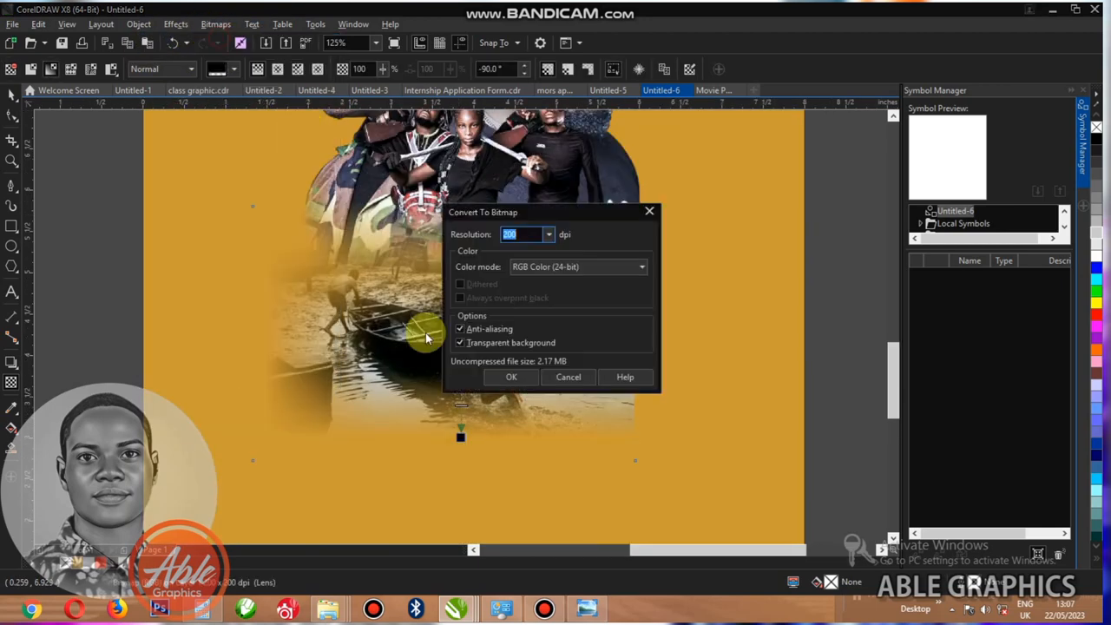
pyautogui.click(510, 377)
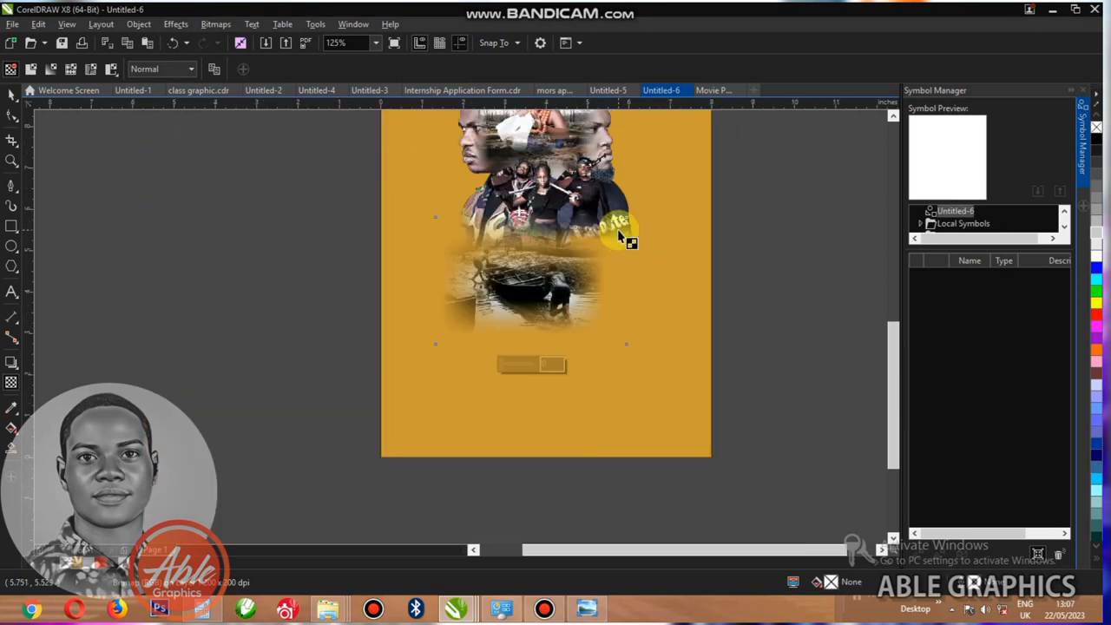
pyautogui.click(621, 222)
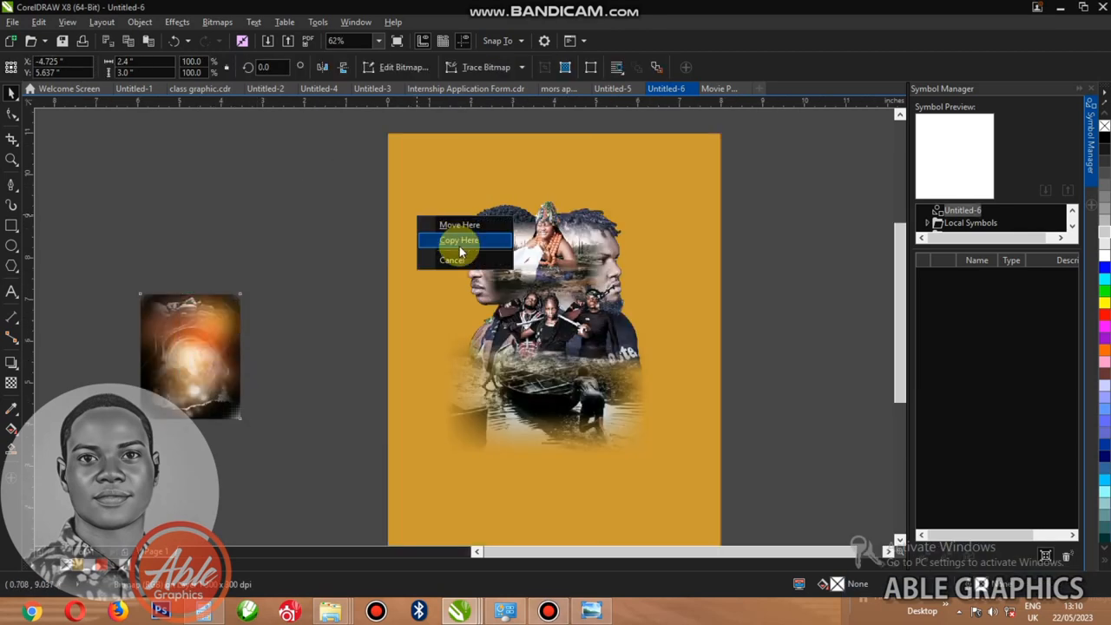
# Copy the fiery orange photo onto the page and stretch it to cover the poster background
pyautogui.click(459, 239)
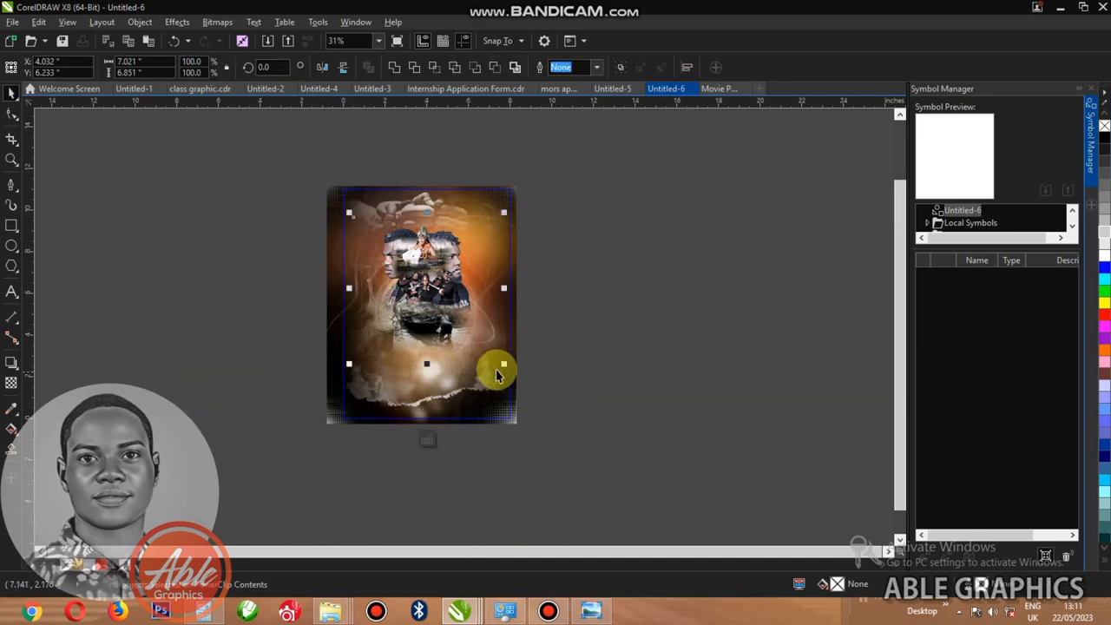
pyautogui.moveTo(503, 363); pyautogui.dragTo(531, 382)
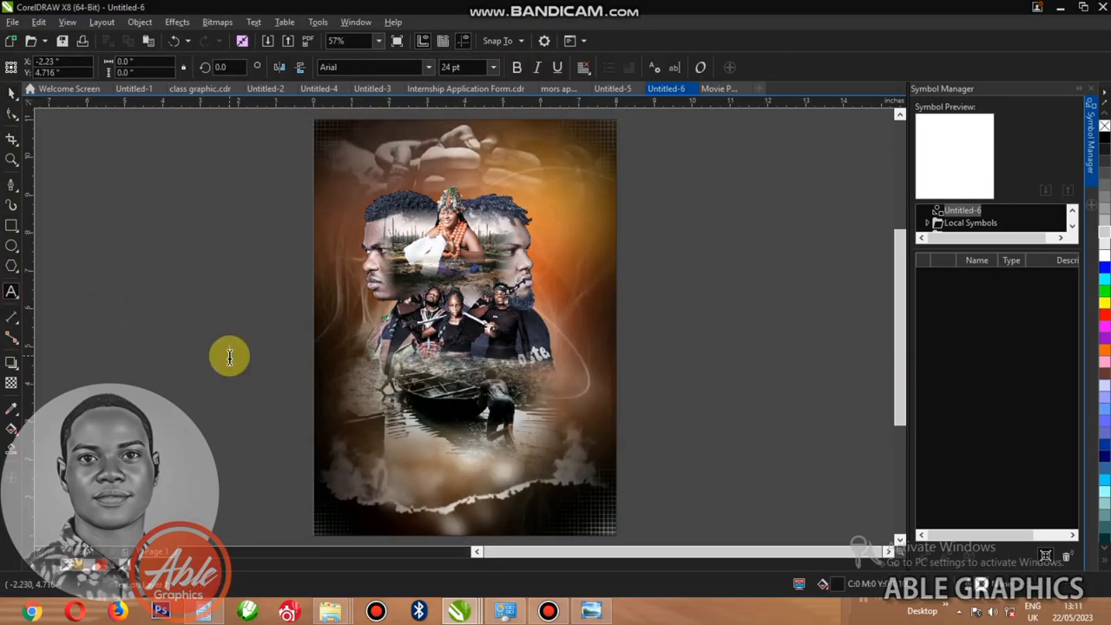
# Type the film title IBINABO as large white text over the lower poster area
pyautogui.write('IBINABO')
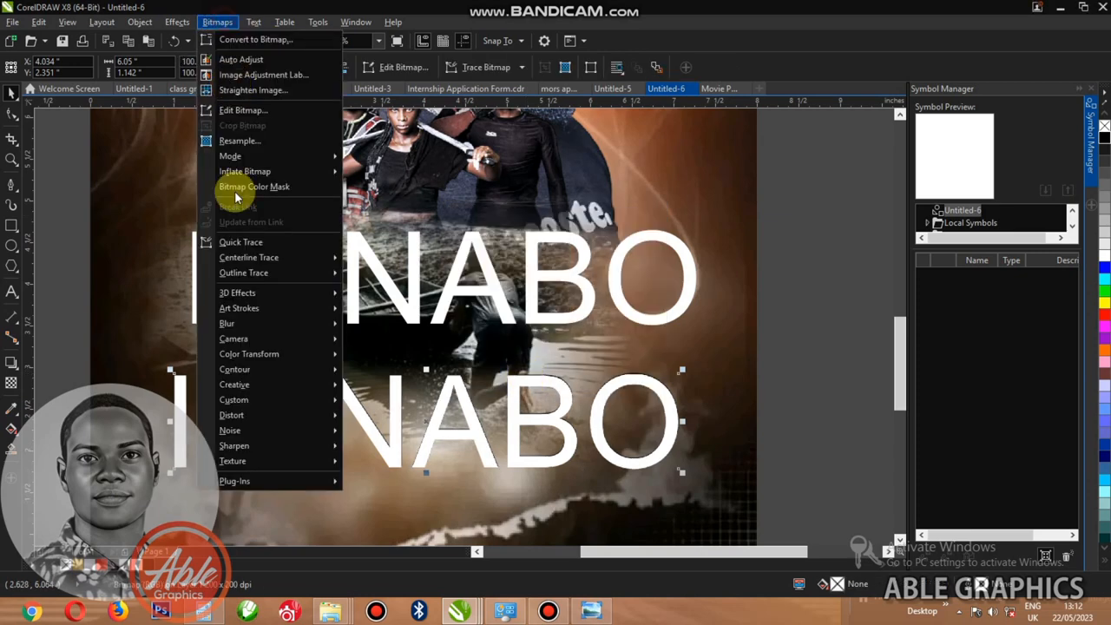
pyautogui.moveTo(225, 323)
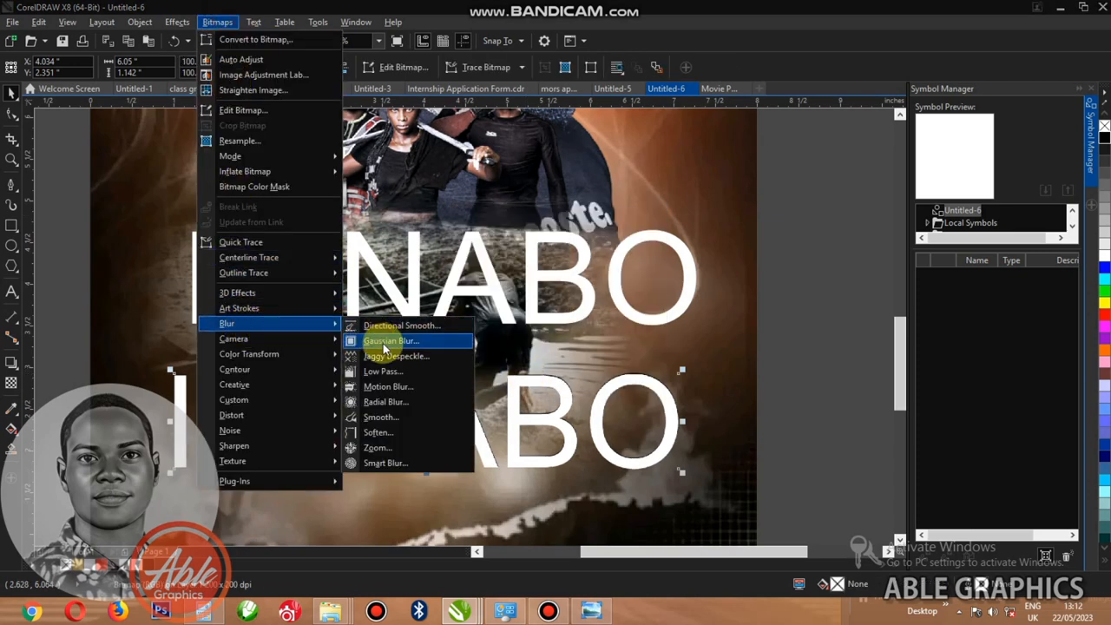
# Apply a Gaussian Blur of radius 8 to the title copy to create a soft glow
pyautogui.click(388, 340)
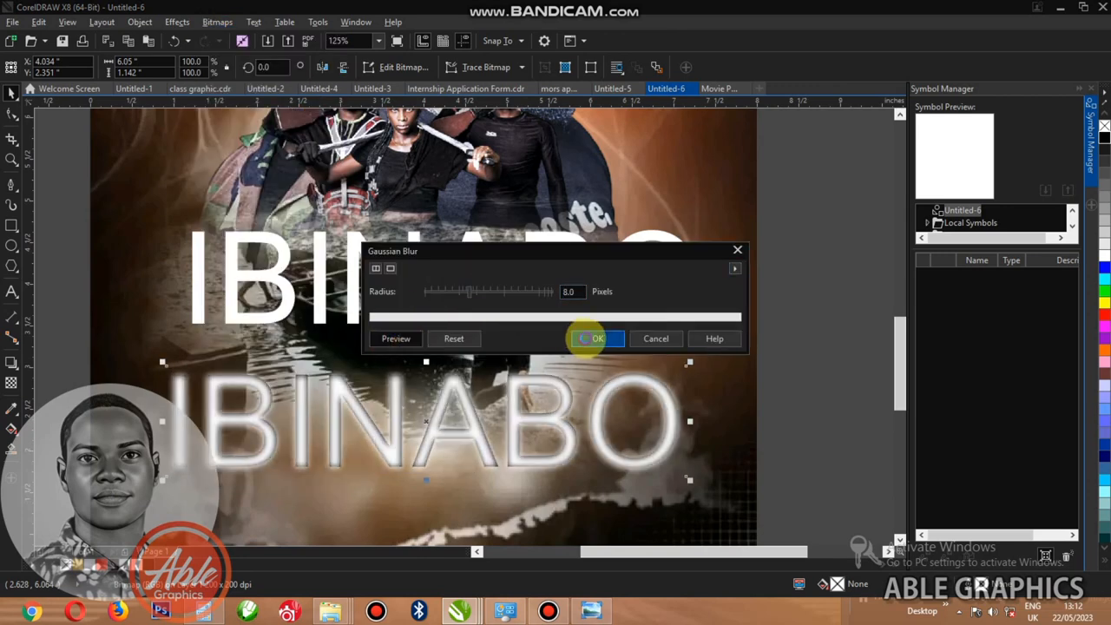
pyautogui.click(590, 339)
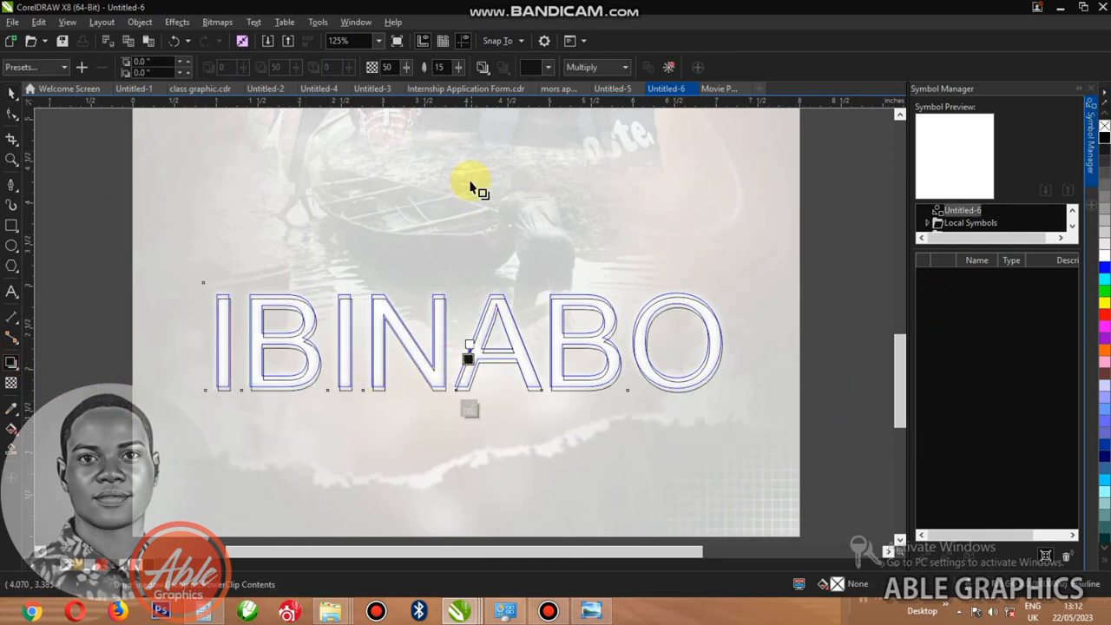
# Zoom in to check the blurred glow sits aligned behind the IBINABO lettering
pyautogui.scroll(-3)
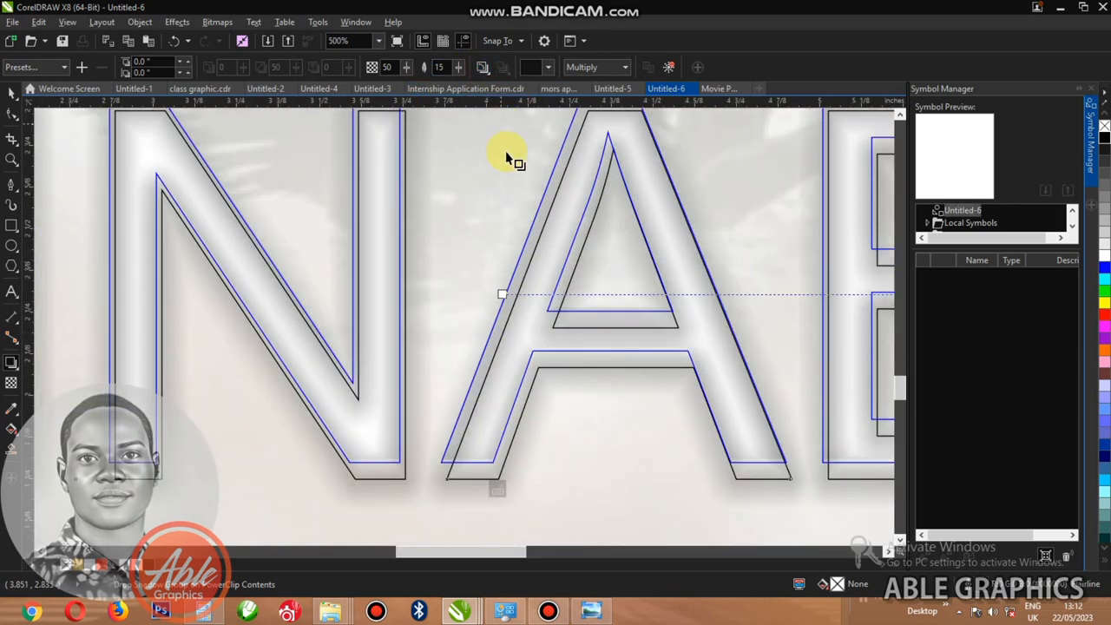
pyautogui.moveTo(507, 257)
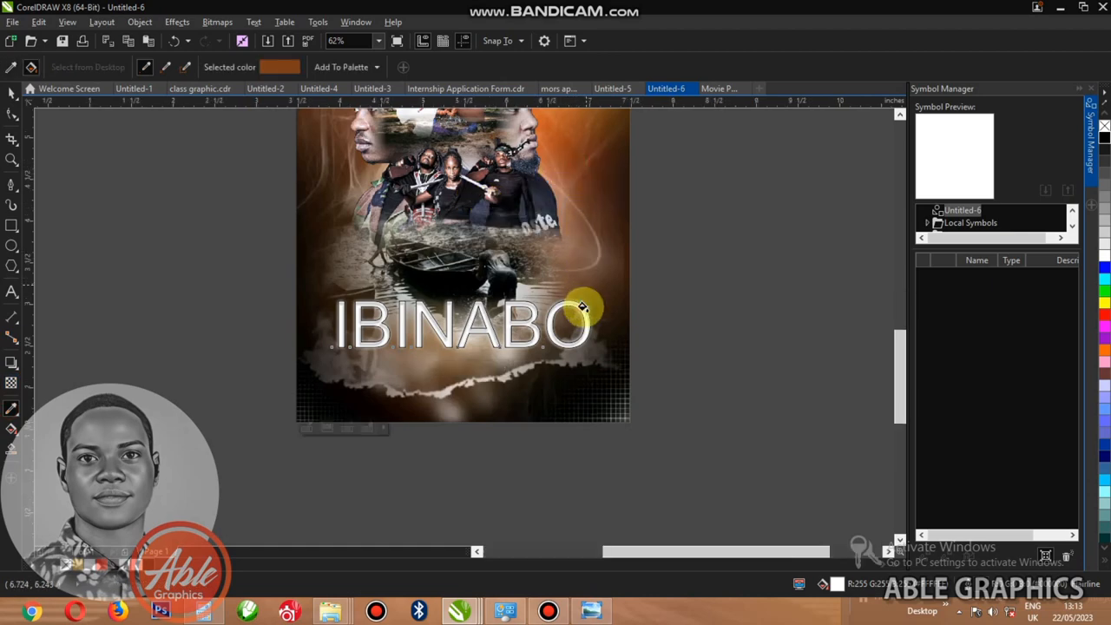
# Set the title outline to 2 pt brown, placed behind the fill and scaling with the text
pyautogui.write('500')
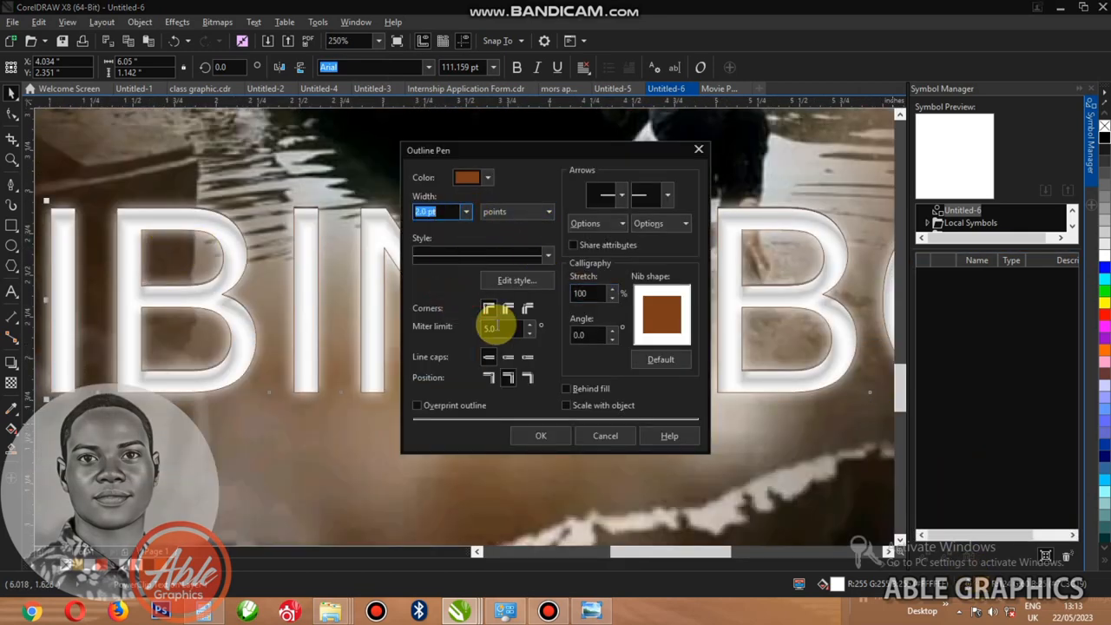
pyautogui.click(565, 389)
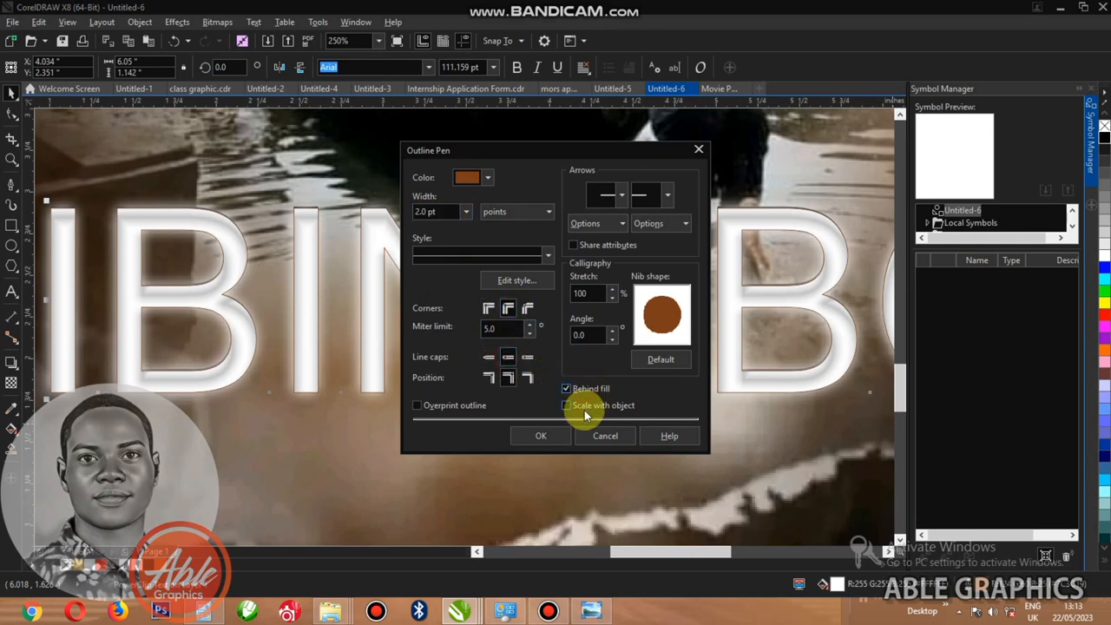
pyautogui.click(540, 434)
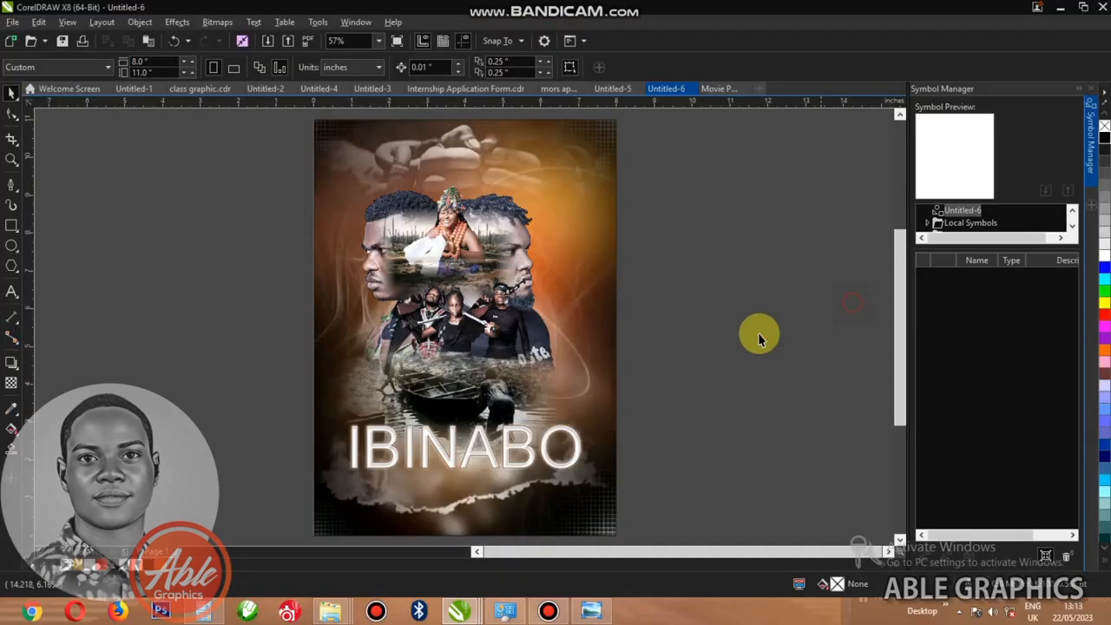
pyautogui.click(11, 292)
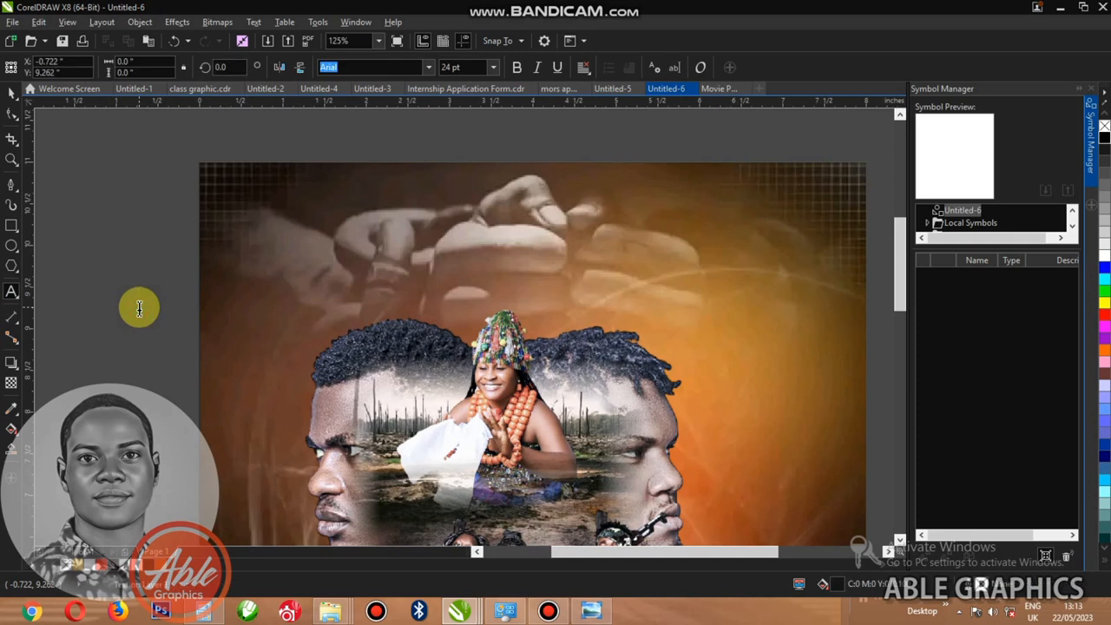
# Type the tagline 'gods among mortals' in bold capitals beneath the title
pyautogui.write('gods')
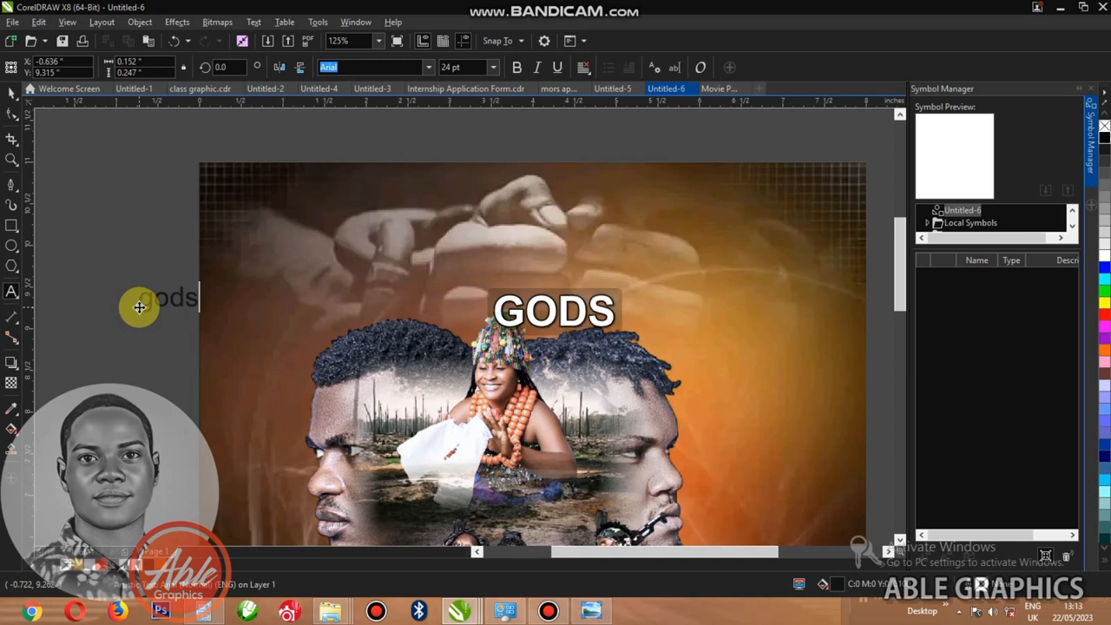
pyautogui.write('among')
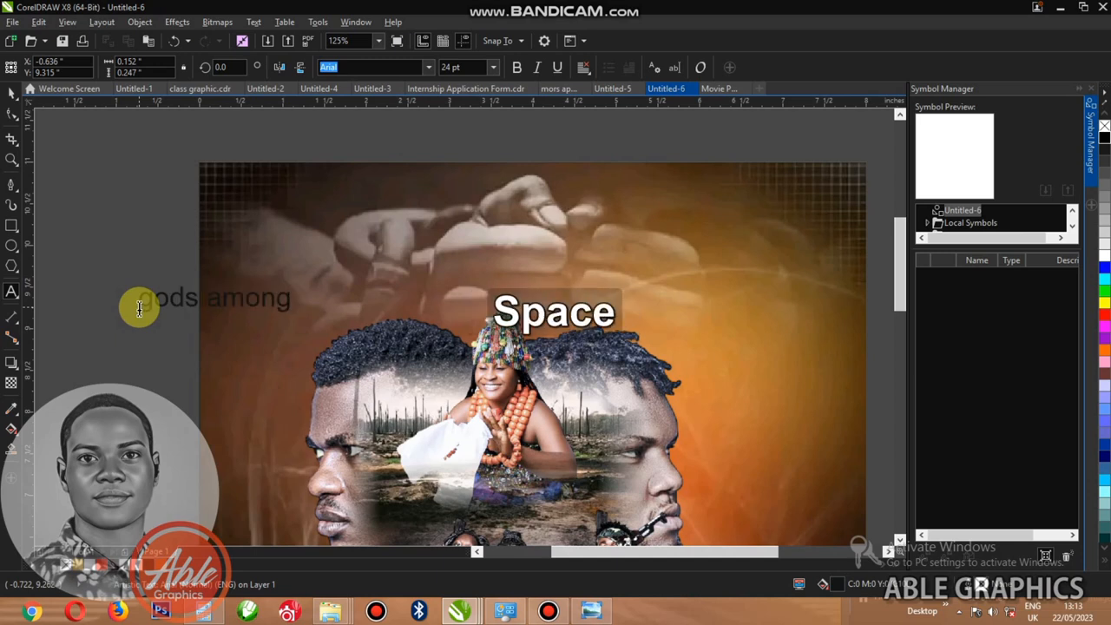
pyautogui.write('m')
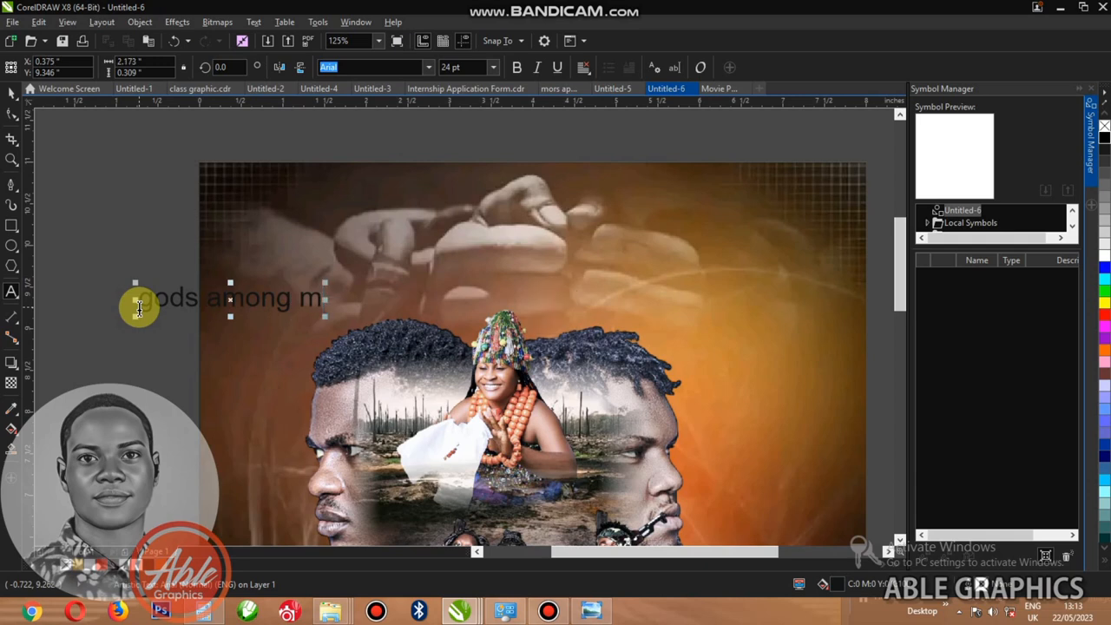
pyautogui.write('orta')
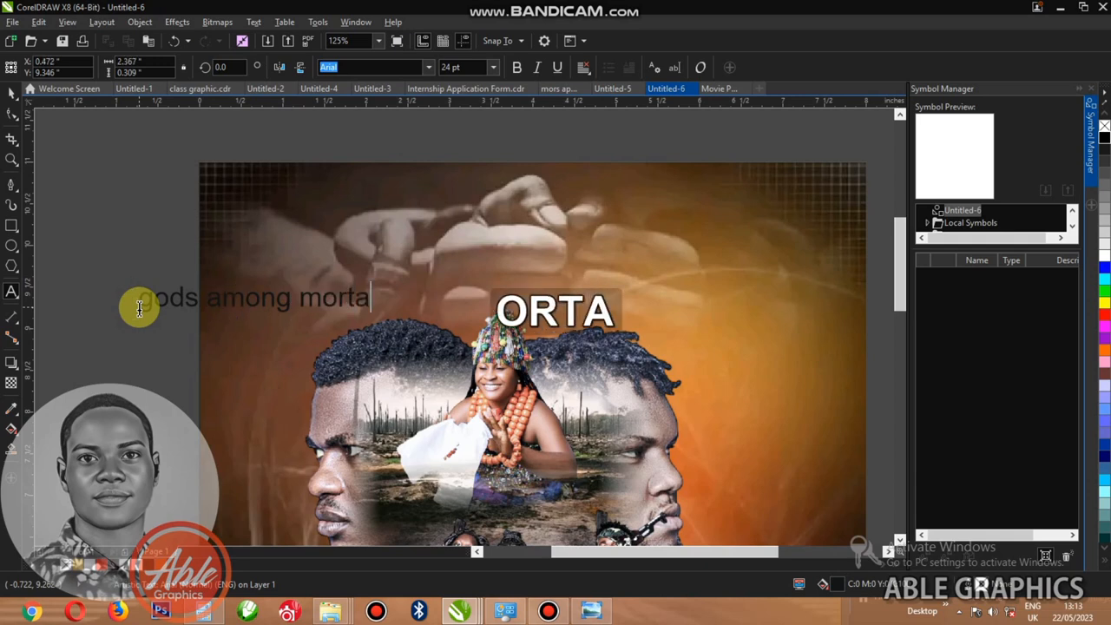
pyautogui.write('s')
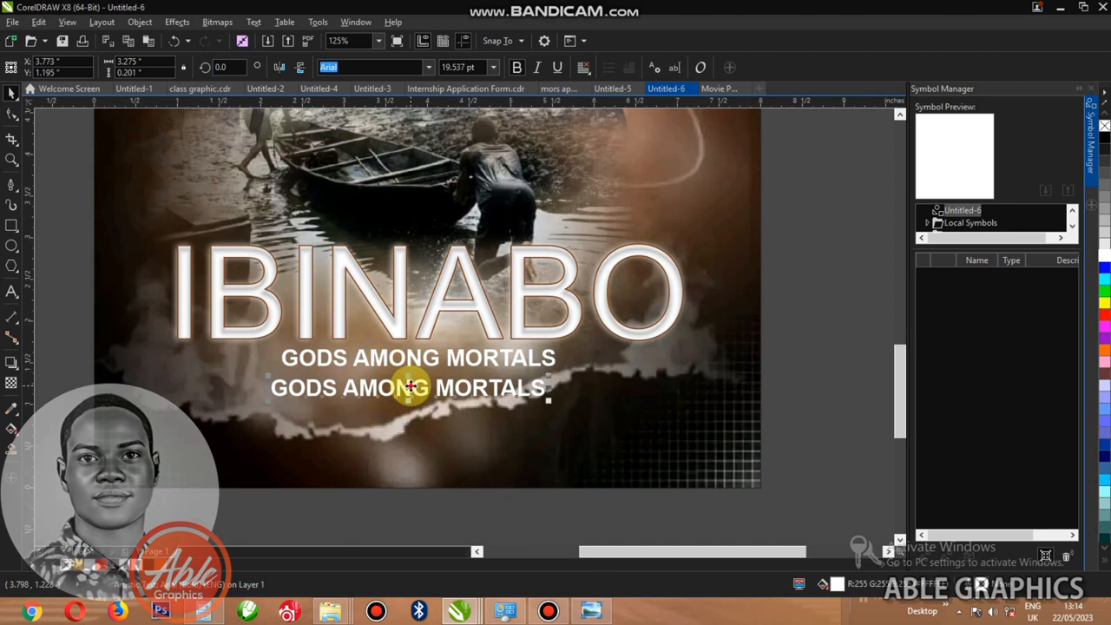
# Type the line 'in theaters HOUSE' beneath the tagline, switching to capitals for HOUSE
pyautogui.write('in')
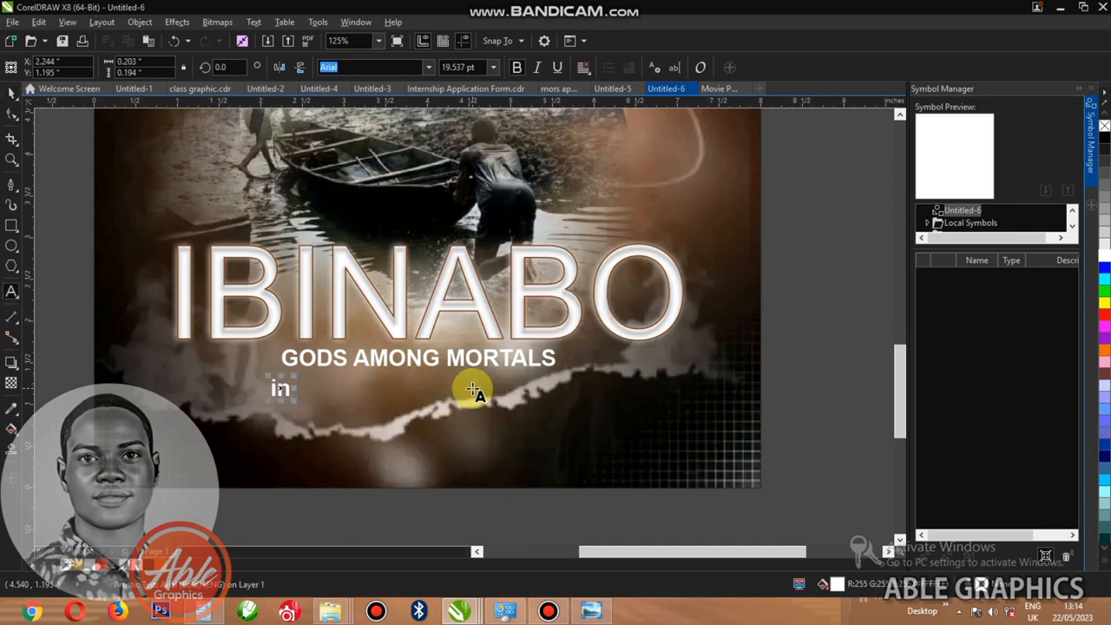
pyautogui.write('the')
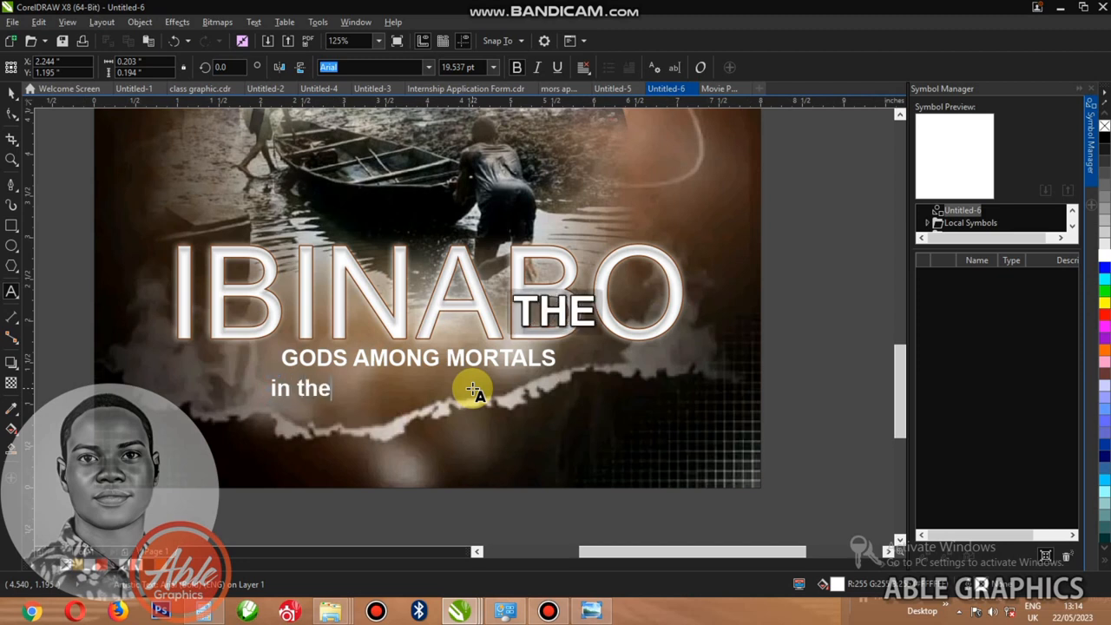
pyautogui.write('ate')
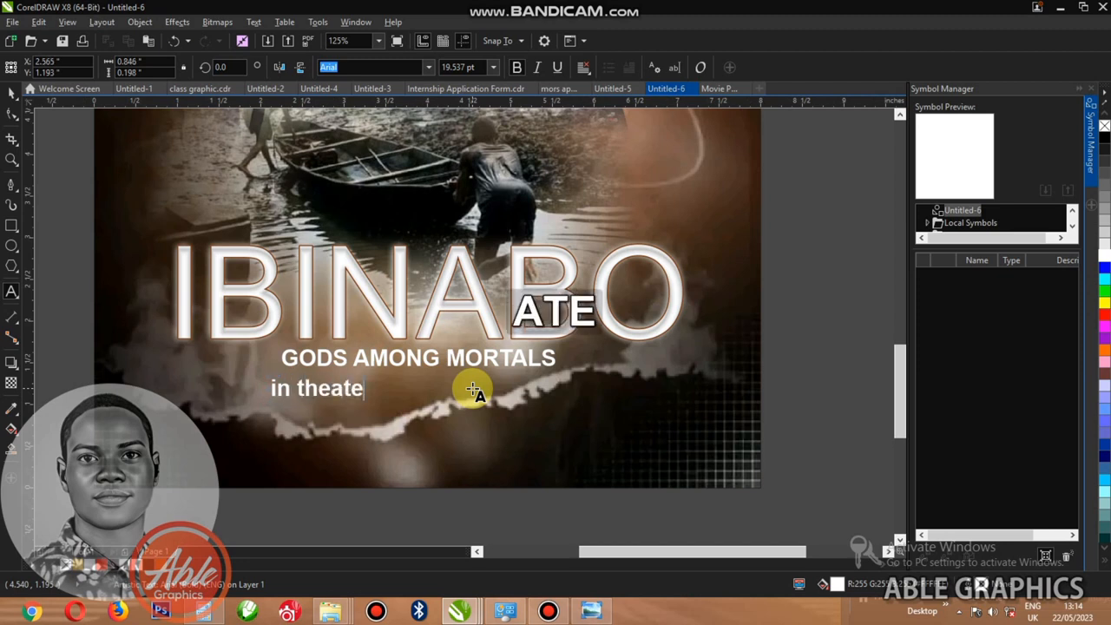
pyautogui.write('rs')
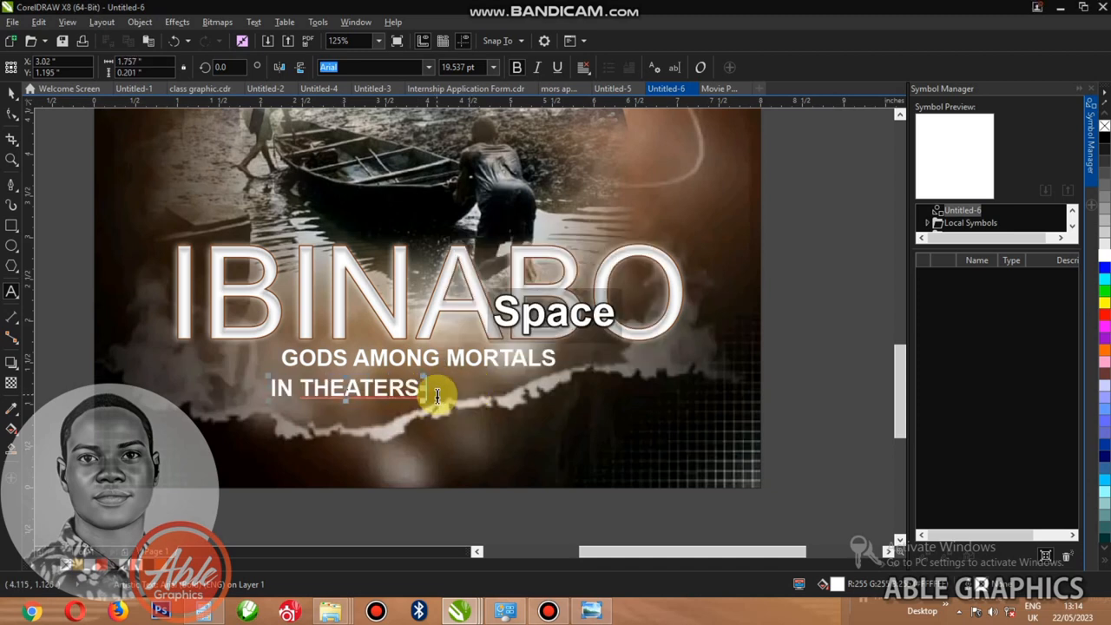
pyautogui.press('capslock')
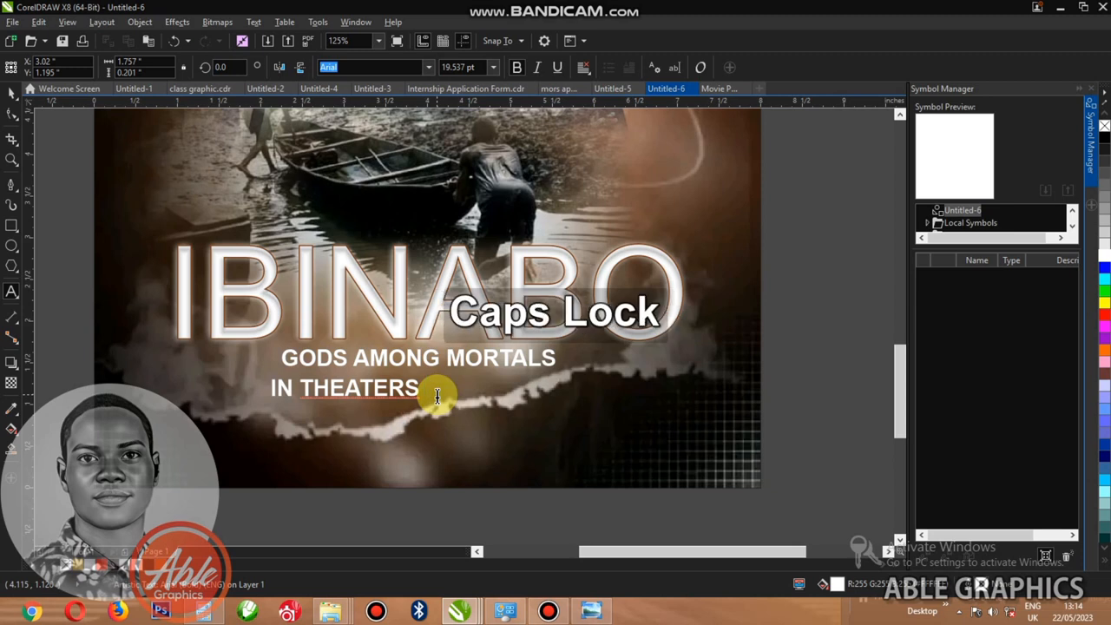
pyautogui.write('HOUSE')
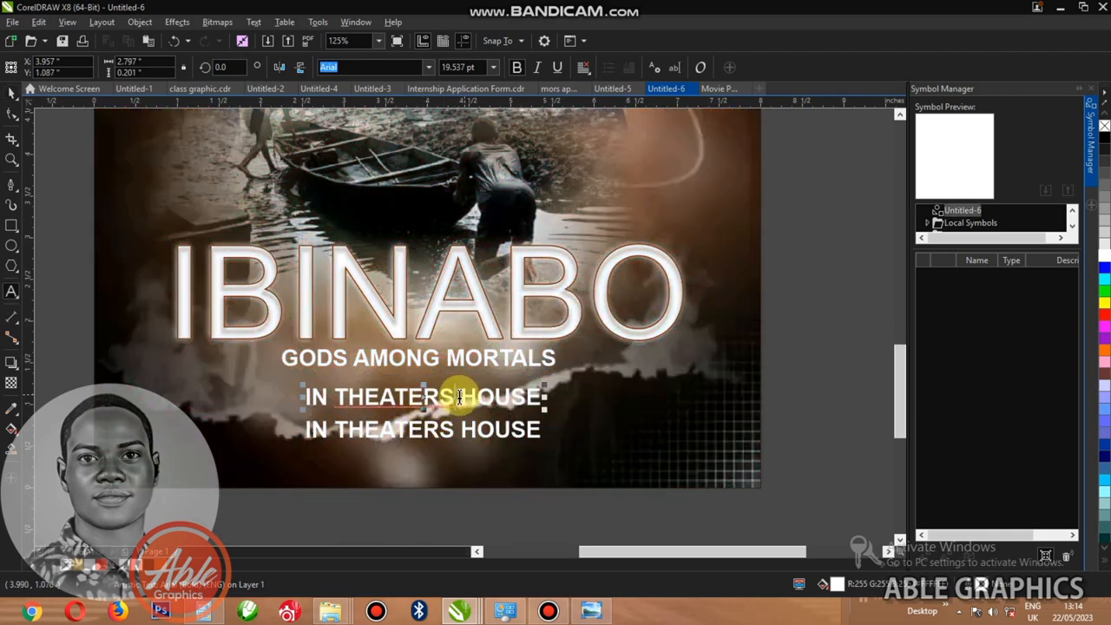
# Correct the spelling to THEATRES and select the duplicated second line for editing
pyautogui.rightClick(460, 396)
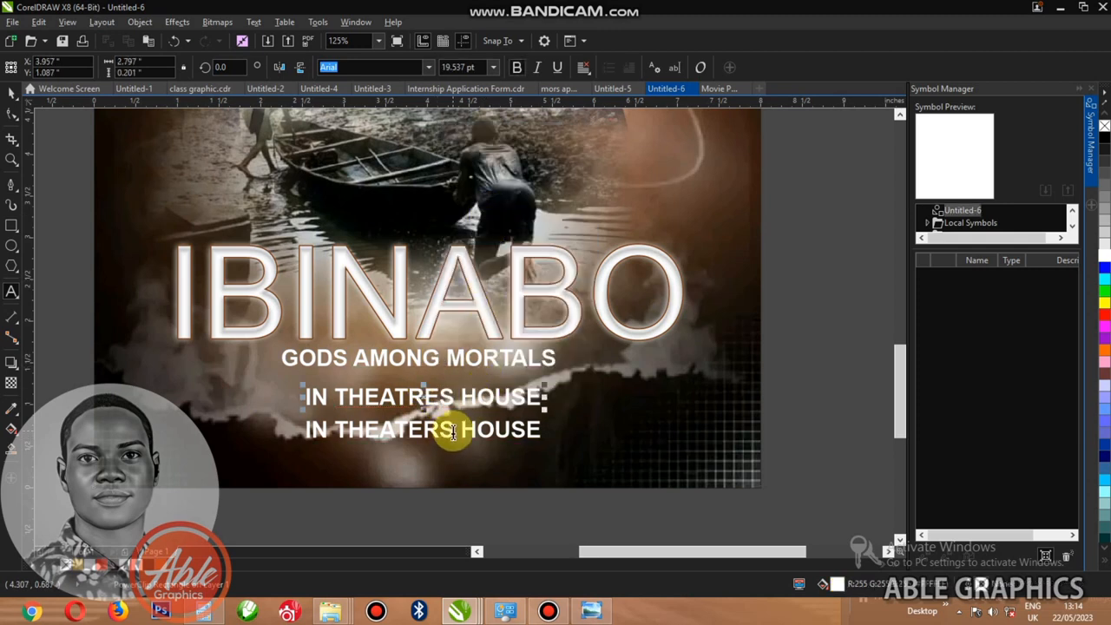
pyautogui.tripleClick(421, 428)
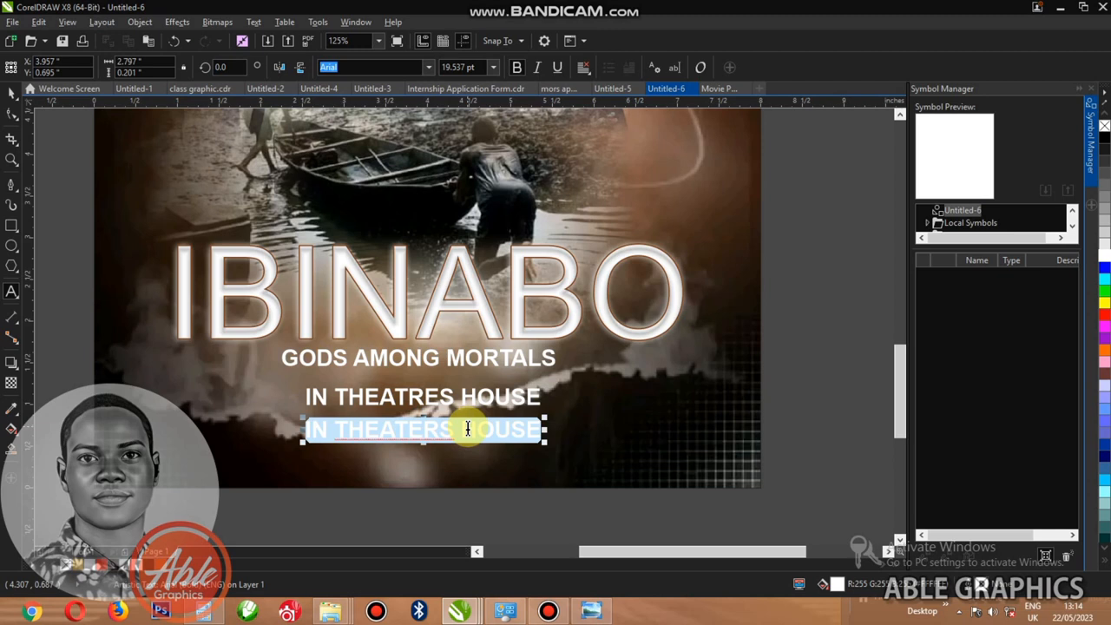
# Overwrite the second line with the release date JUNE 12, 2023
pyautogui.write('JUN')
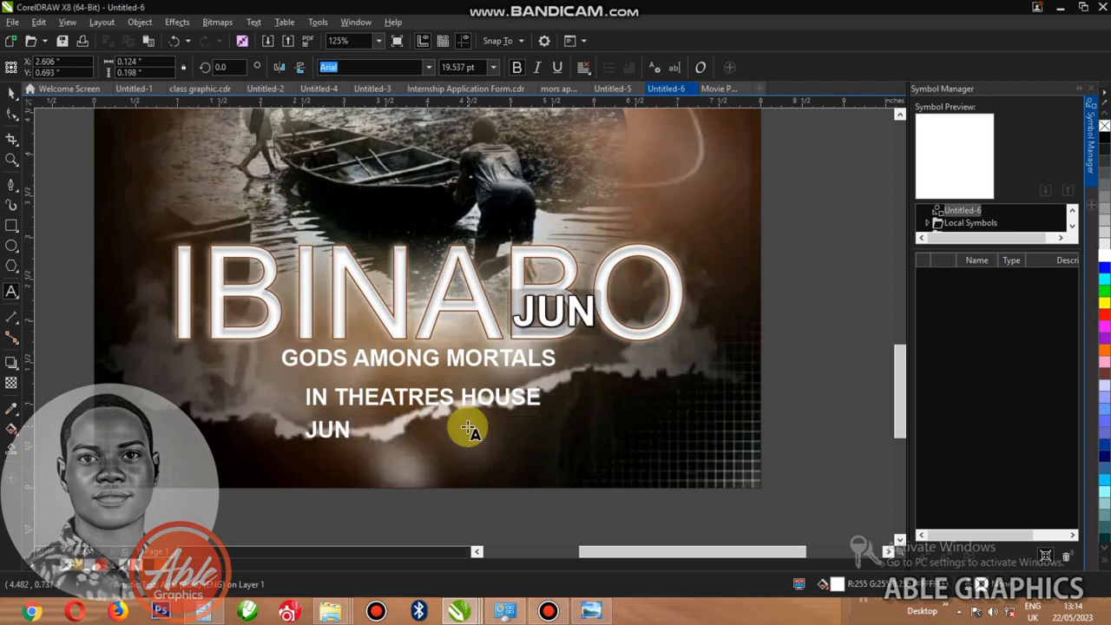
pyautogui.write('E')
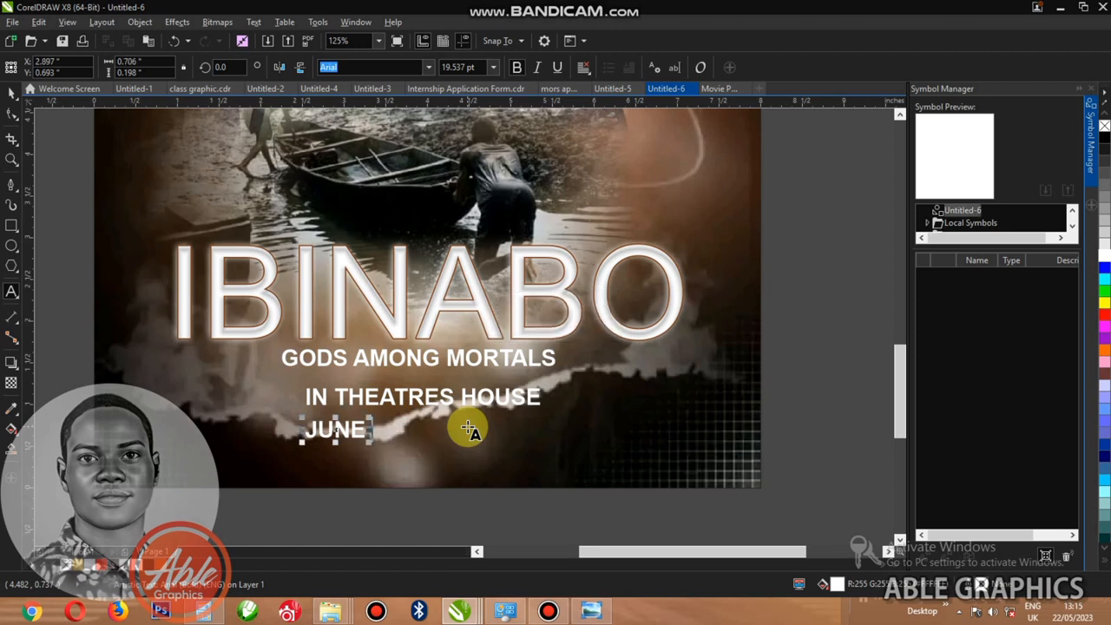
pyautogui.write('12,')
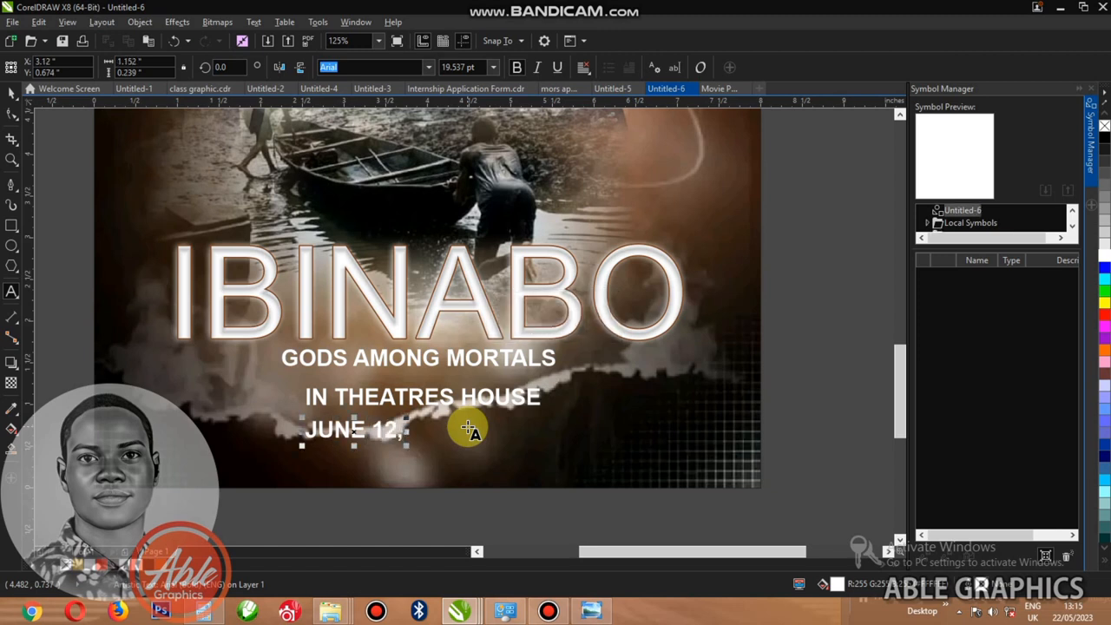
pyautogui.write('2023')
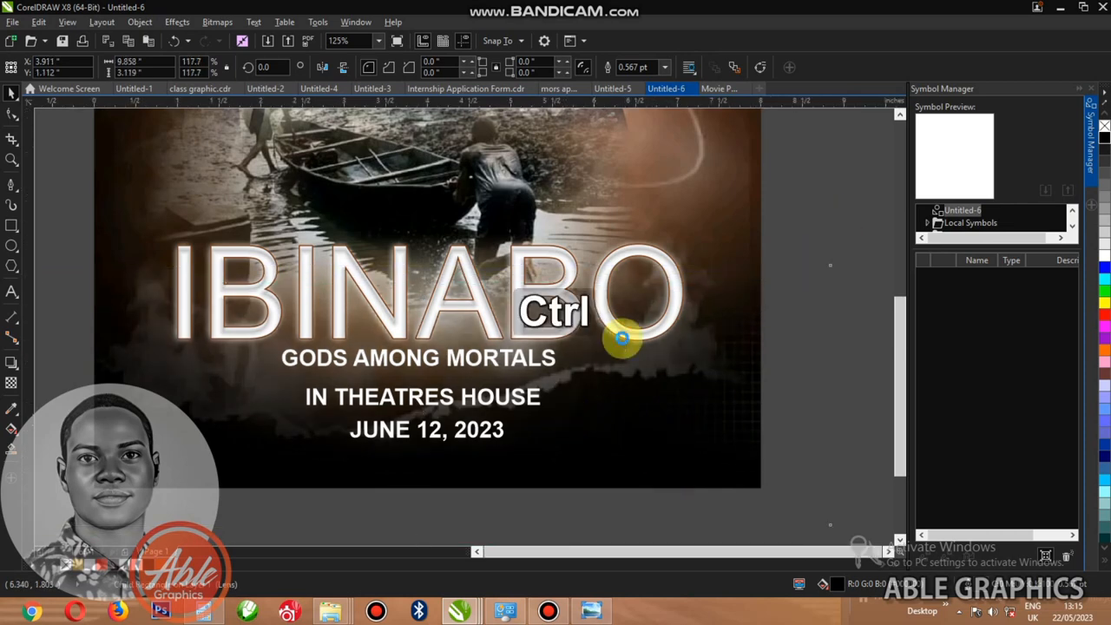
# Preview the whole poster full screen with F9 and return to editing
pyautogui.press('F9')
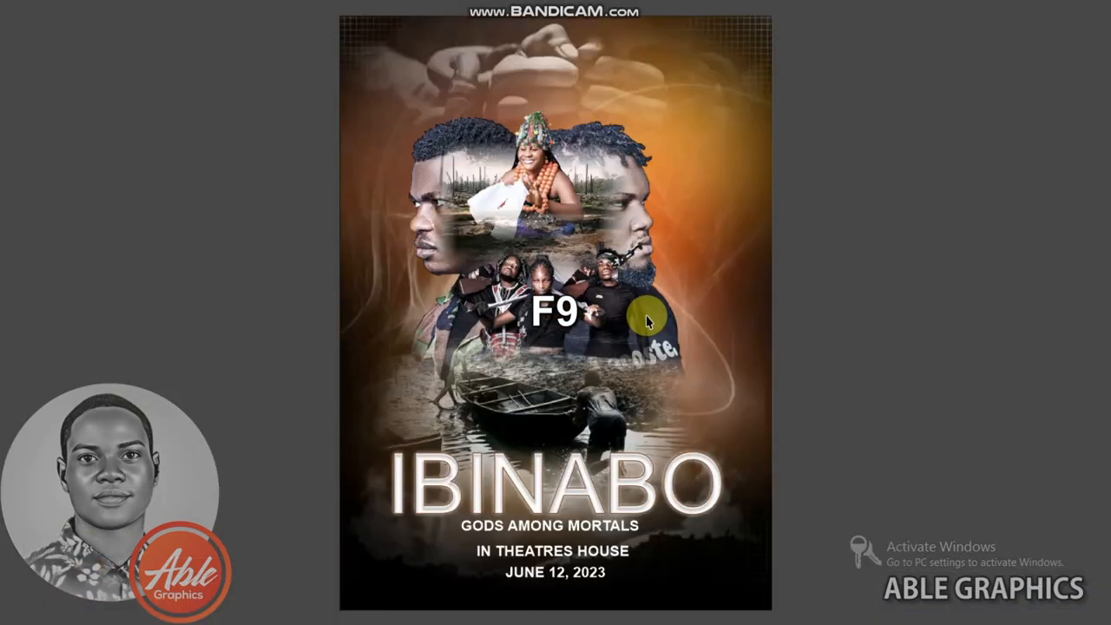
pyautogui.press('f9')
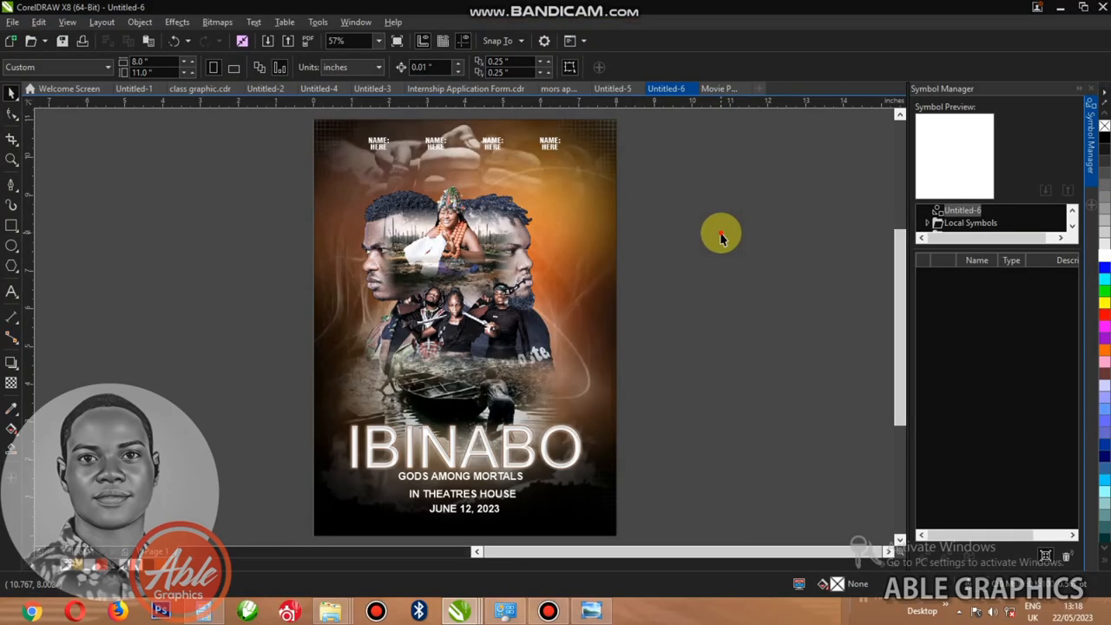
pyautogui.moveTo(698, 222)
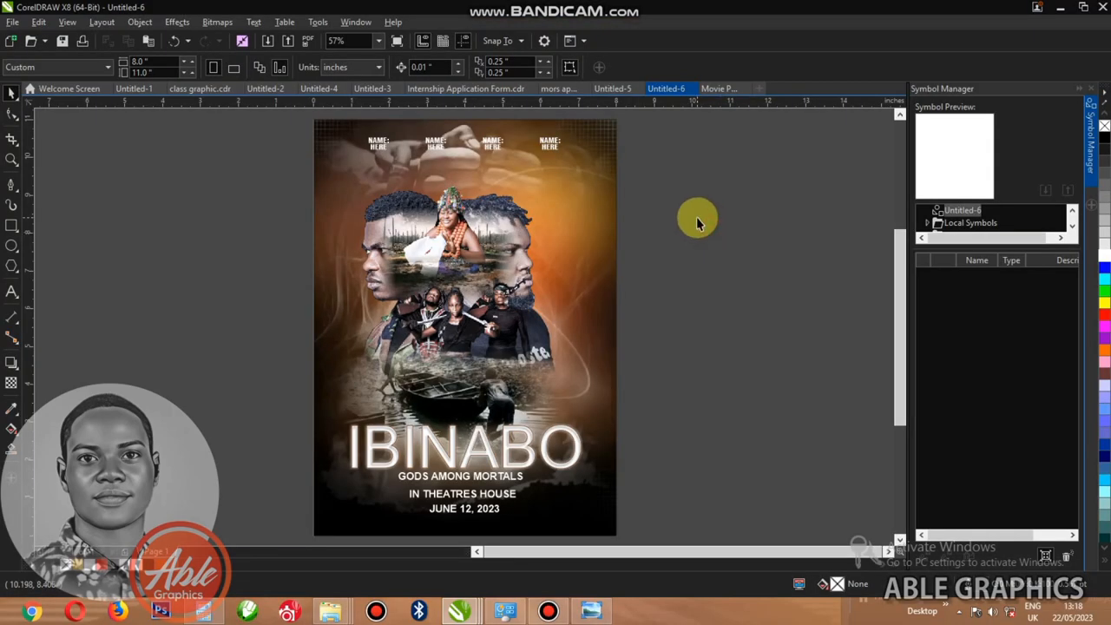
pyautogui.moveTo(549, 262)
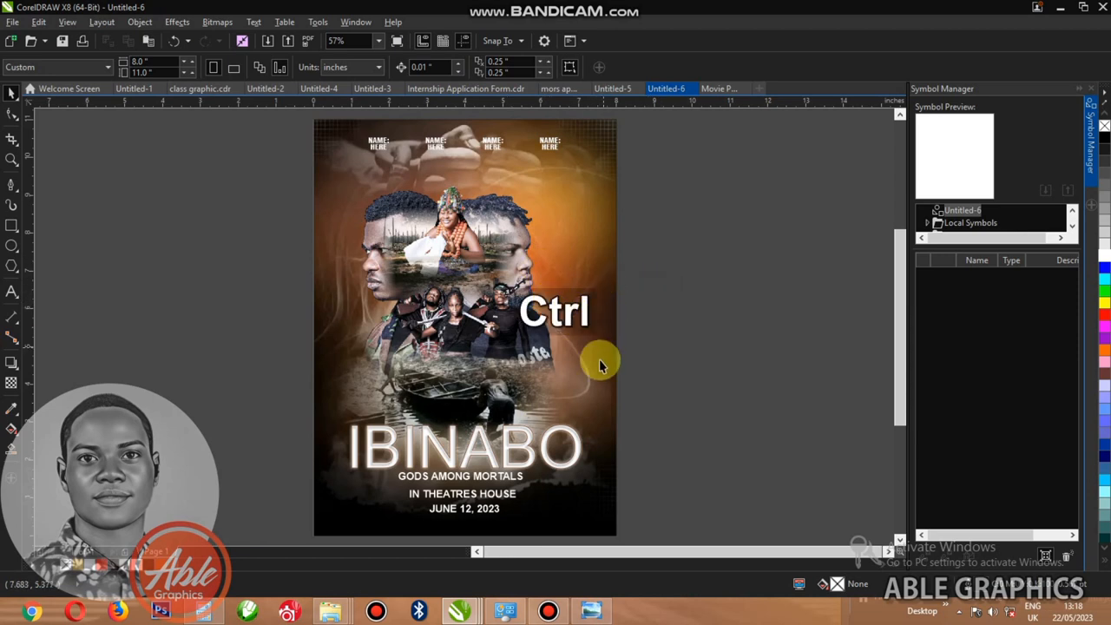
# Select the poster's background photo and preview the poster full screen
pyautogui.click(460, 261)
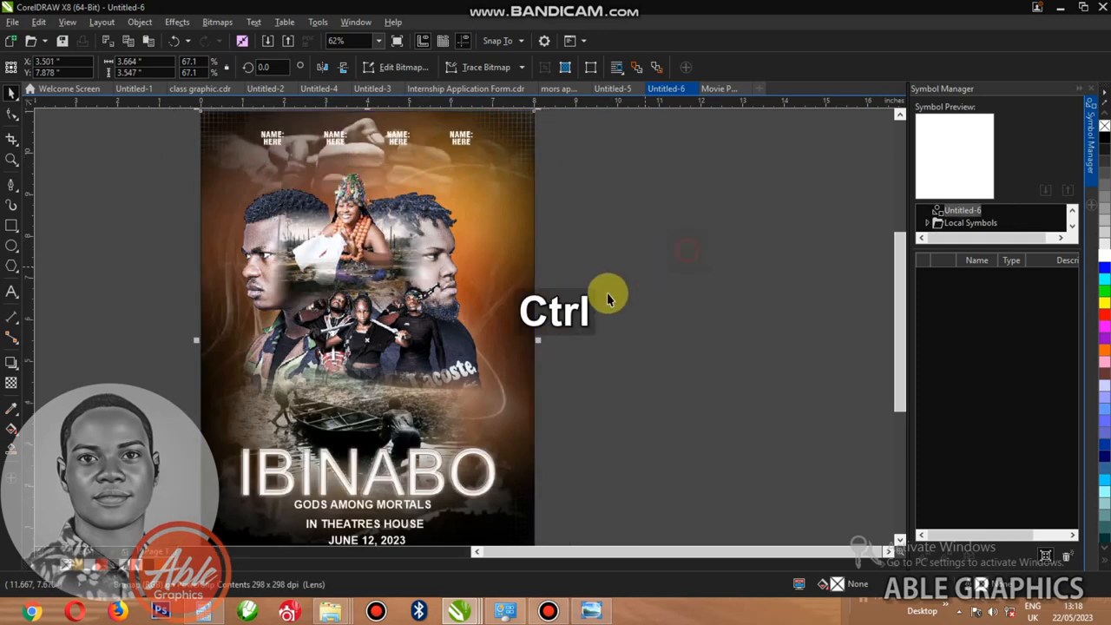
pyautogui.press('f9')
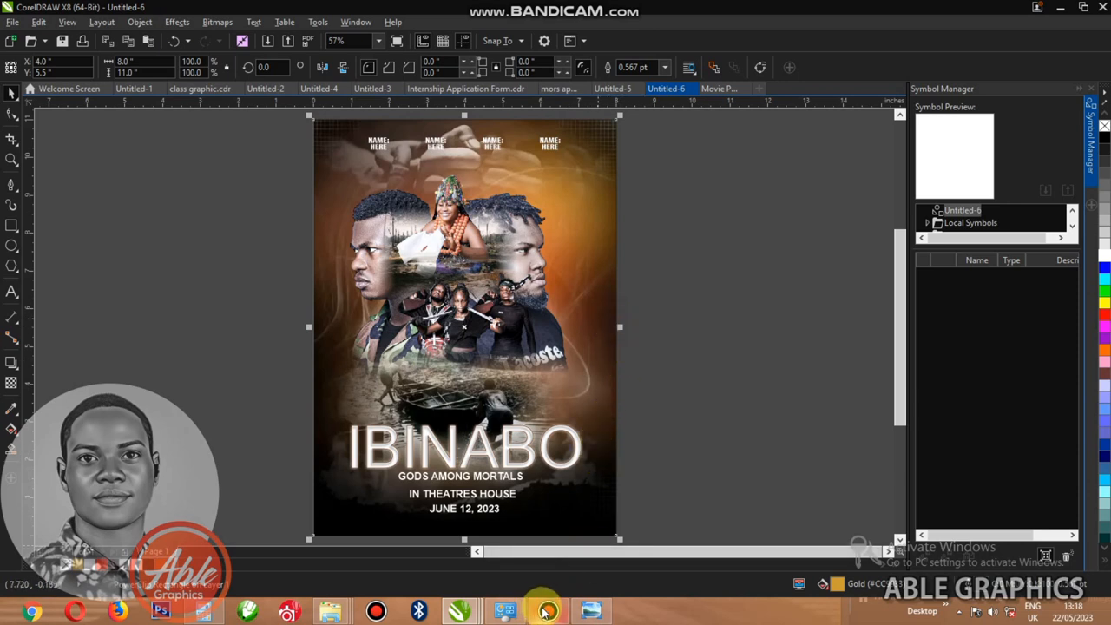
pyautogui.moveTo(544, 611)
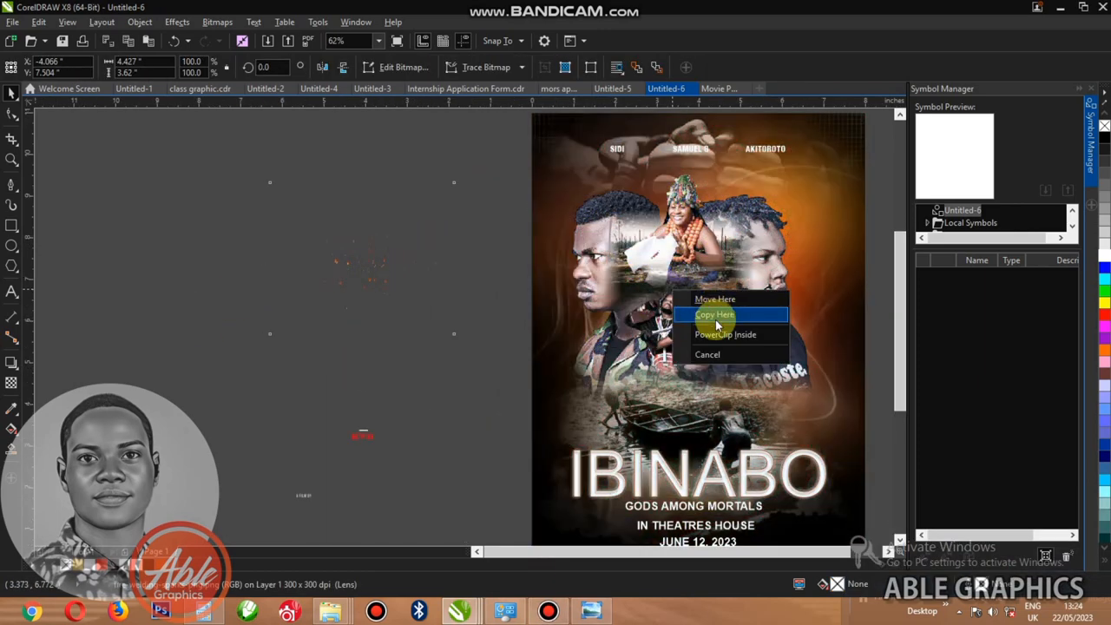
# Drop a copy of the 'ALSO ON NETFLIX' logo onto the poster beside the release date
pyautogui.click(715, 314)
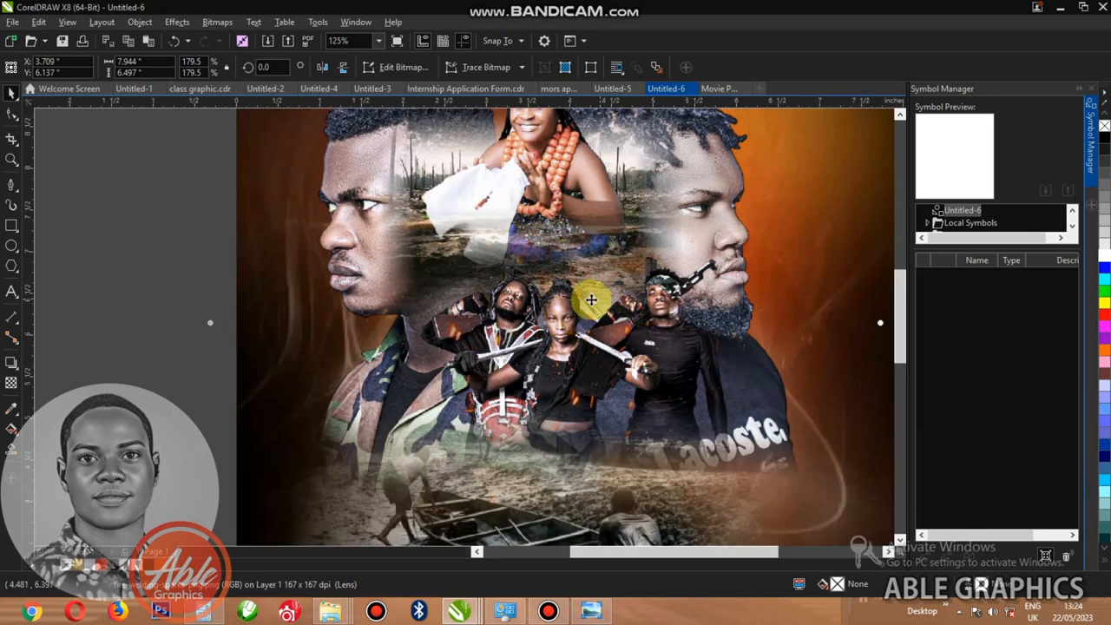
pyautogui.scroll(-3)
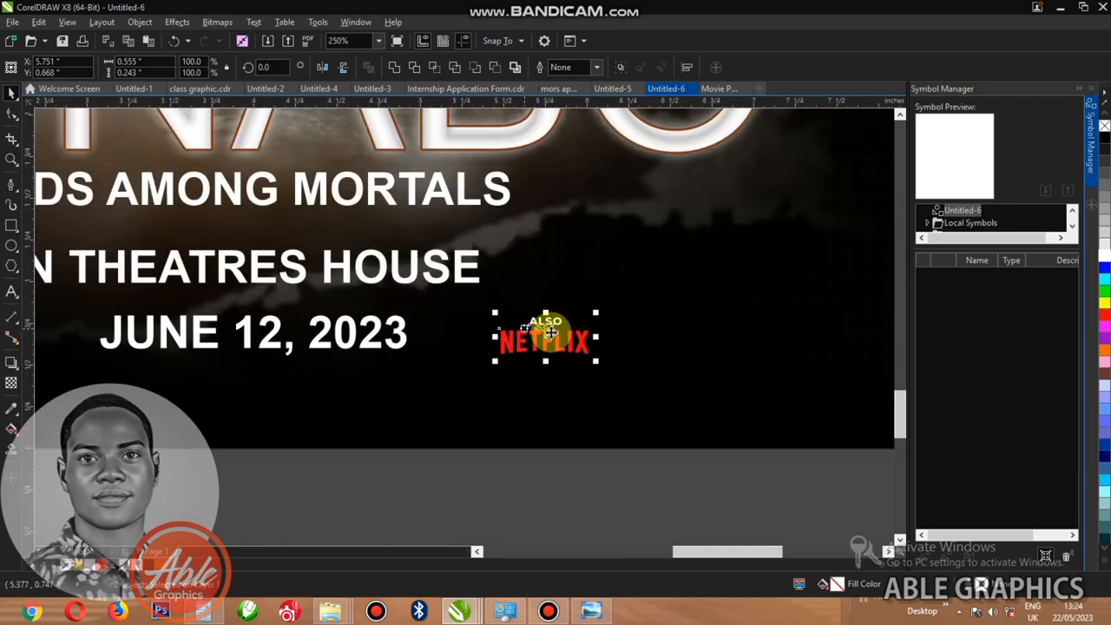
# Move the Netflix logo beside the JUNE 12, 2023 release date at the poster bottom
pyautogui.moveTo(545, 340); pyautogui.dragTo(618, 268)
pyautogui.write('BL')
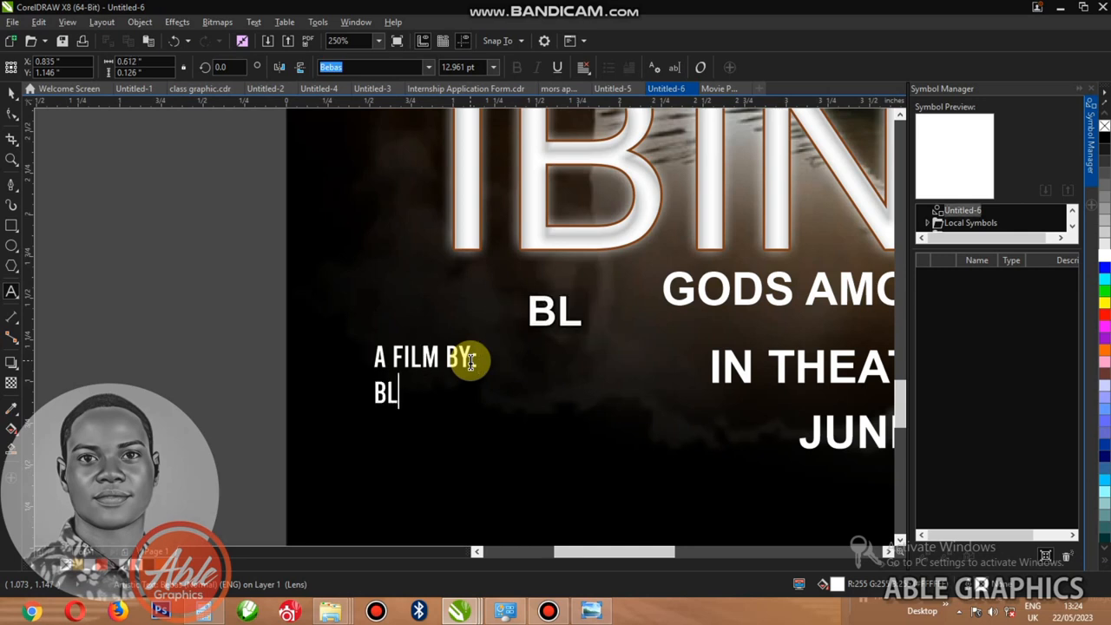
# Type the credit lines 'BLESSING' and 'A-BLE GRAPHICS' under 'A FILM BY:' in Bebas
pyautogui.write('ESSING')
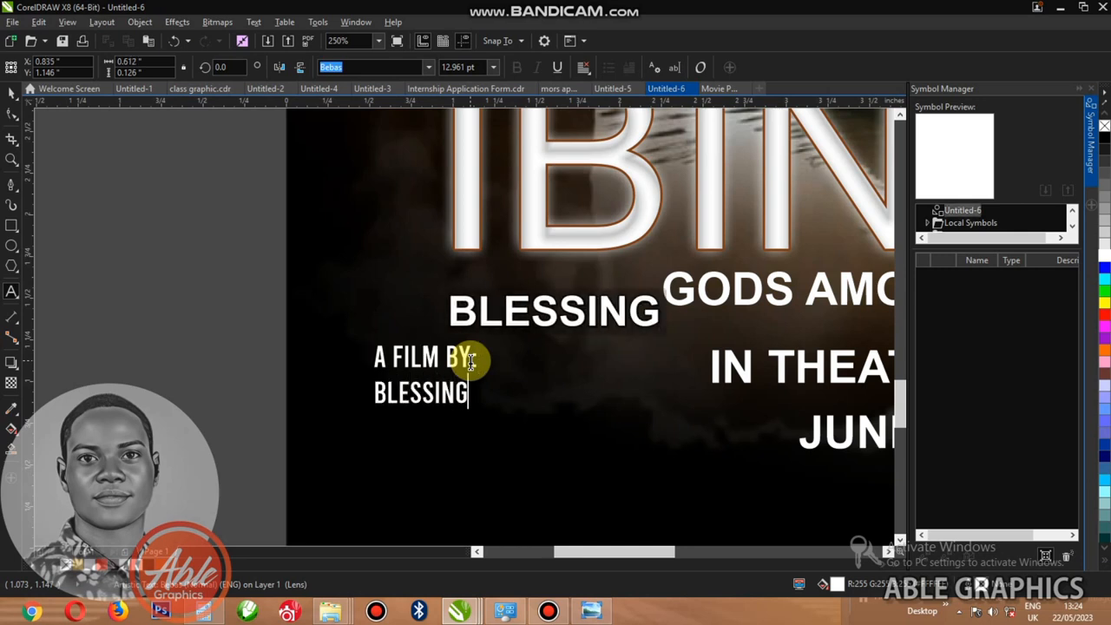
pyautogui.write('A-BLE')
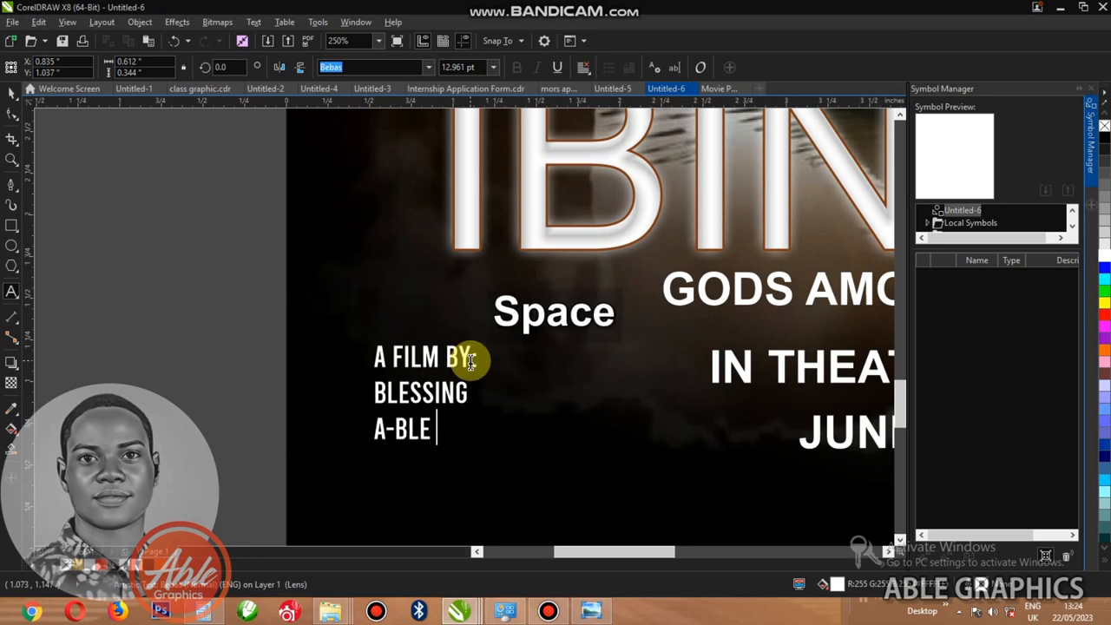
pyautogui.write('GRAP')
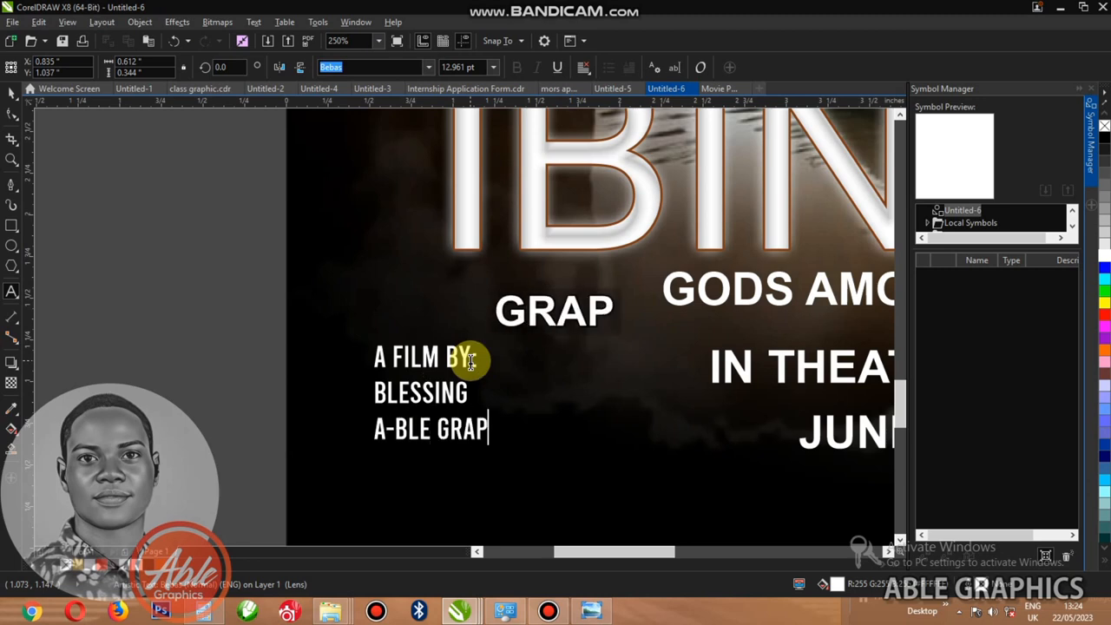
pyautogui.write('HICS')
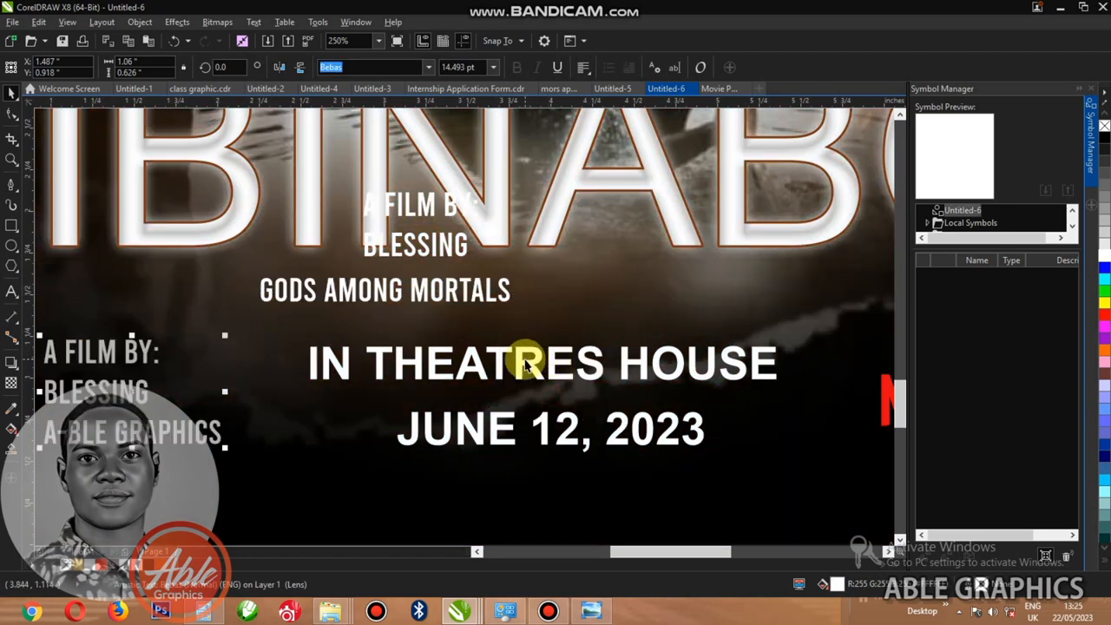
# Apply the Bebas typeface to the tagline, theatre line and date, then preview full screen with F9
pyautogui.press('ctrl+r')
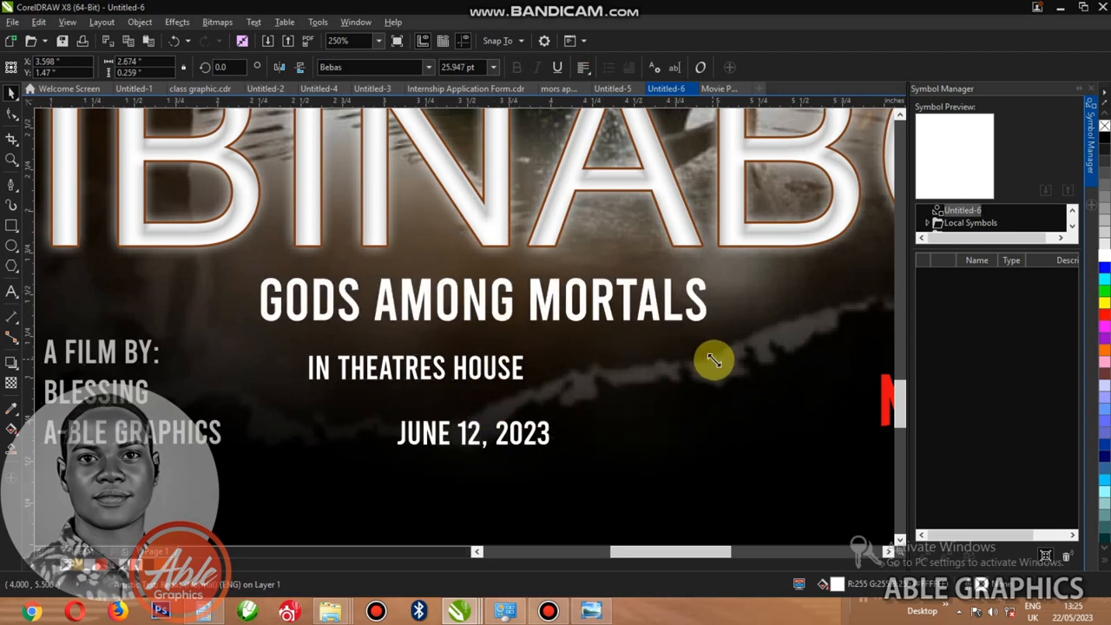
pyautogui.click(499, 302)
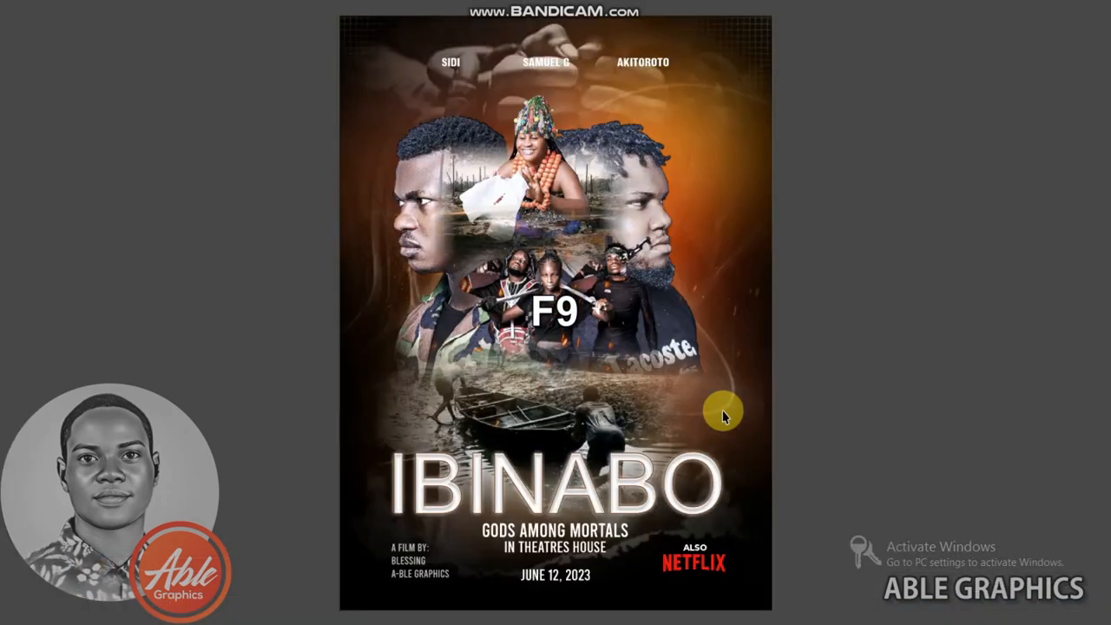
pyautogui.press('f9')
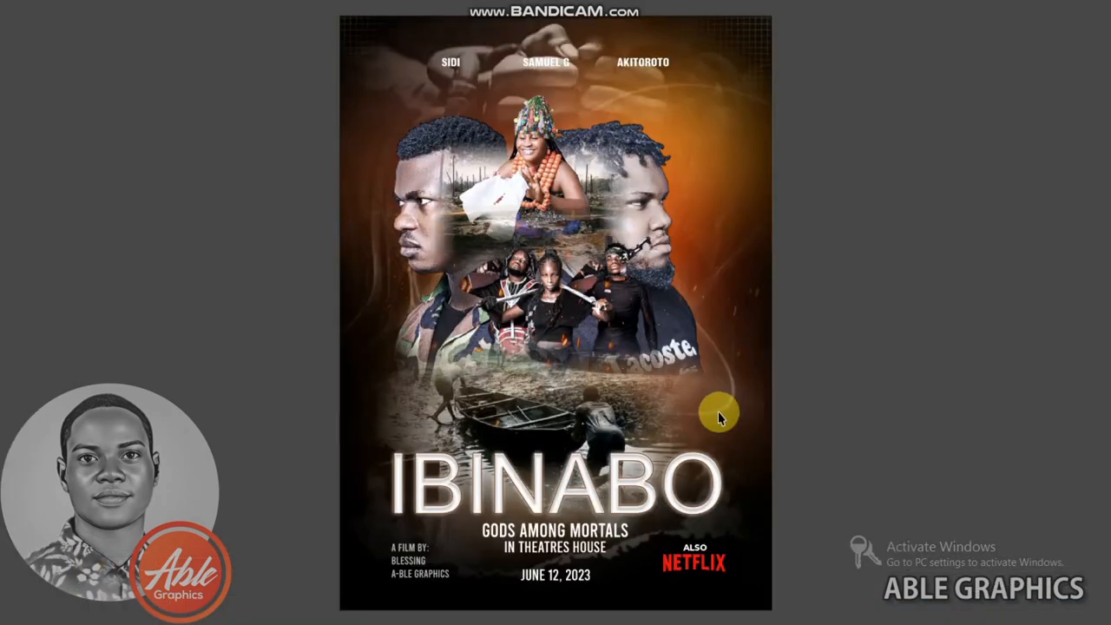